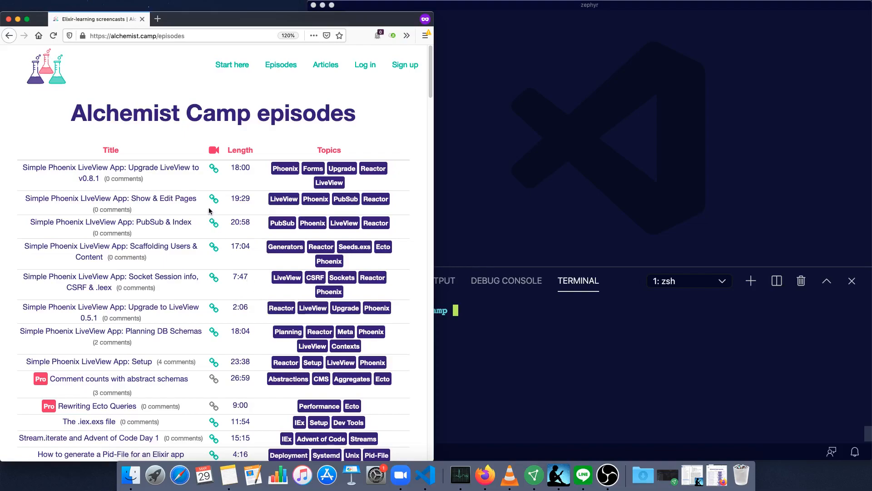
mouse_move(165, 138)
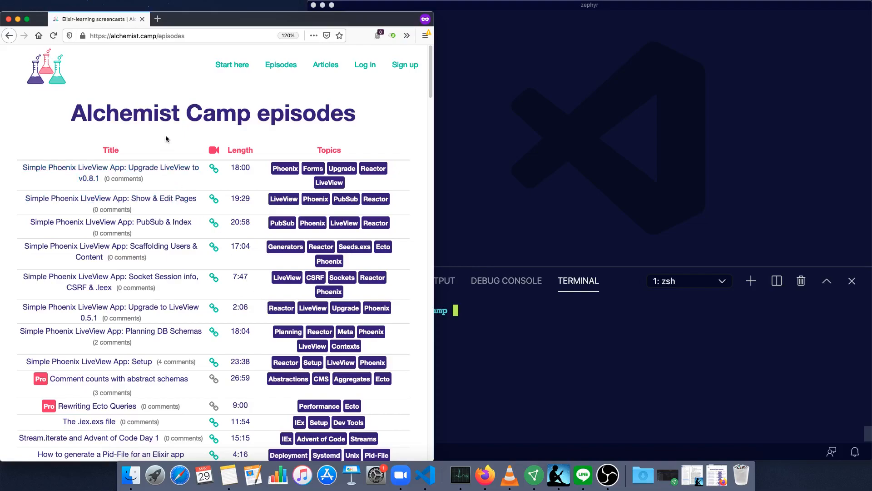
mouse_move(166, 145)
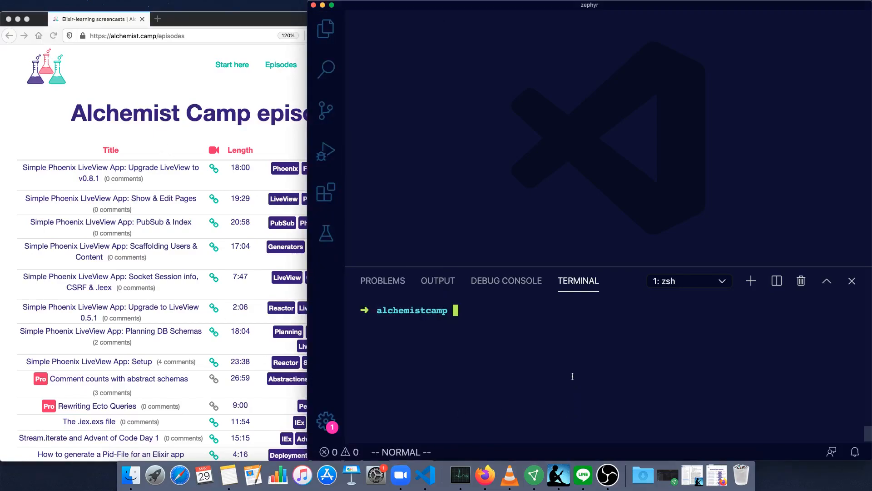
Step: Run mix phx.new zephyr in the terminal and cd into the new zephyr folder
type("mix ph")
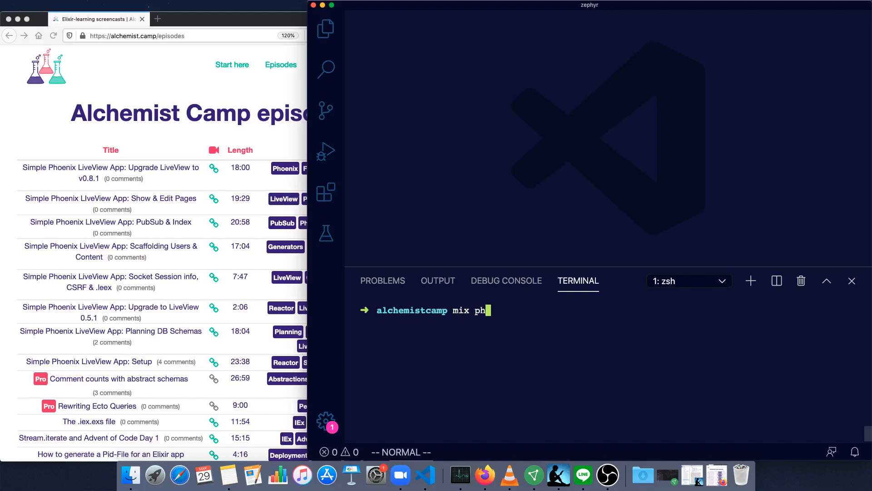
type("x.new")
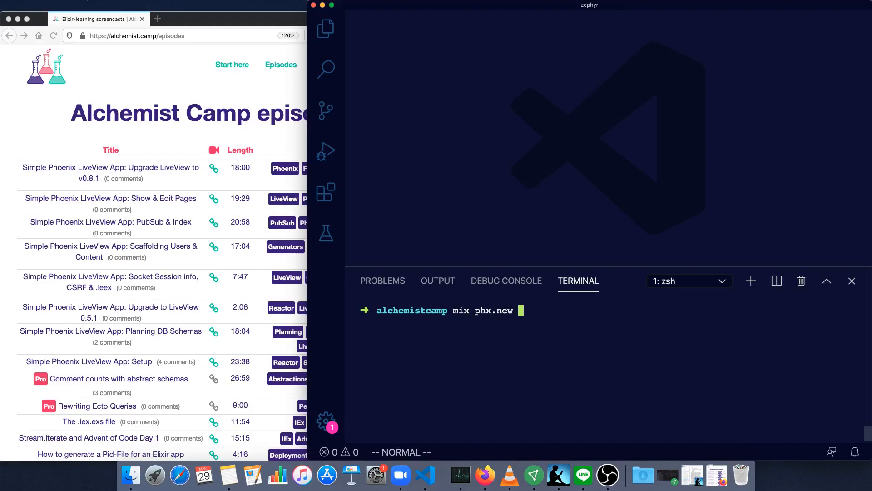
type("zephyr")
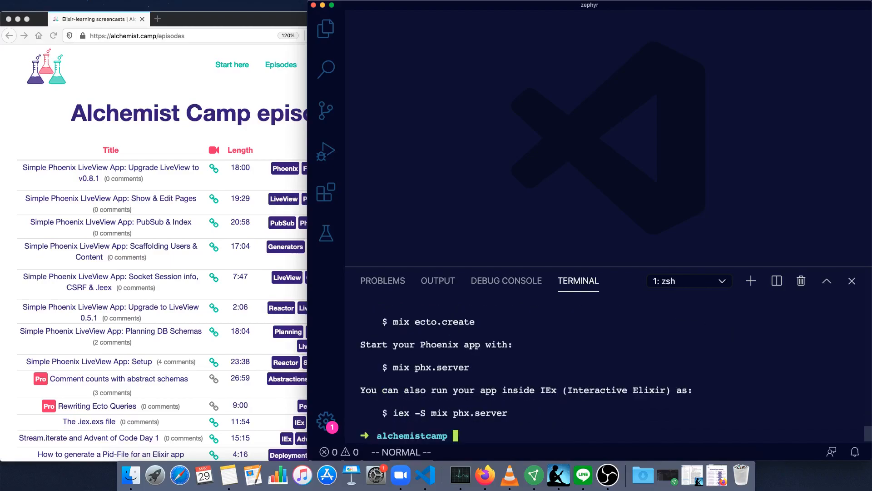
type("cd")
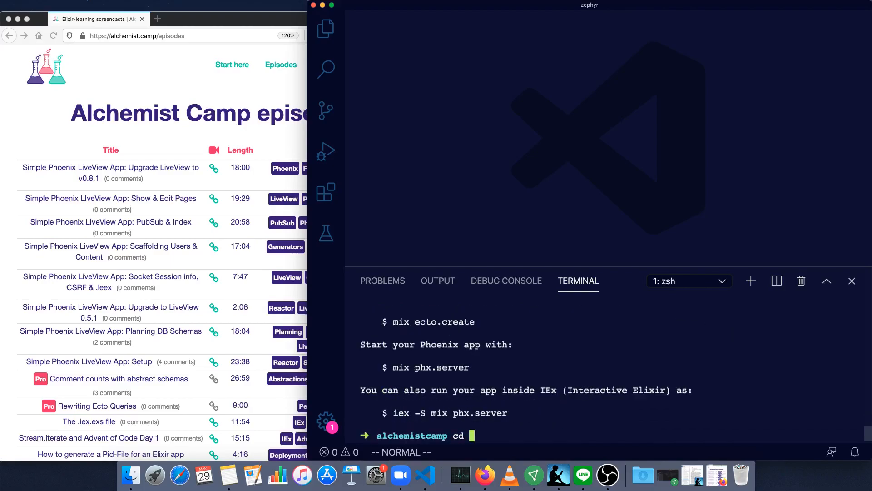
type("zephyr")
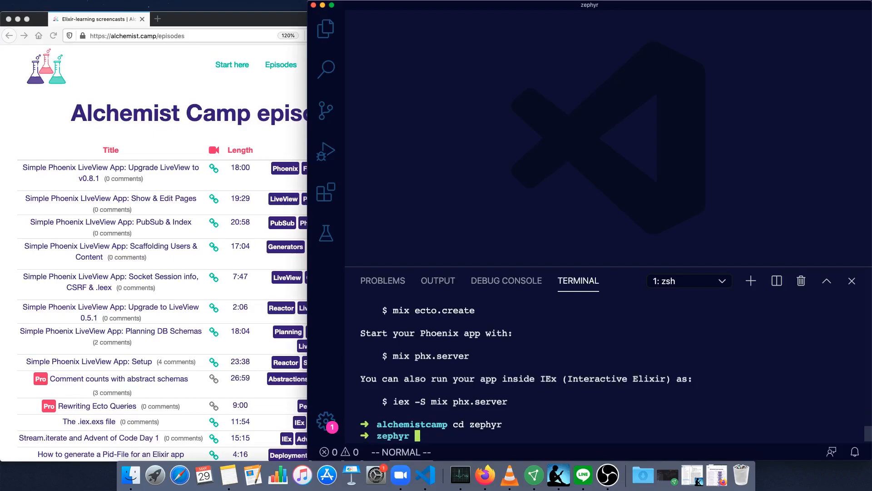
Step: With the Explorer showing zephyr, cd into assets and run npx tailwindcss init
left_click(325, 28)
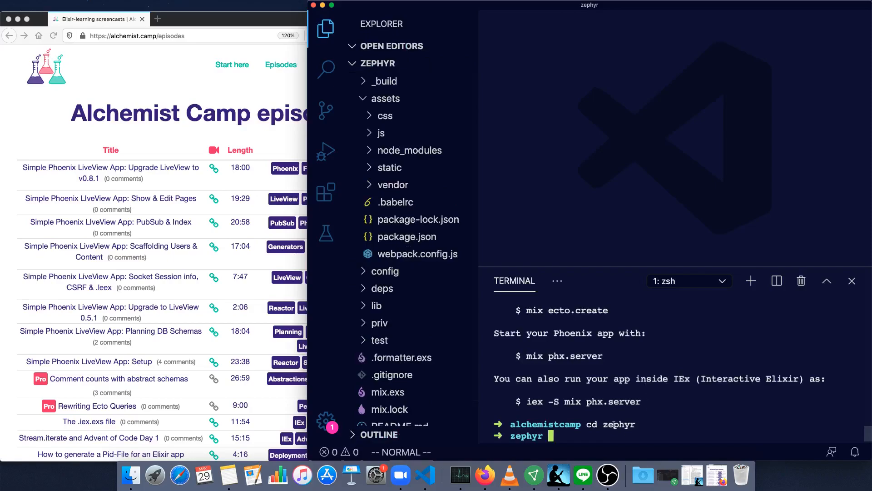
type("c")
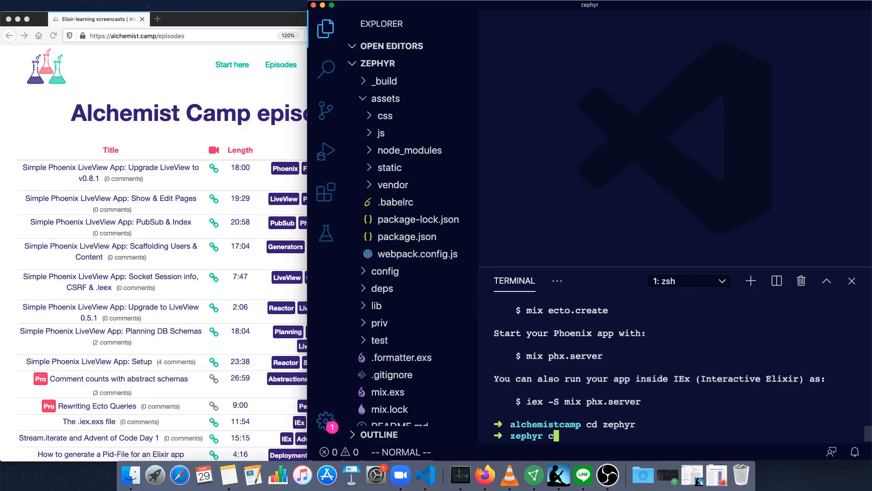
key("Return")
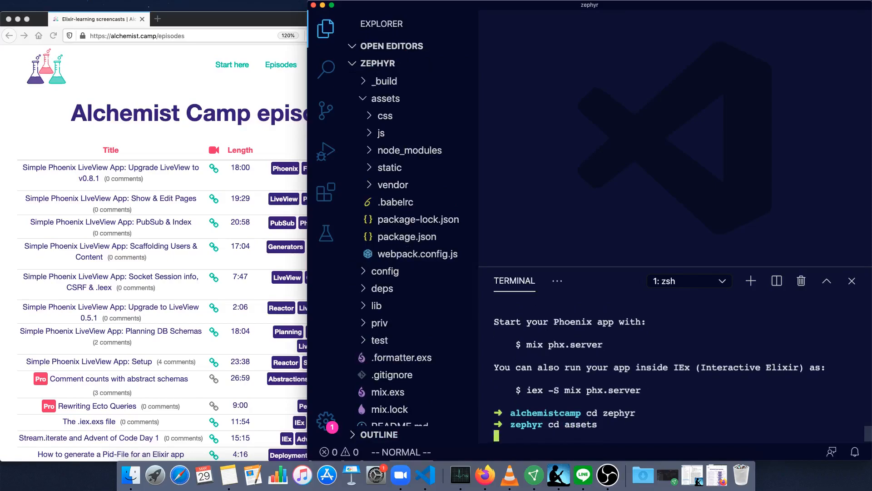
type("n")
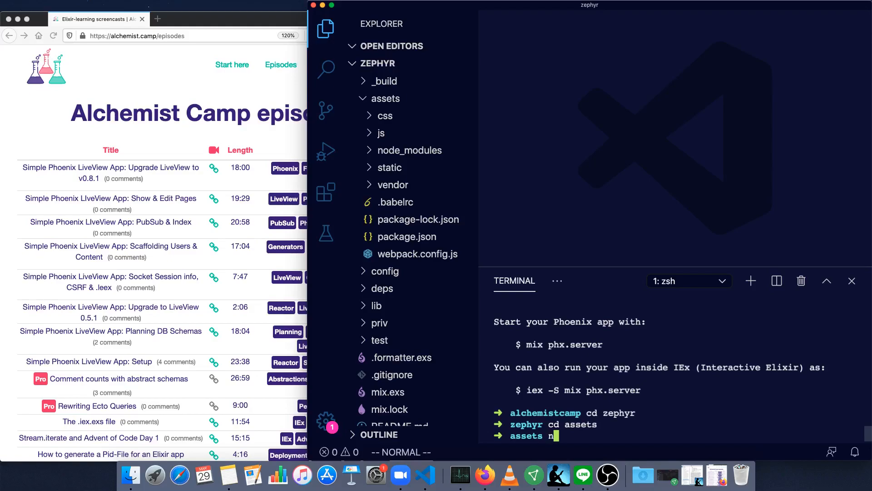
type("px")
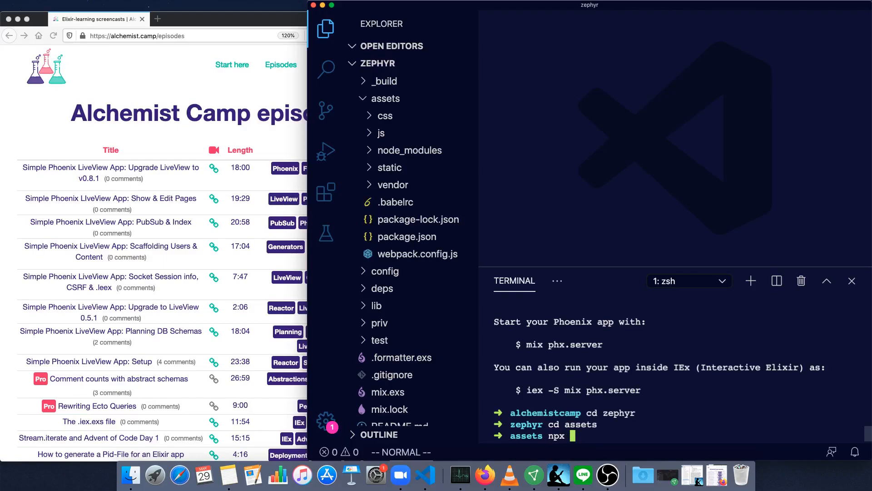
type("ta")
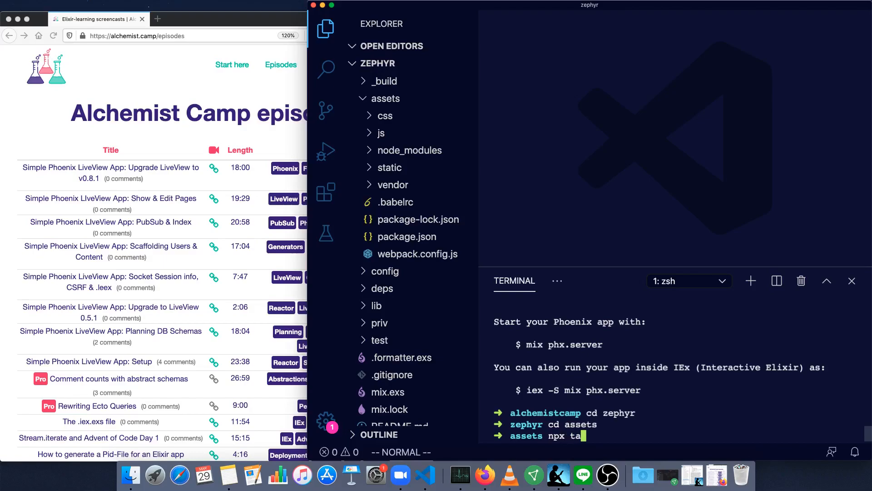
type("ilwindcss init")
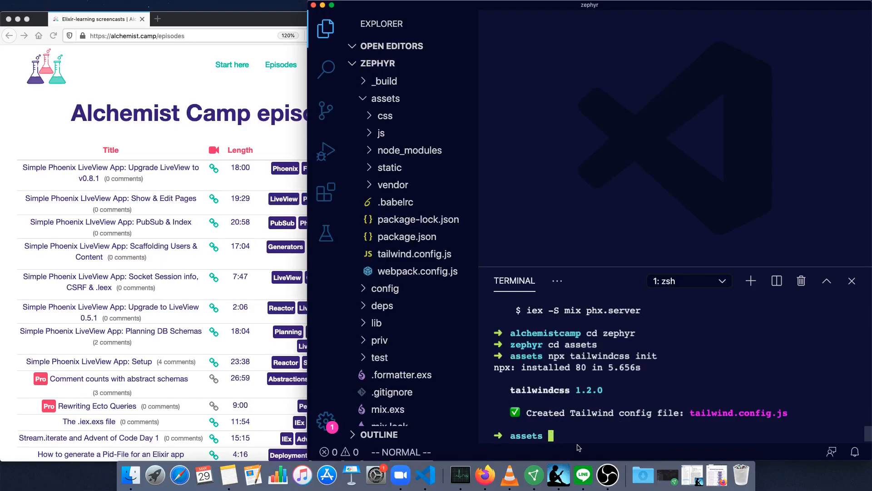
Step: Open tailwind.config.js in the editor, glancing at webpack.config.js along the way
left_click(407, 254)
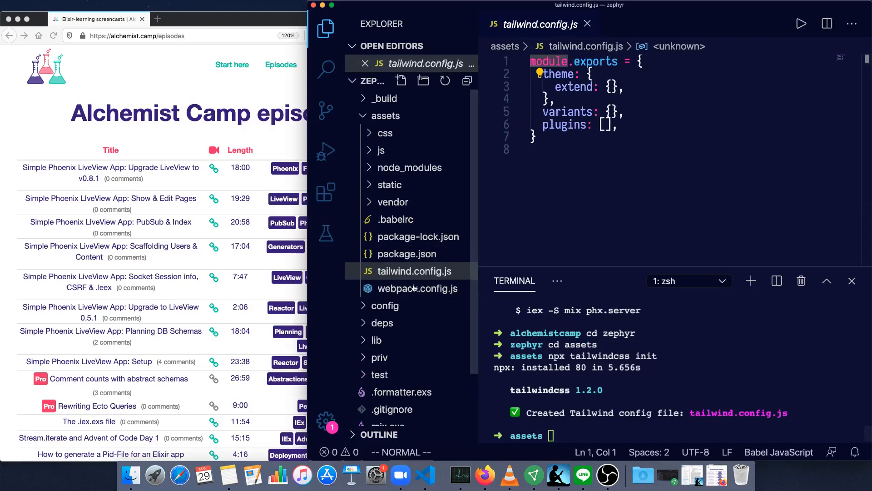
left_click(418, 288)
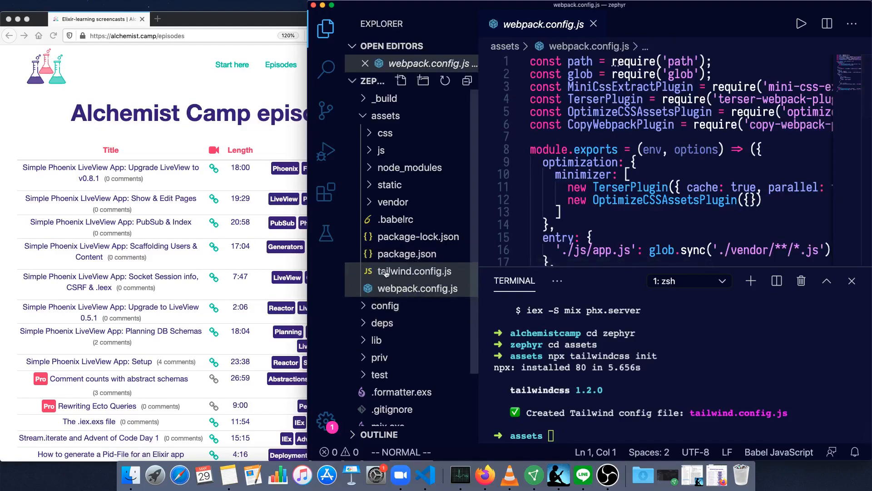
left_click(414, 270)
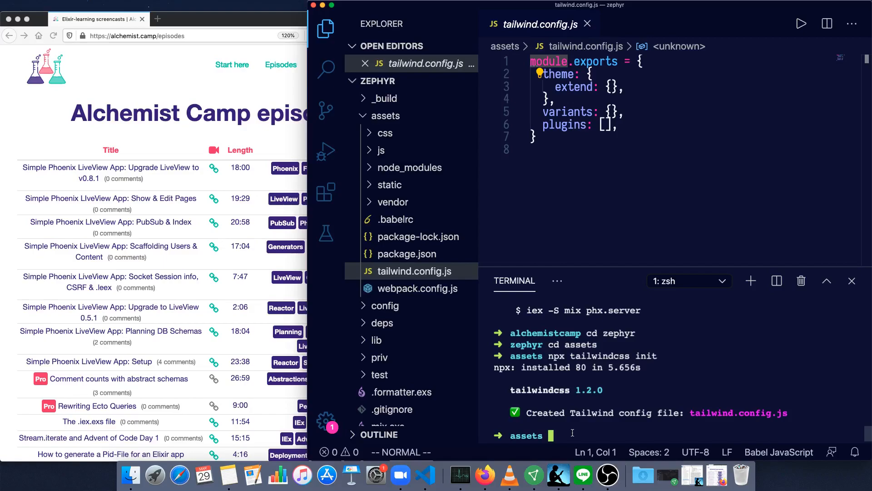
Step: Install tailwindcss as a dev dependency with yarn add -D tailwindcss
type("yarn add -D")
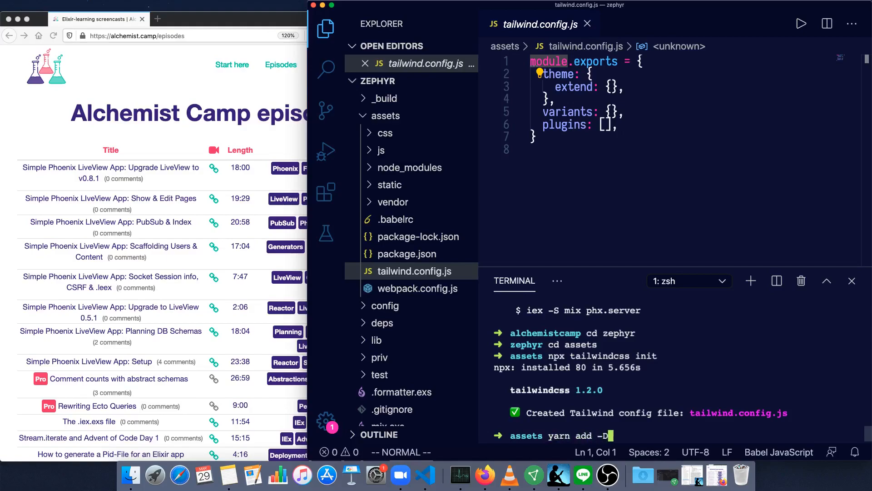
type("tal")
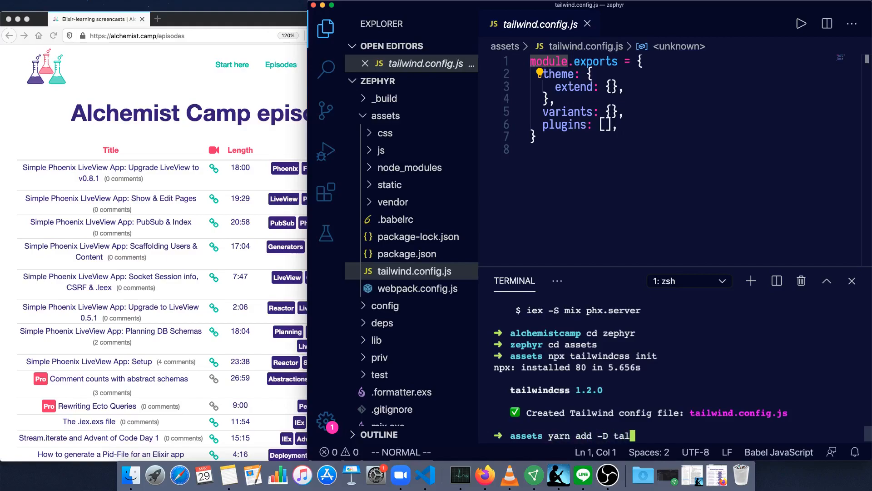
type("windc")
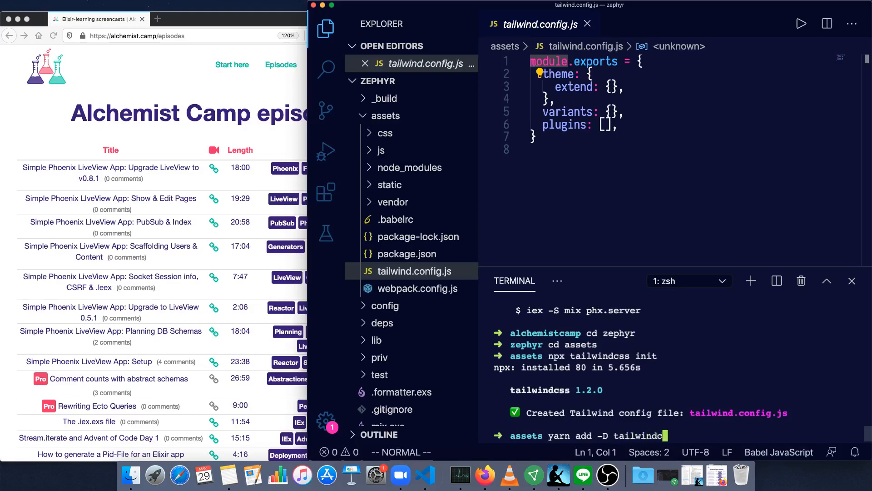
key("enter")
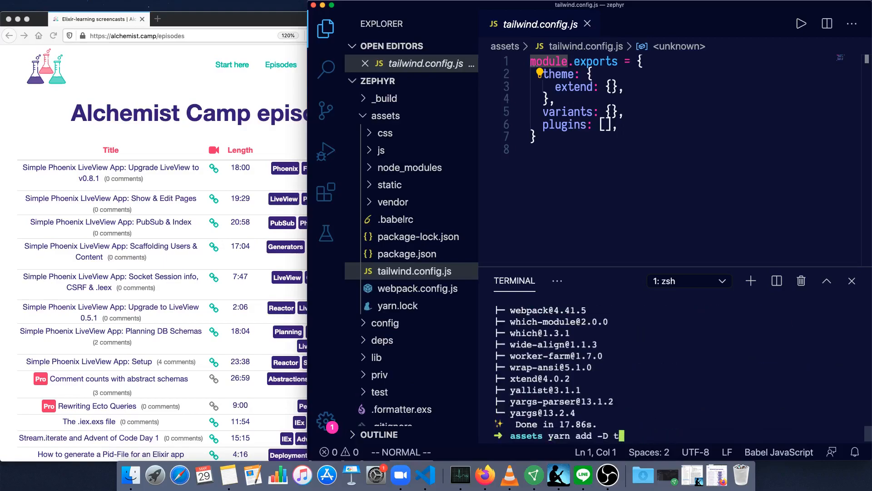
type("p")
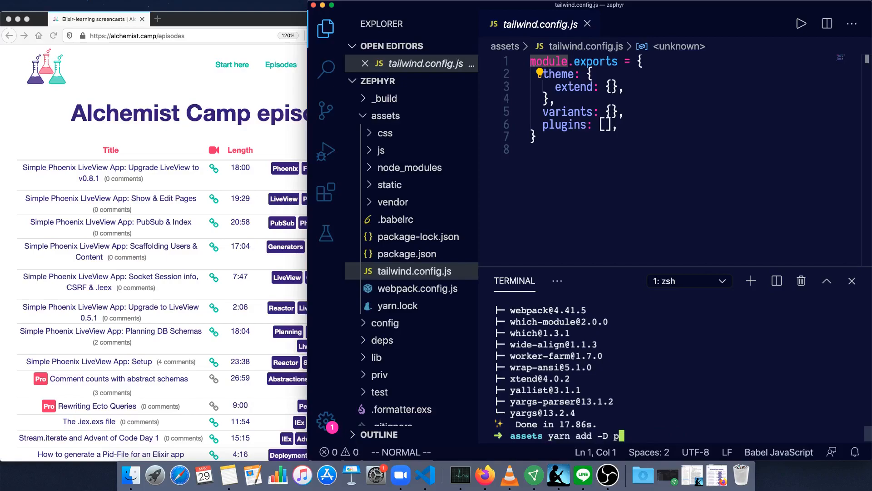
type("ostcs")
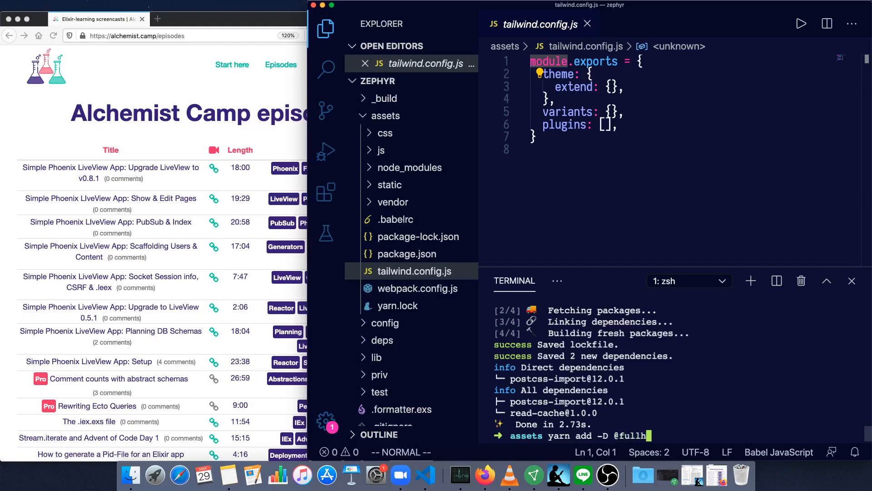
type("uman/")
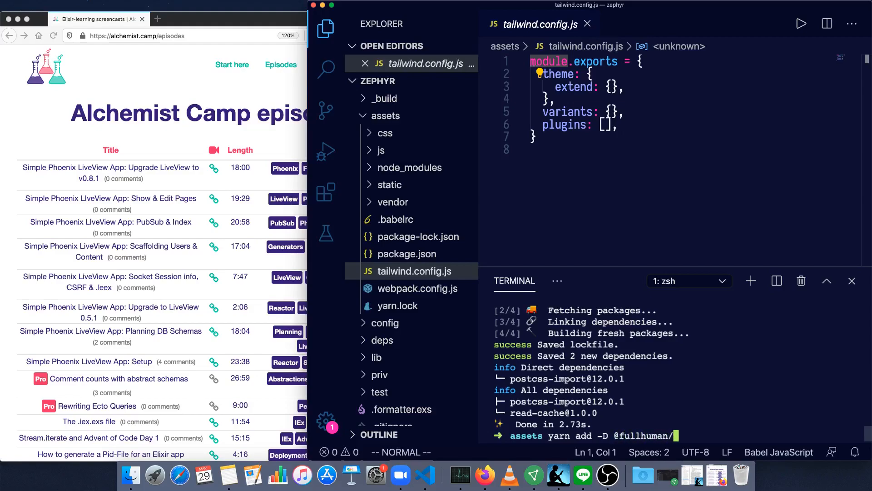
type("postcss-")
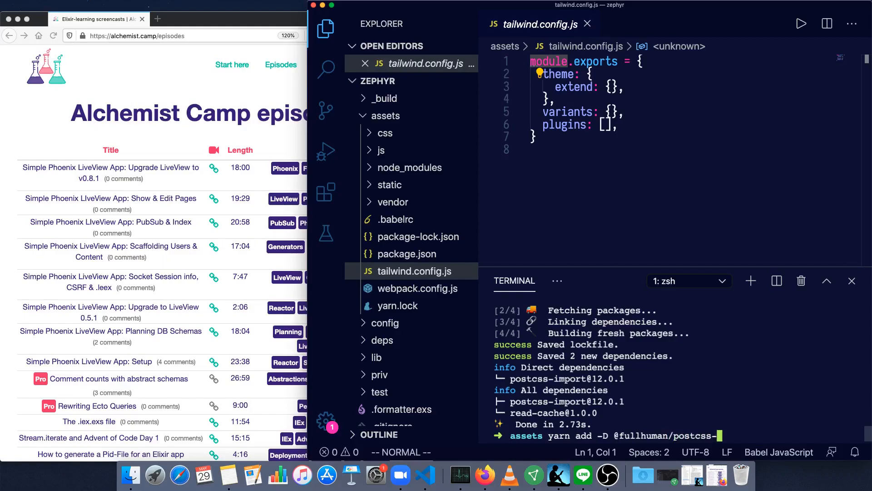
type("purges")
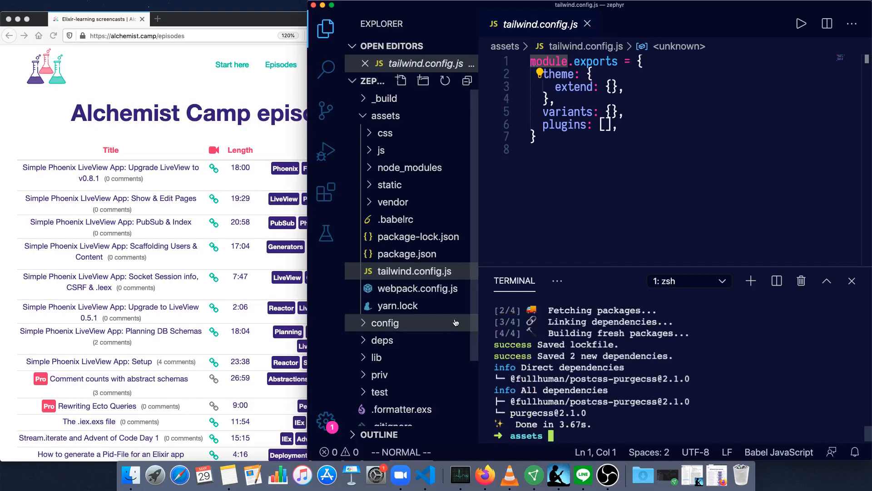
Step: In webpack.config.js append 'postcss-loader' after 'css-loader' in the CSS rule's use array
left_click(417, 288)
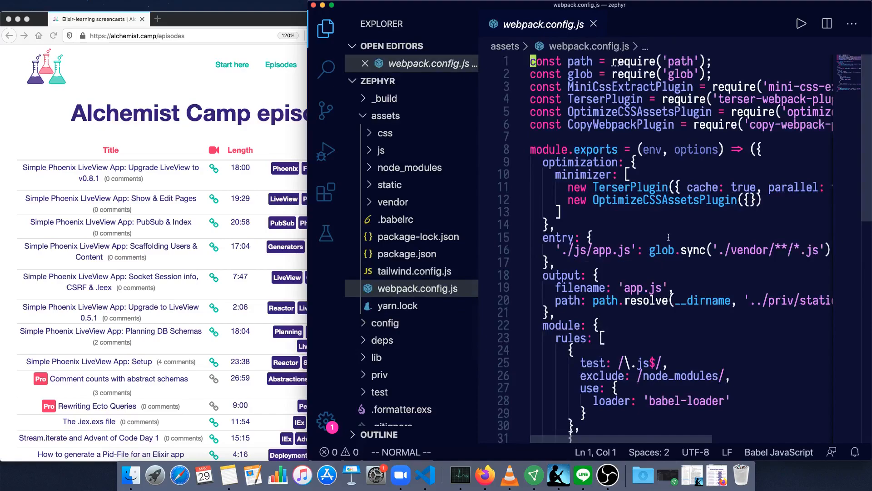
left_click(325, 29)
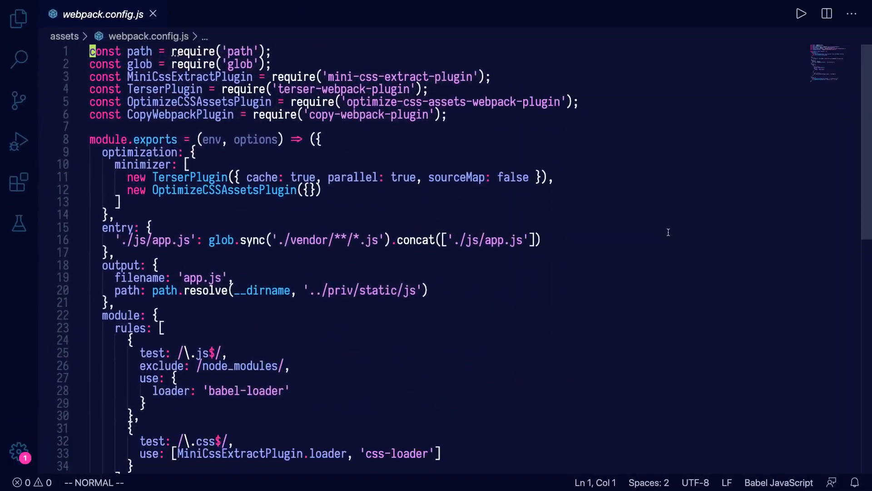
scroll("down", 3)
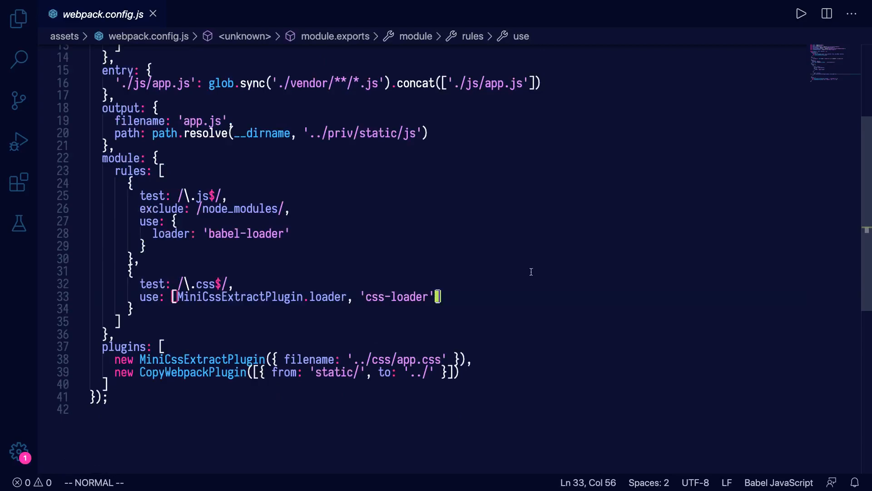
type(", 'post")
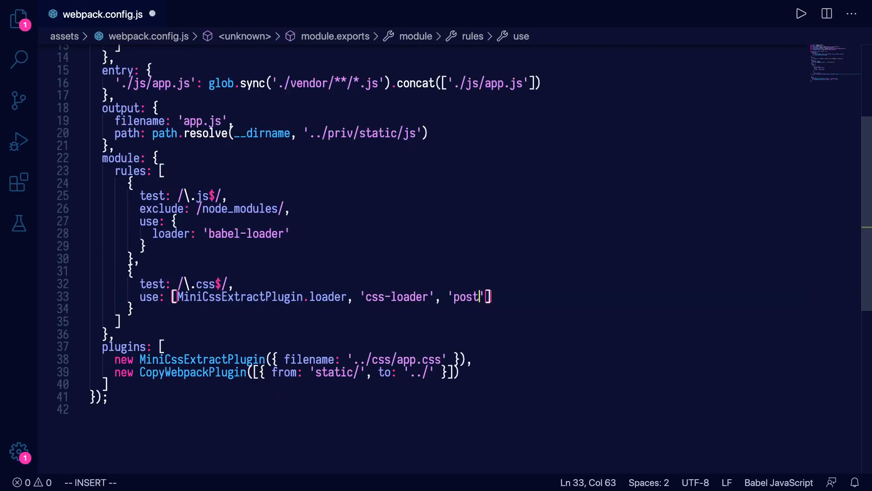
type("css-loader")
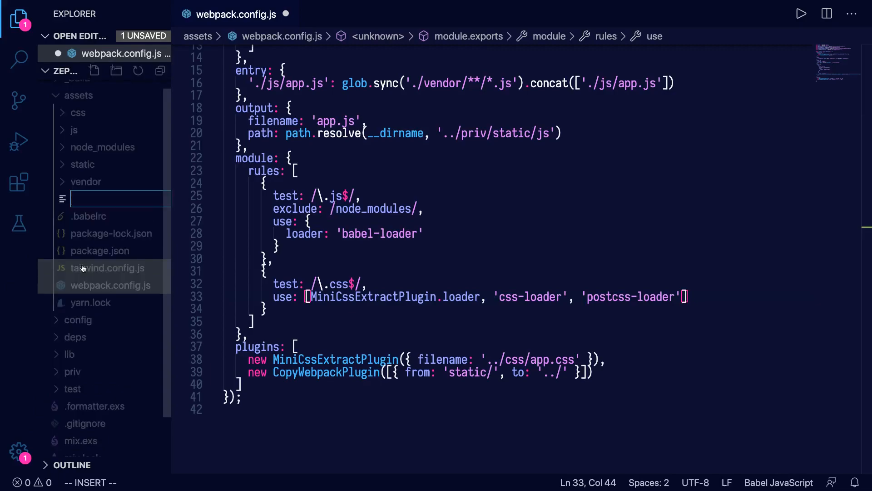
Step: Name the new file postcss.config.js and start module.exports with a plugins array
type("postcss")
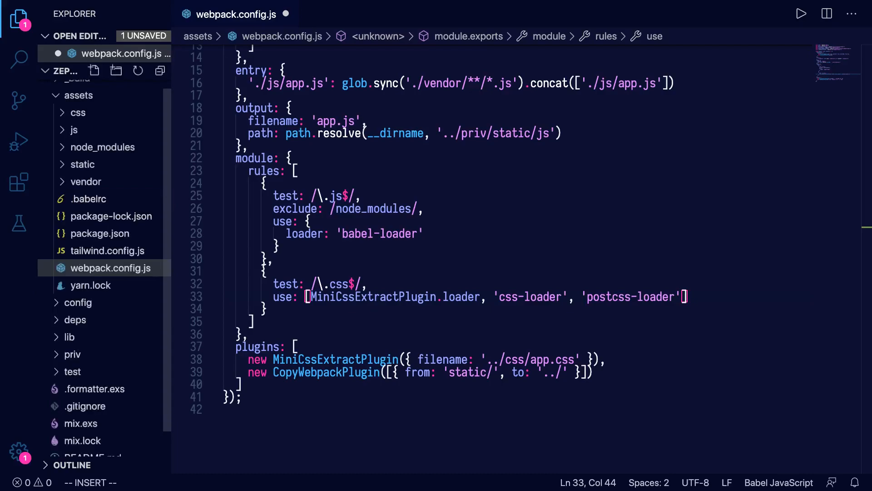
left_click(107, 267)
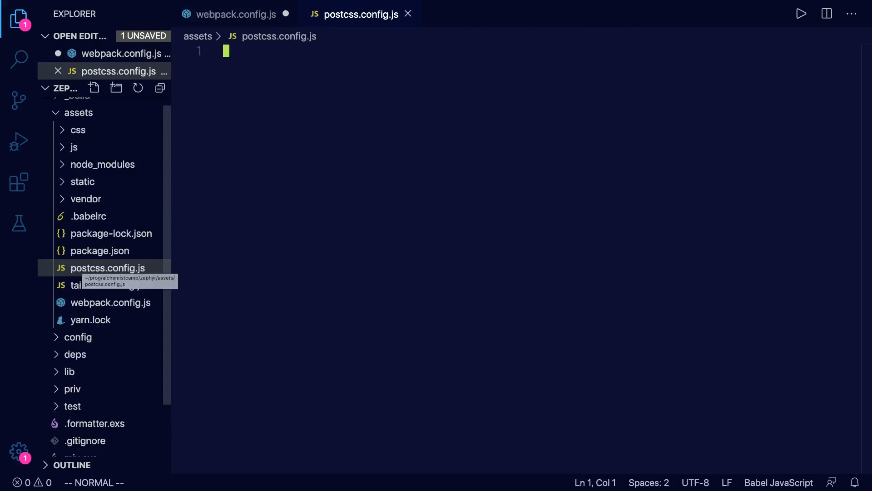
type("m")
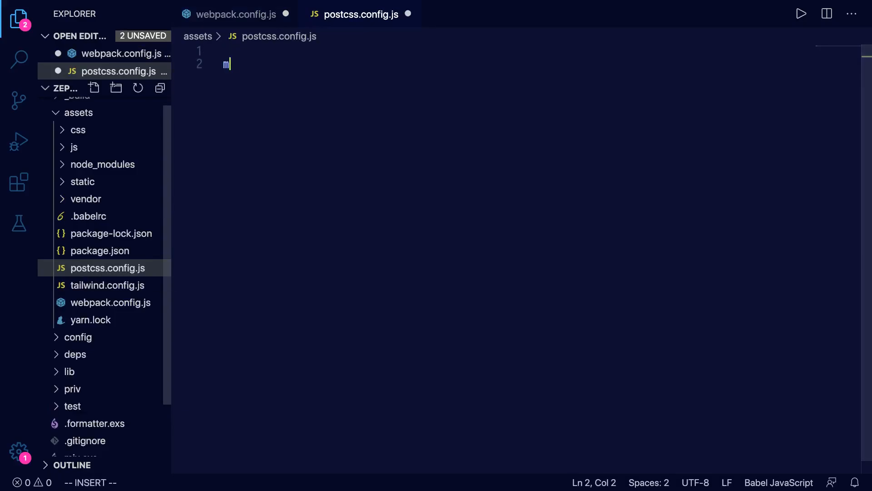
type("odule.exports")
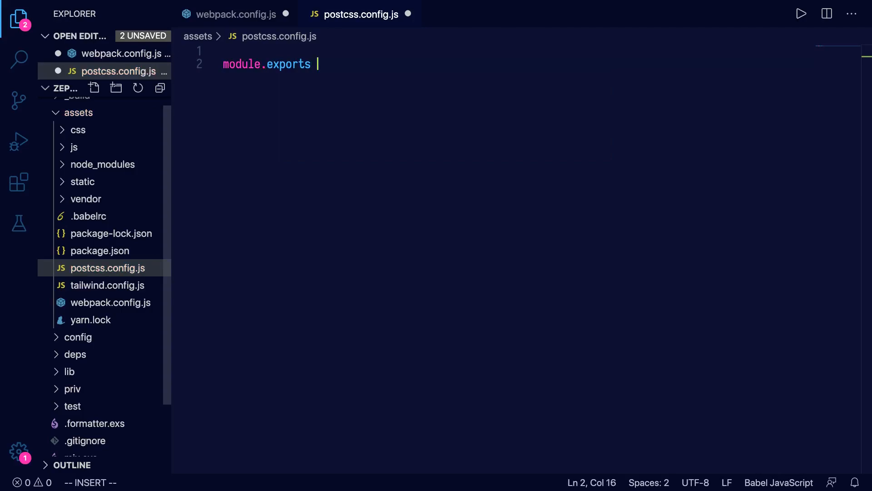
type("= {")
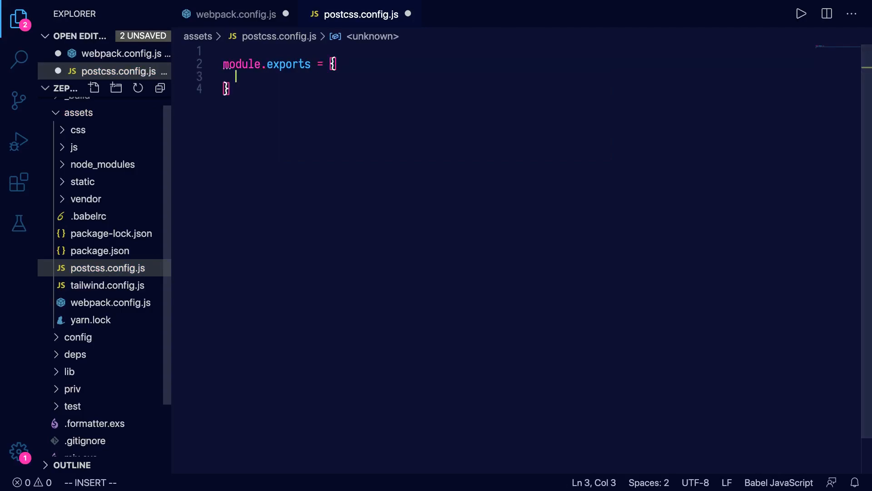
type("plugins")
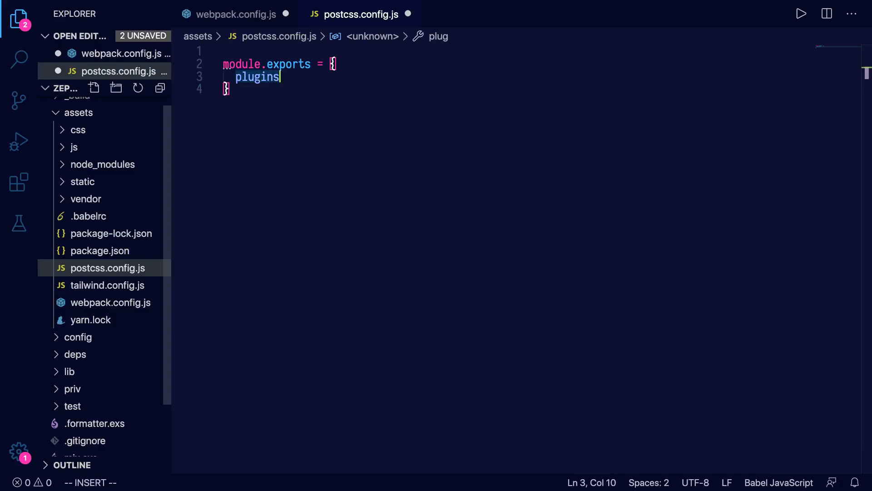
type(": [")
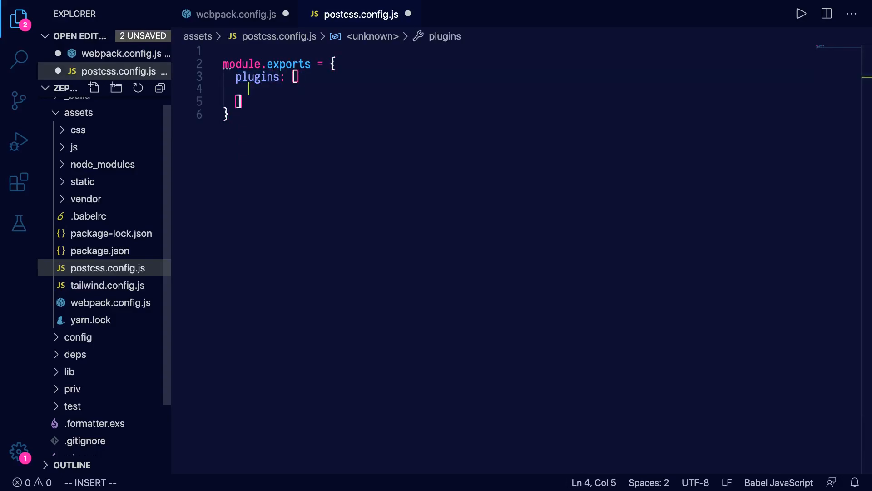
Step: List require("postcss-import"), require("tailwindcss"), require("autoprefixer") and purgecss as the plugins
type("require(\"p")
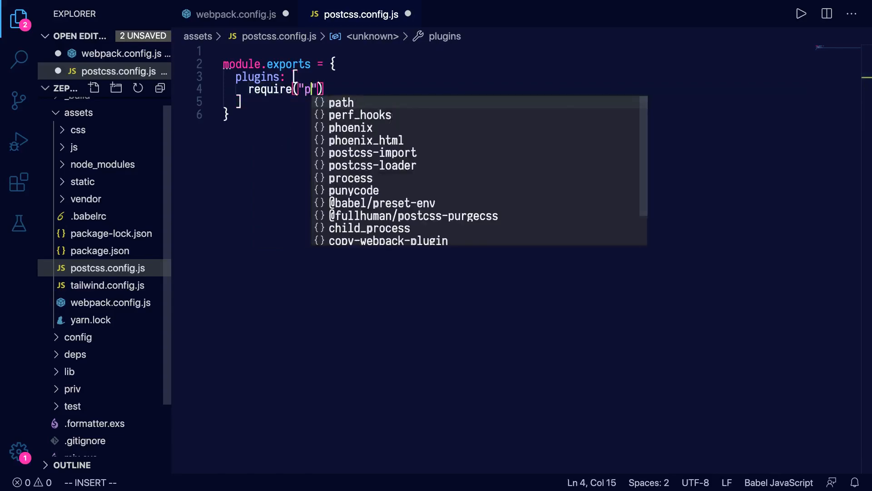
type("ostcss-import")
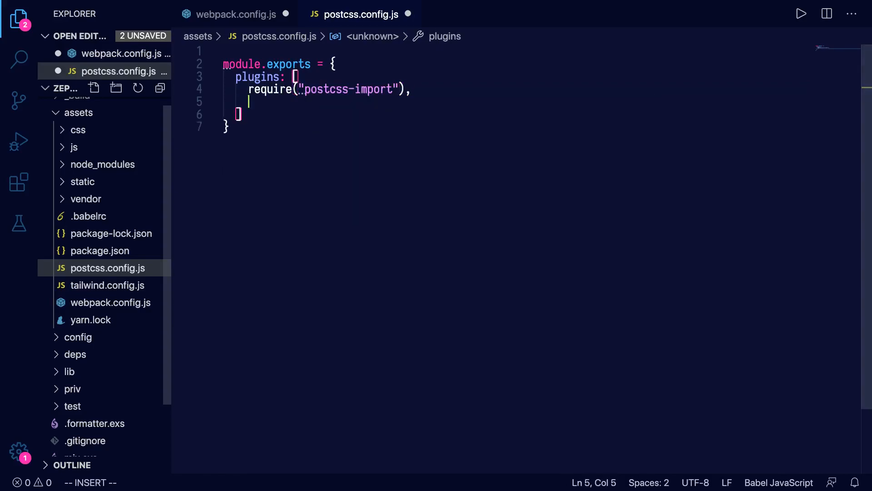
type("require")
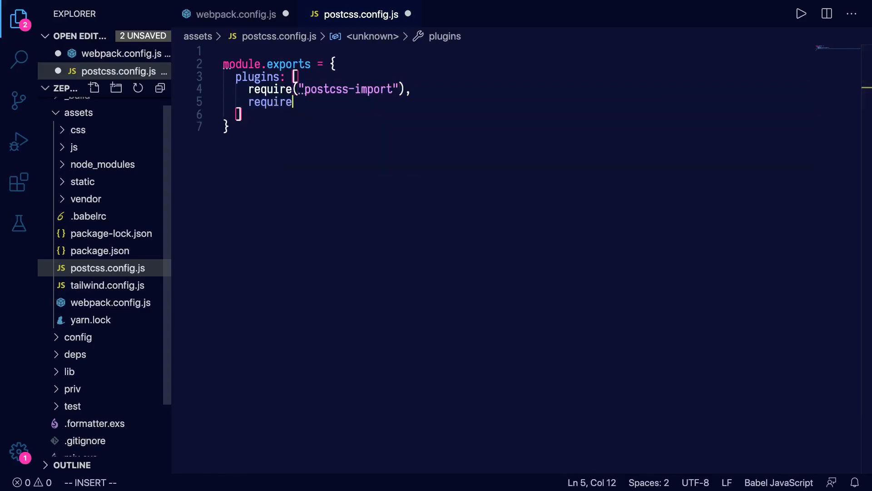
type("(\"tailwindcss\"),")
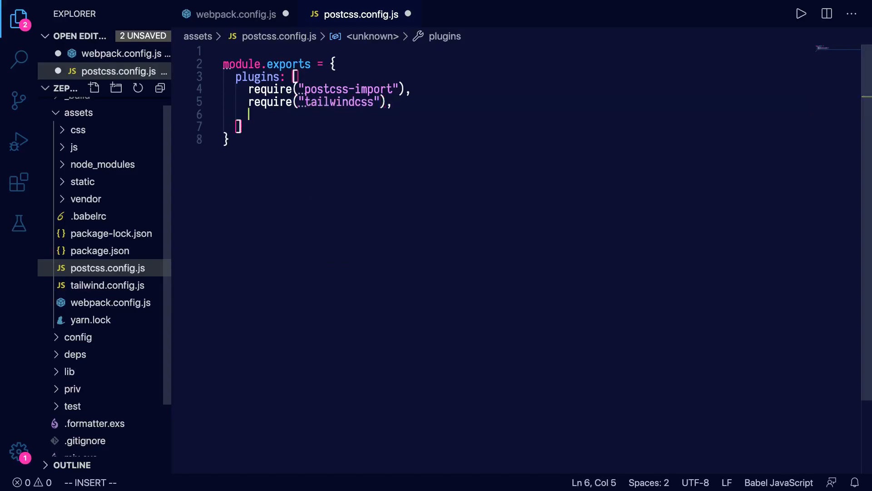
type("require(\"autoprefixer")
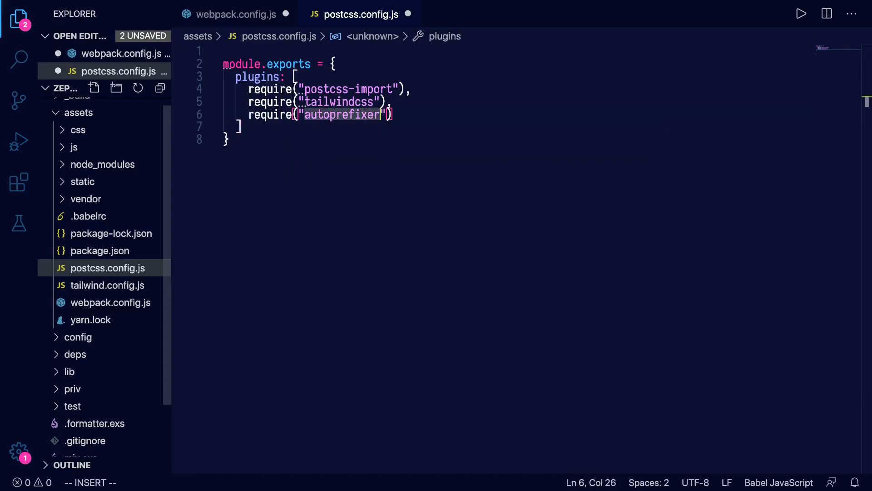
type("),")
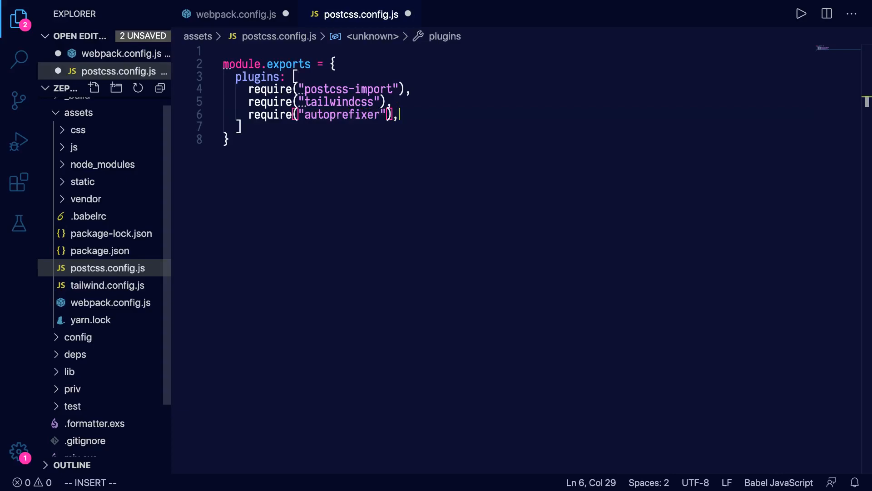
key("Enter")
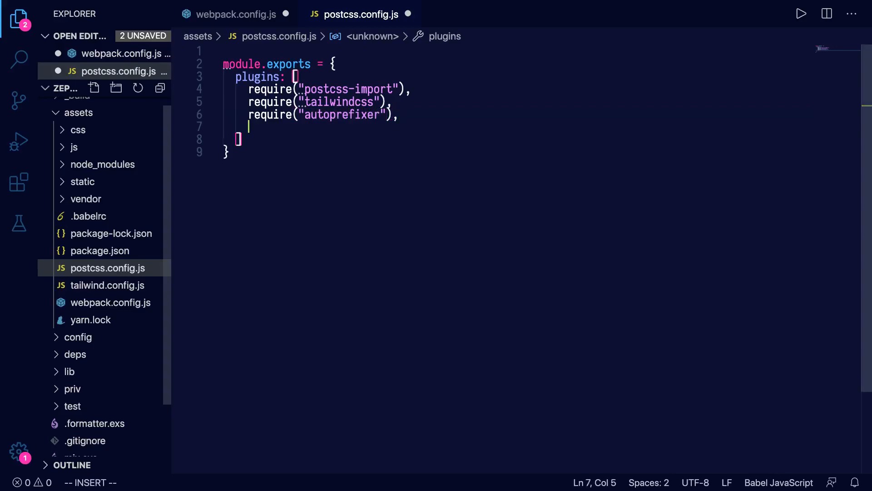
type("purge")
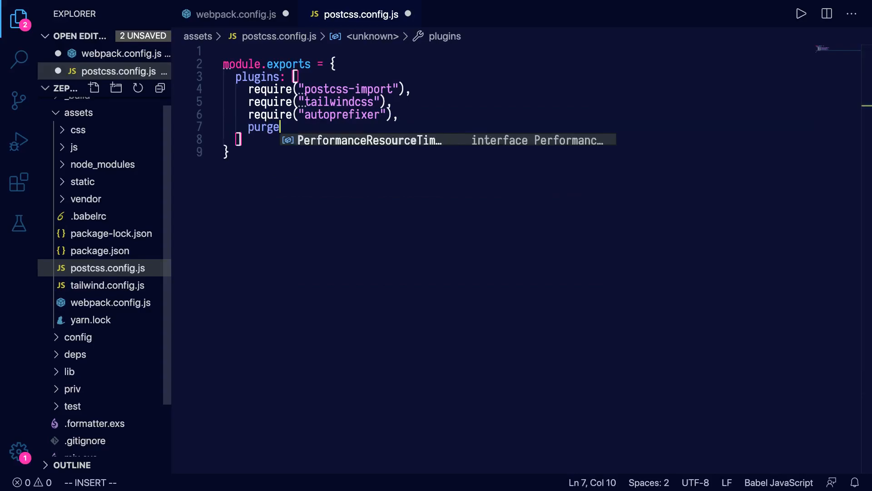
type("css")
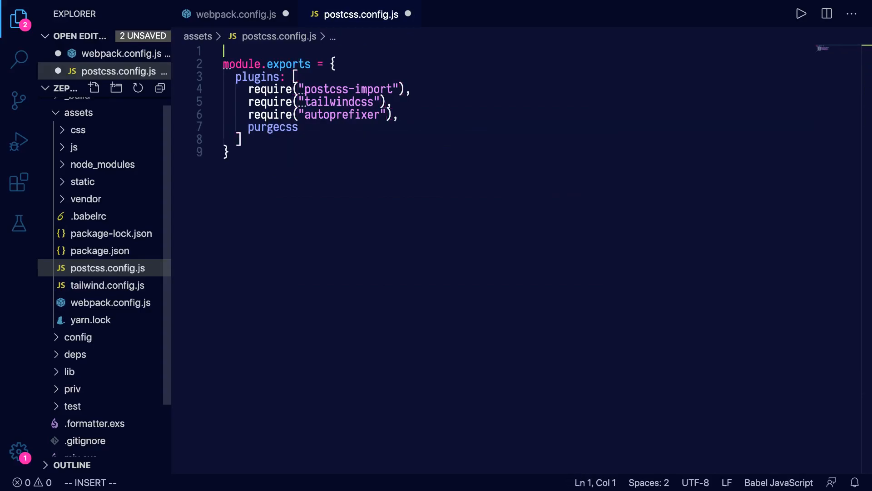
key("Enter")
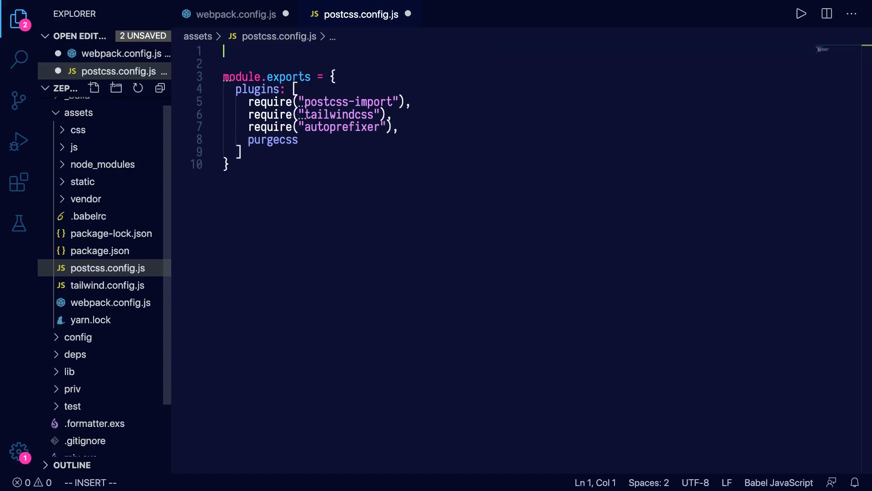
type("c")
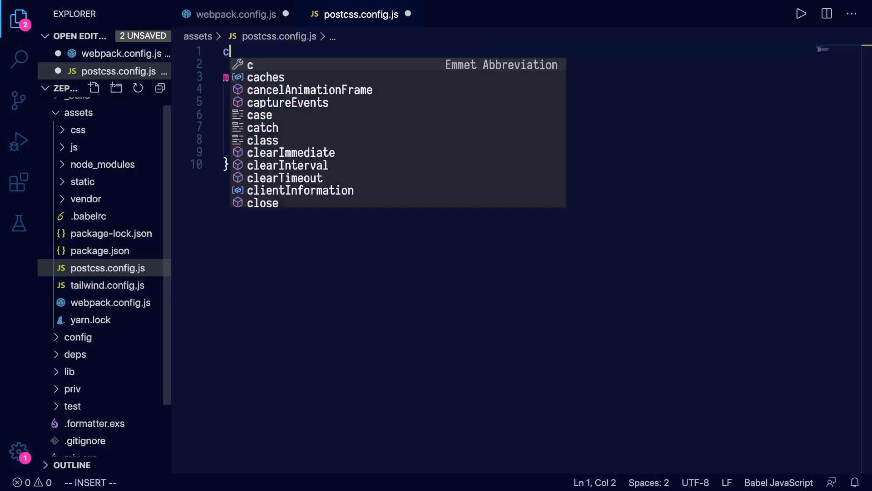
type("onst purgecss =")
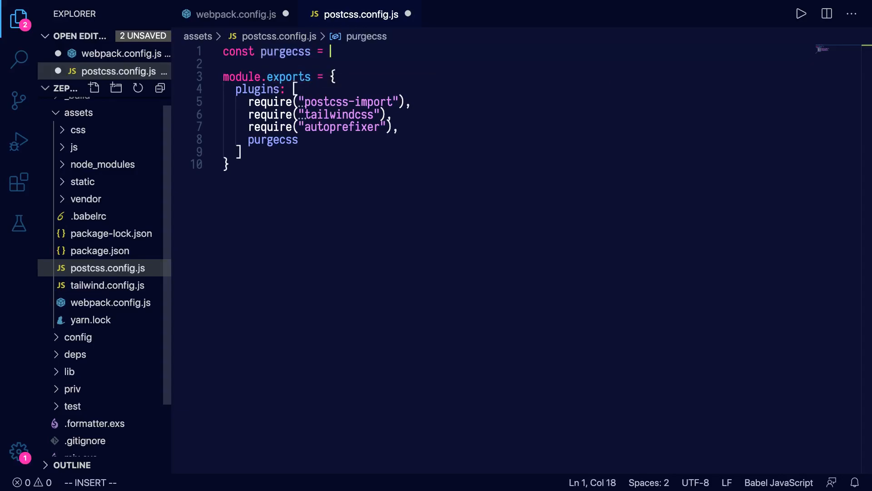
type("requre")
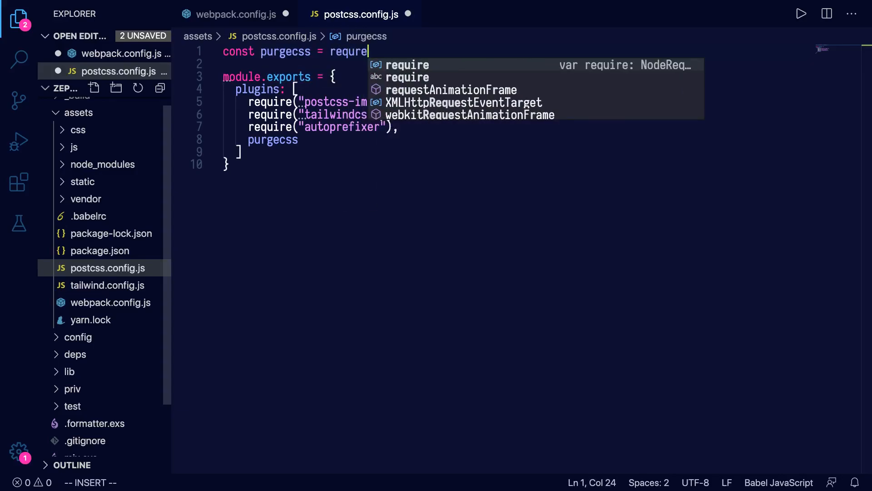
type("(\"\")")
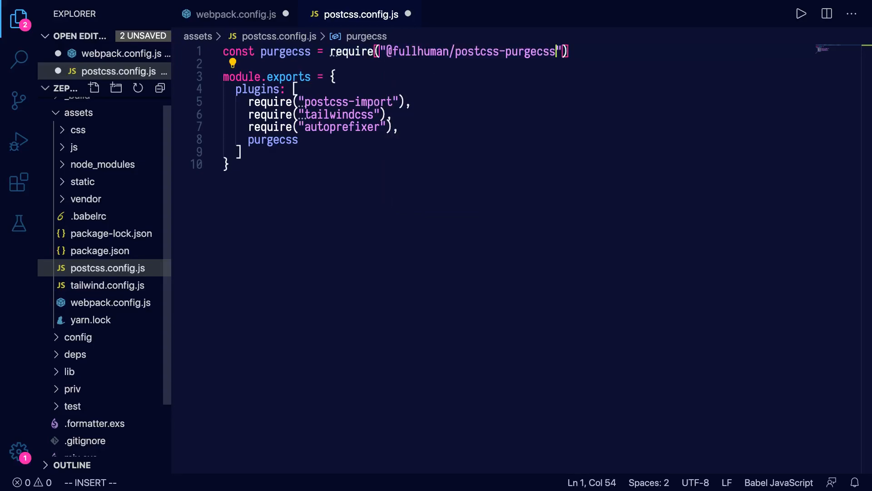
type("()")
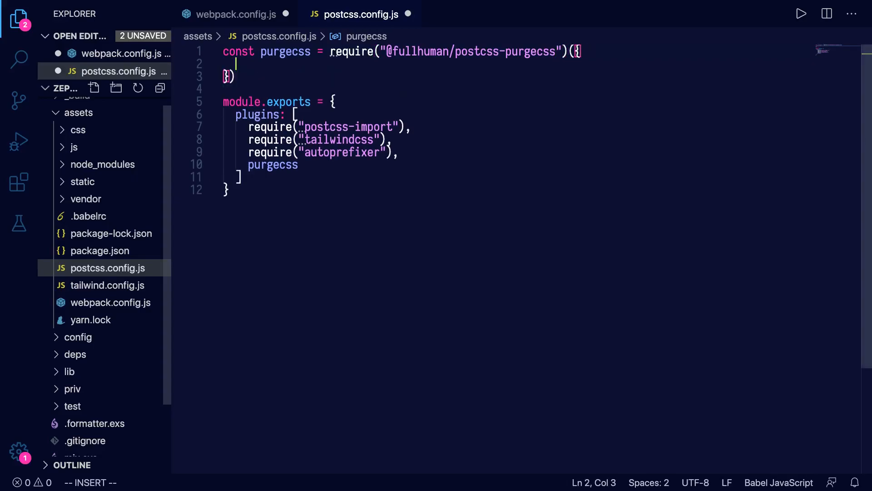
Step: Give purgecss a content array with globs for the .html.eex and .html.leex templates
type("content: [")
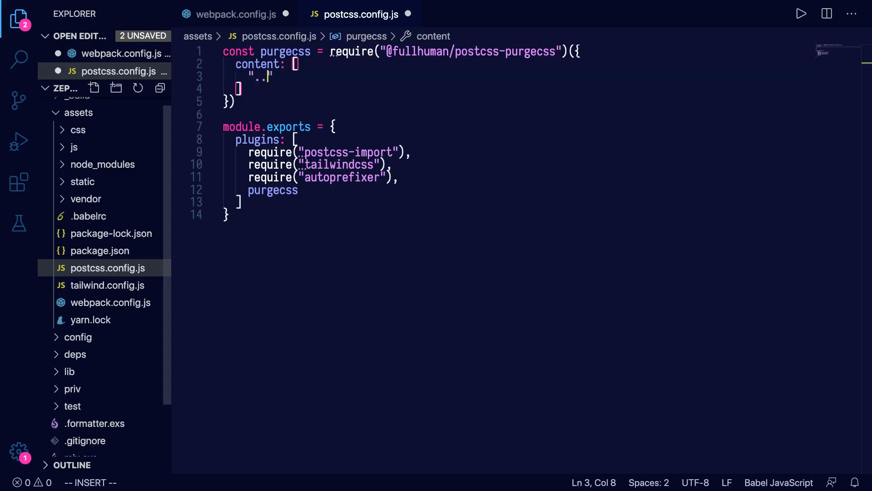
type("/**")
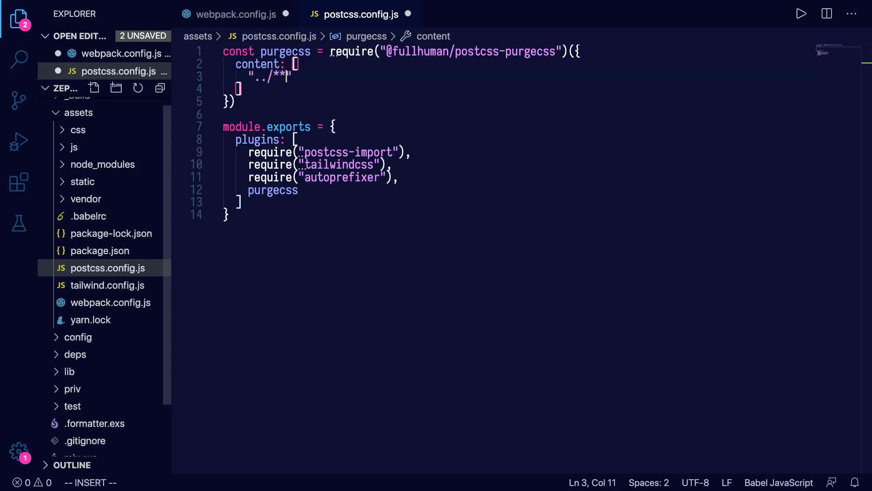
type("/*")
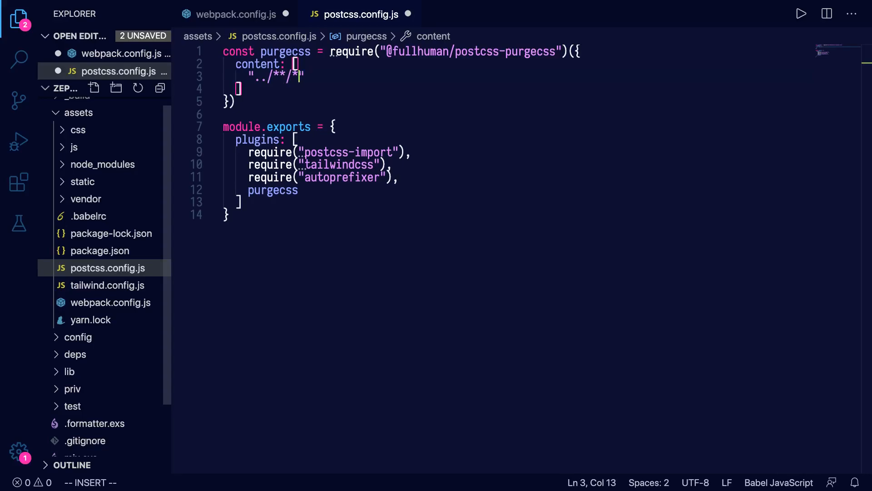
type(".h")
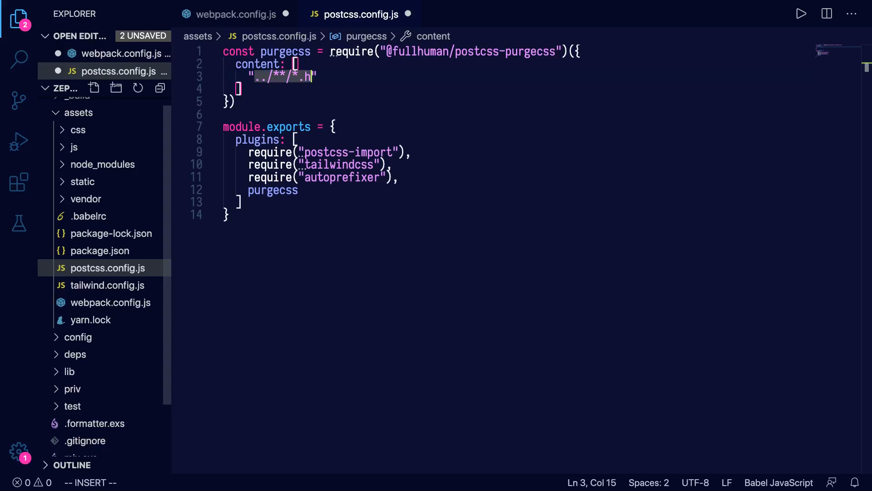
type("tml")
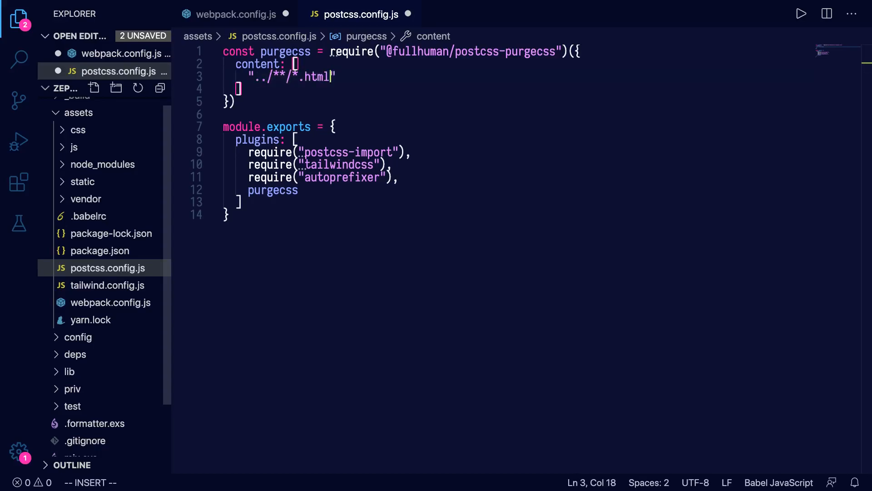
type(".eex")
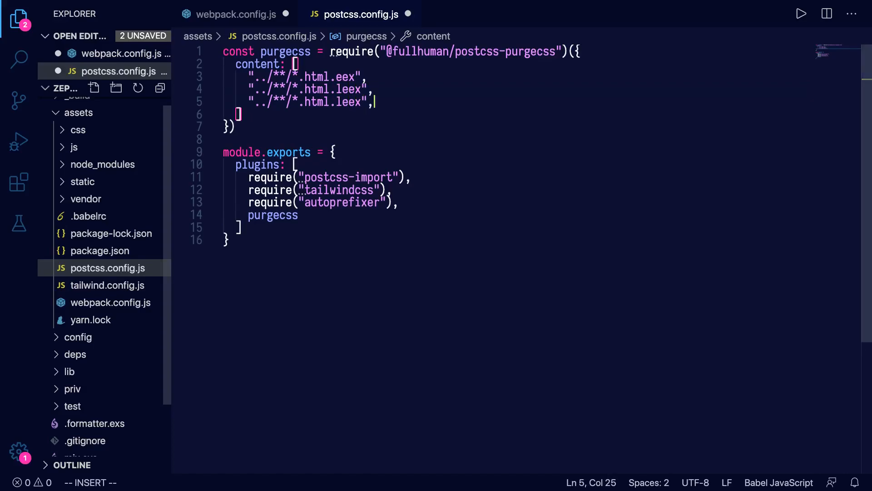
Step: Add content globs for the views **/*.ex files and the js **/*.js files
key("Backspace")
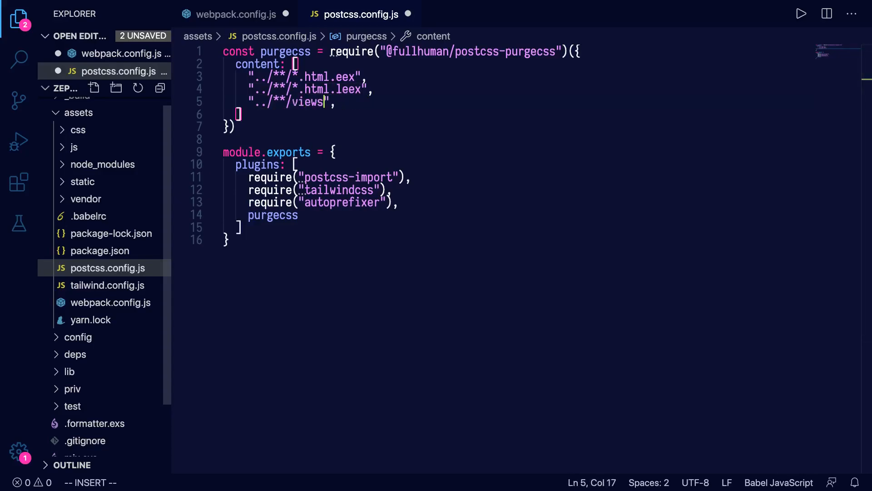
type("/")
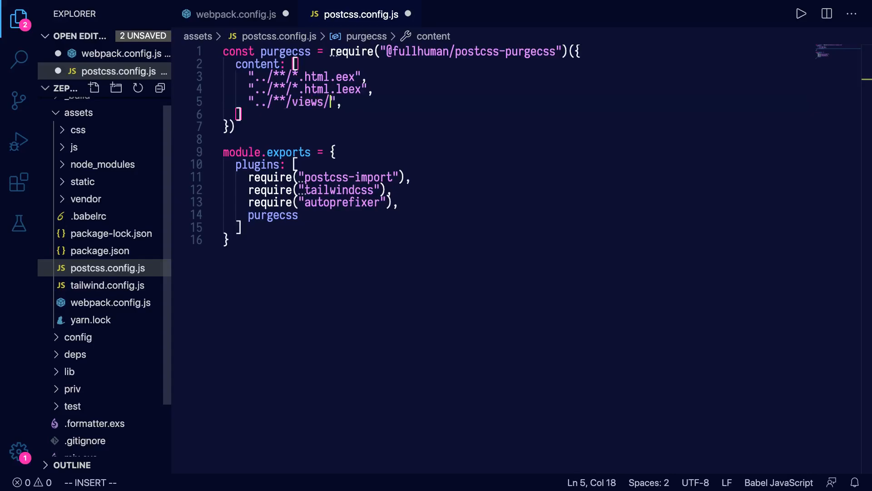
type("**/*")
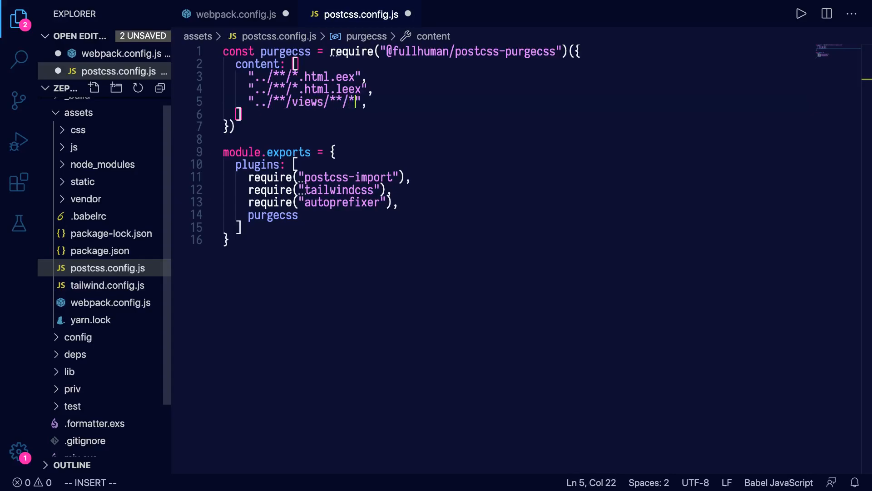
type(".ex")
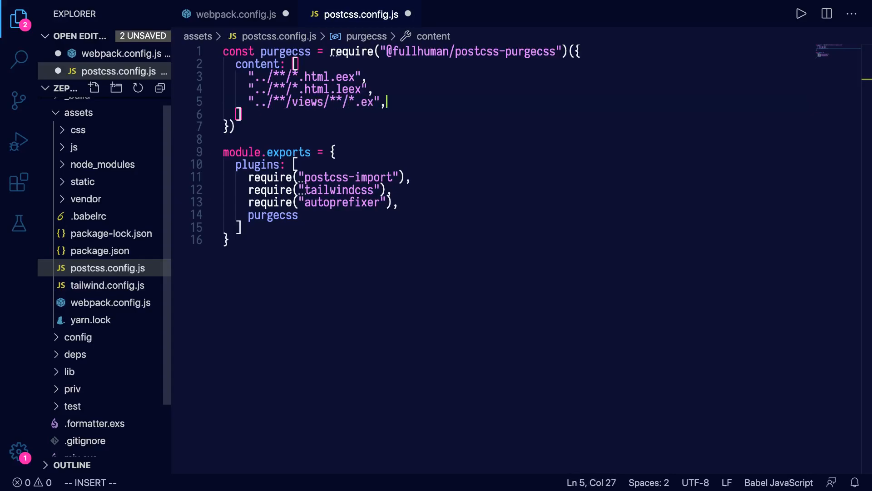
key("Enter")
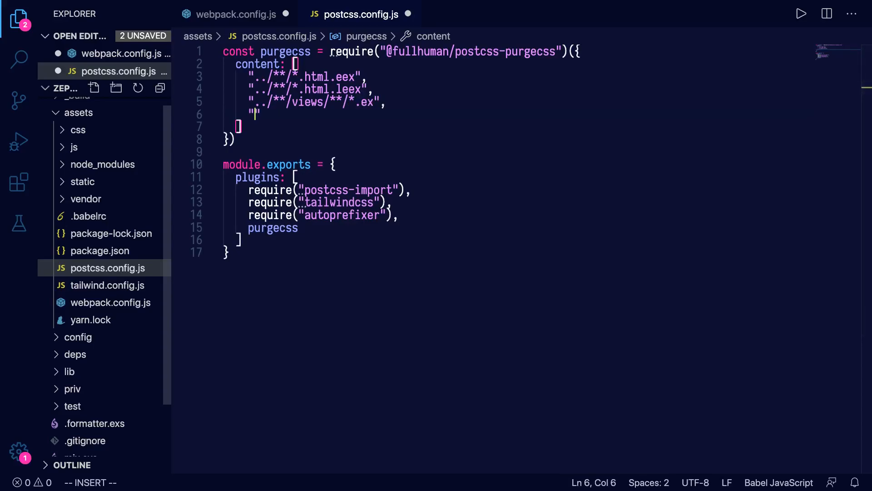
type("../js/")
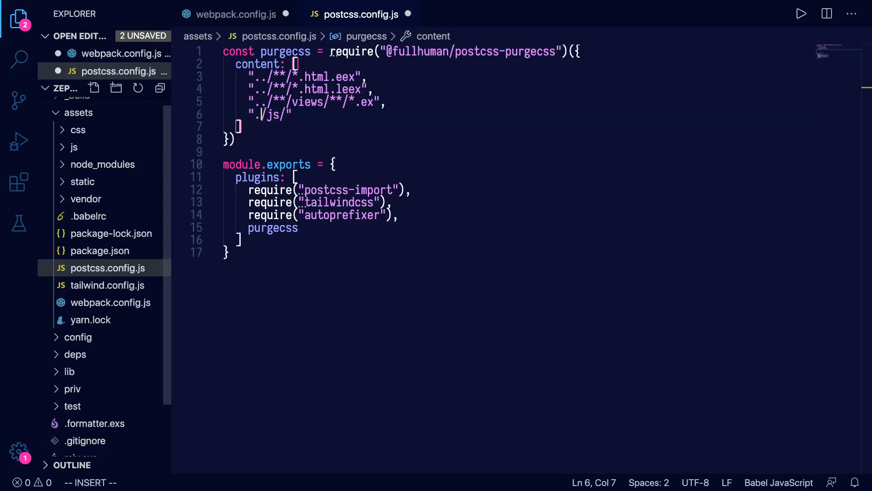
left_click_drag(257, 114, 283, 115)
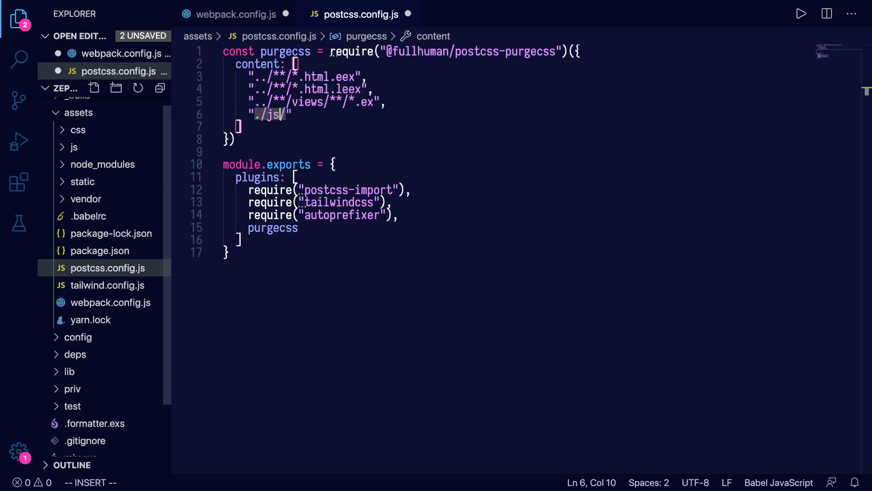
type("**/")
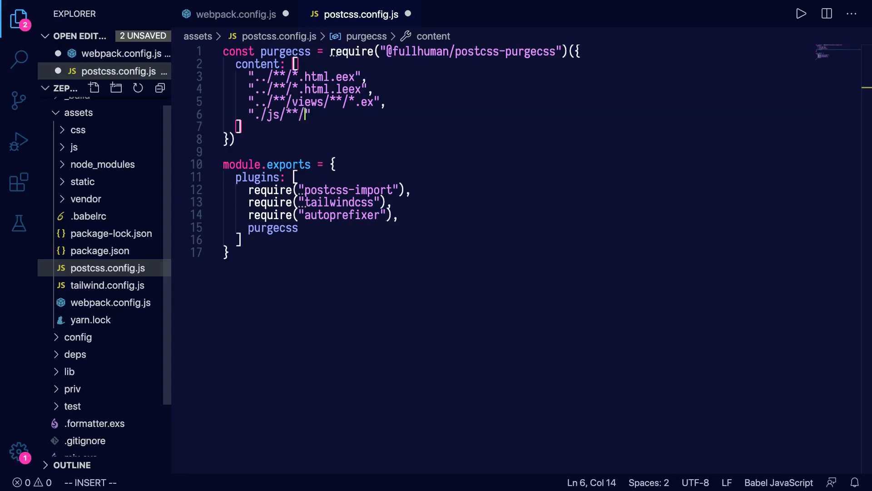
type("*.js")
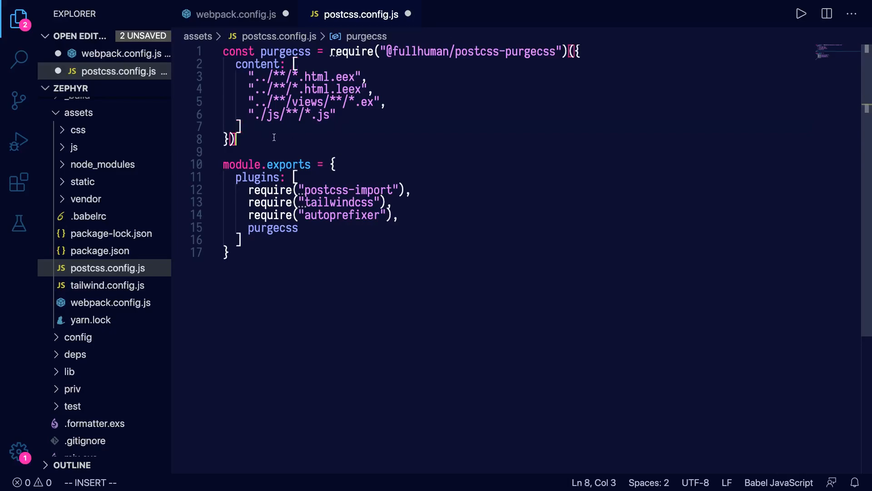
Step: Add a defaultExtractor returning content.match(/[\w-/:]+(?<!:)/g) || [] to the purgecss options
type(";")
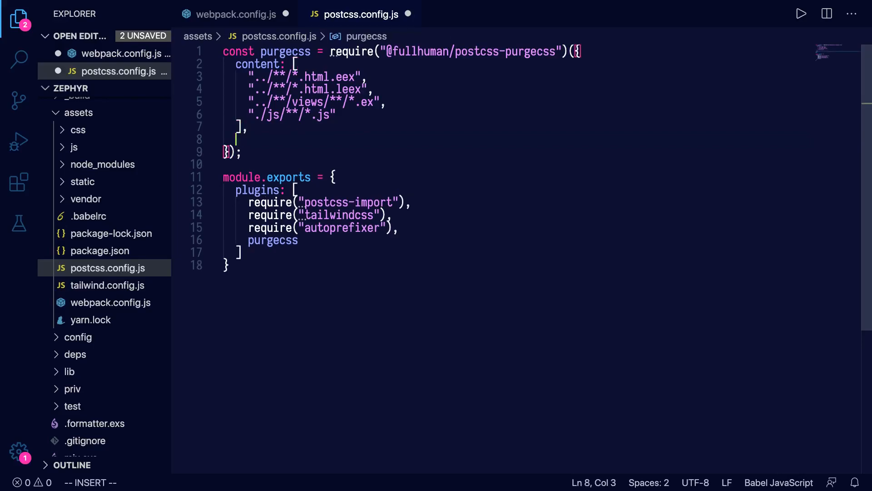
type("defa")
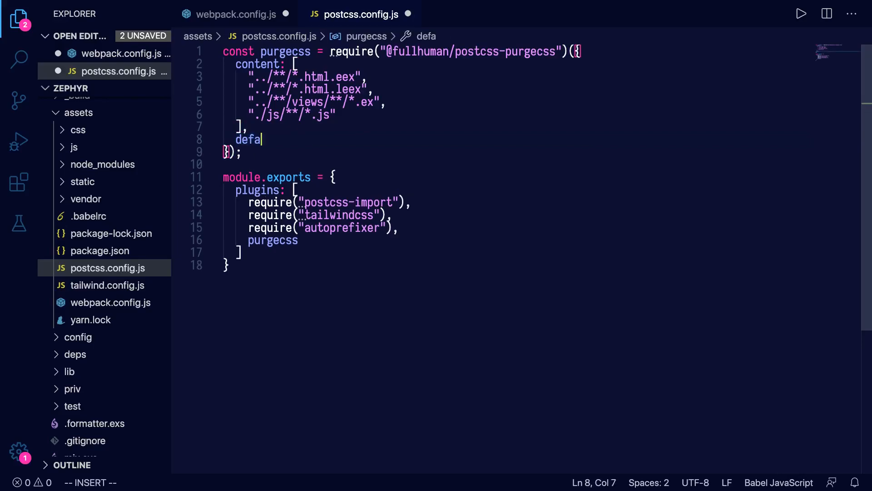
type("ultE")
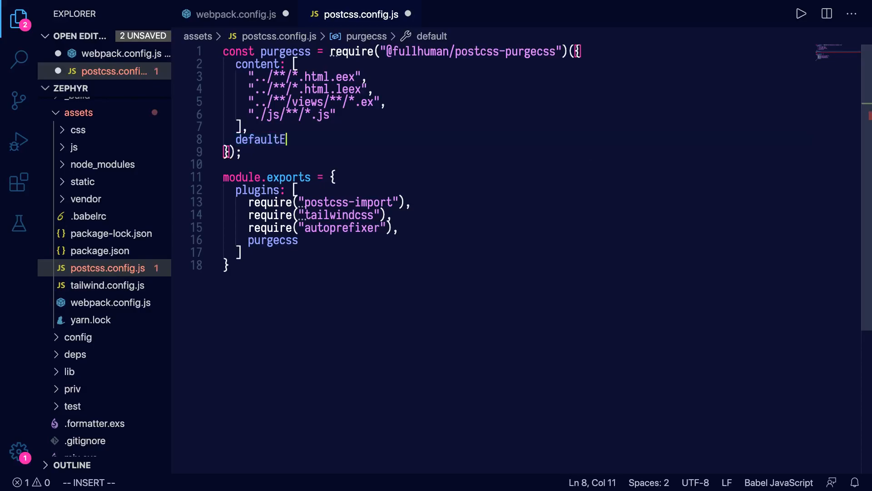
type("xtractor")
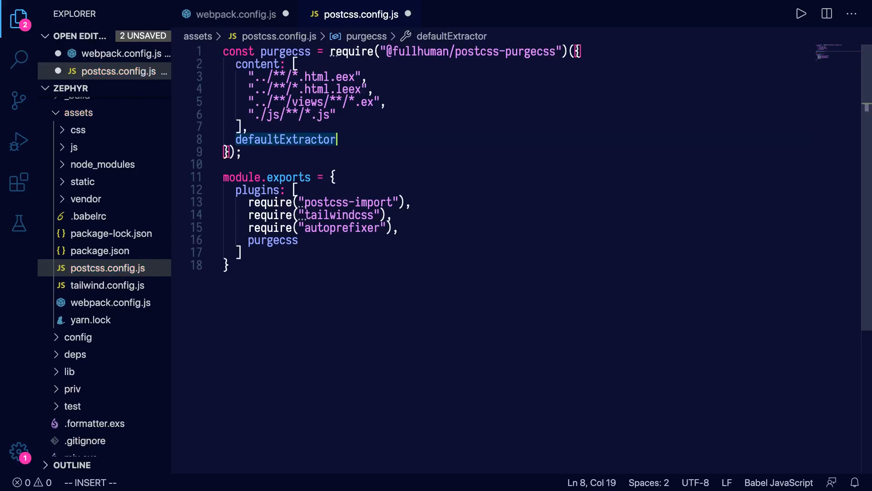
type(": content =>")
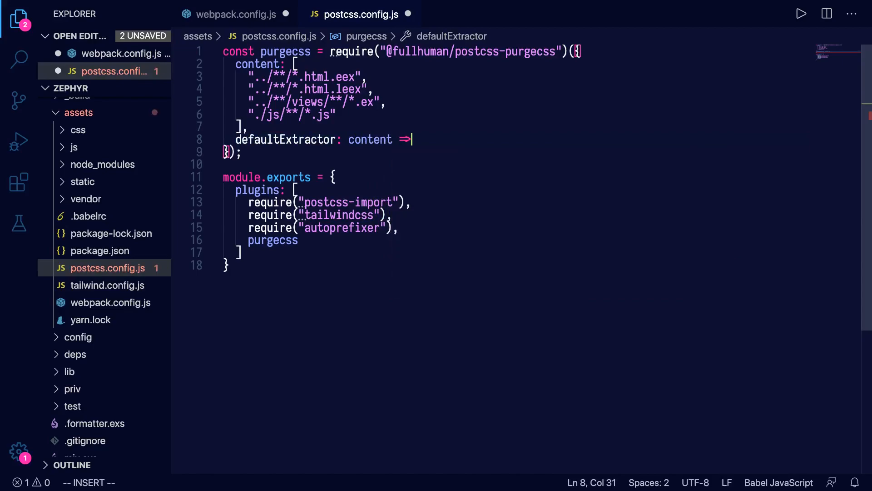
type("content")
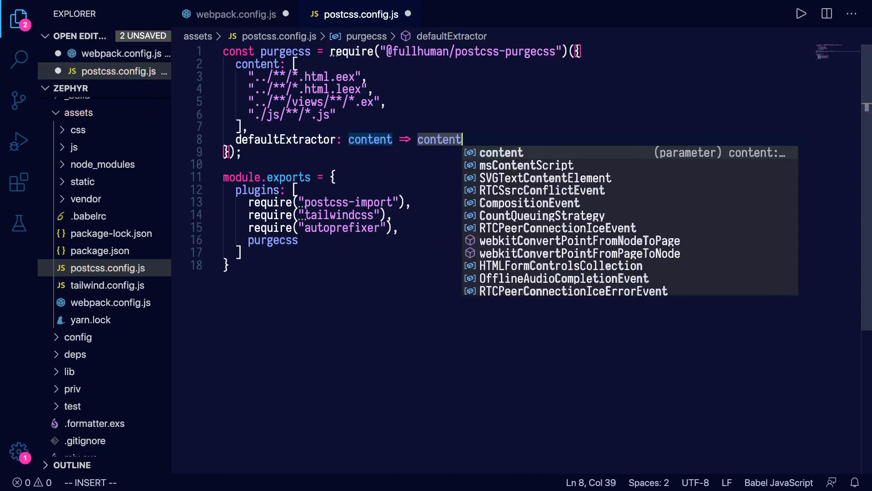
type(".match")
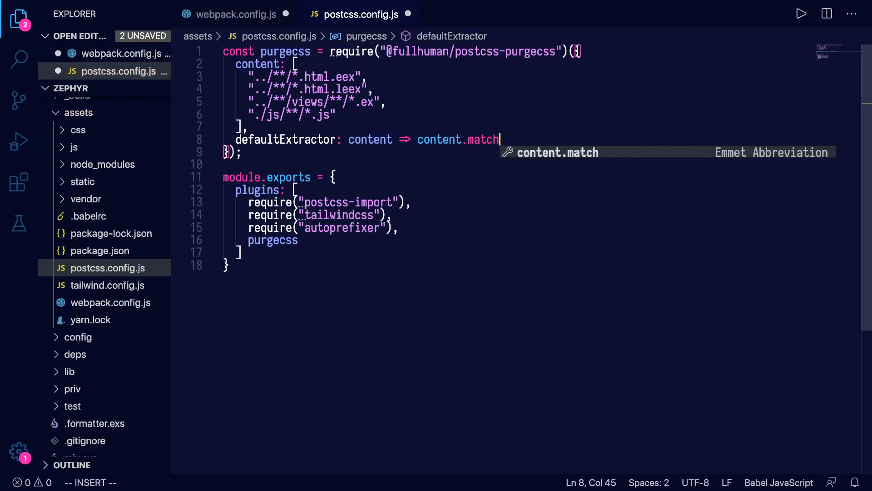
type("(/[])")
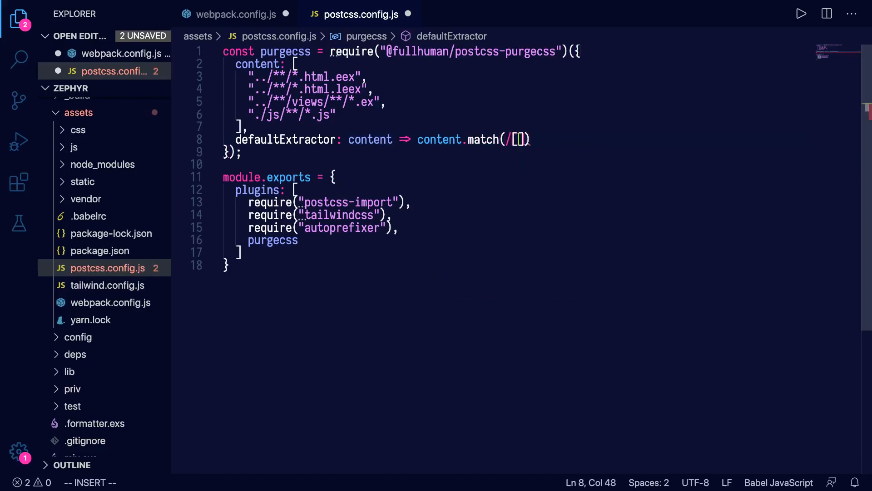
type("\\w")
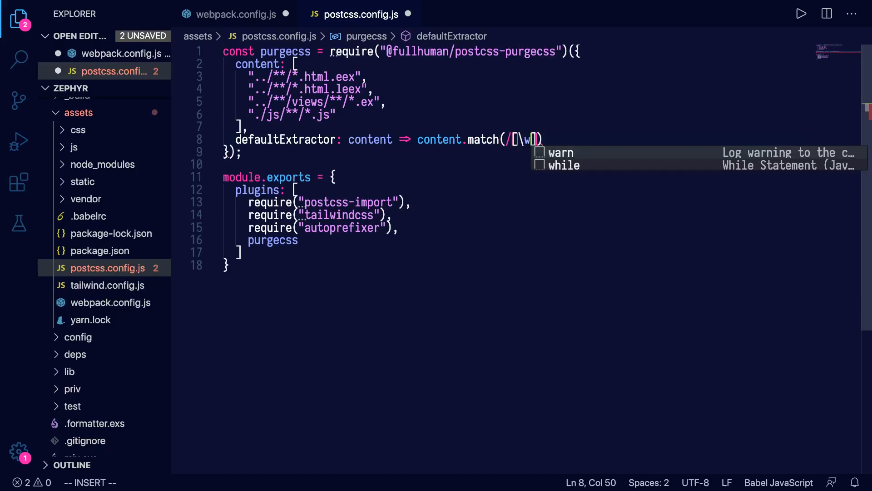
type("-")
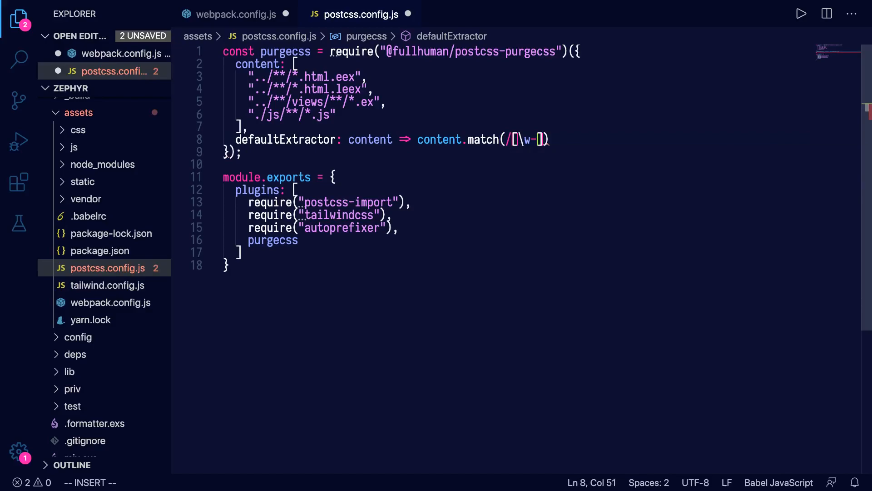
type("/:")
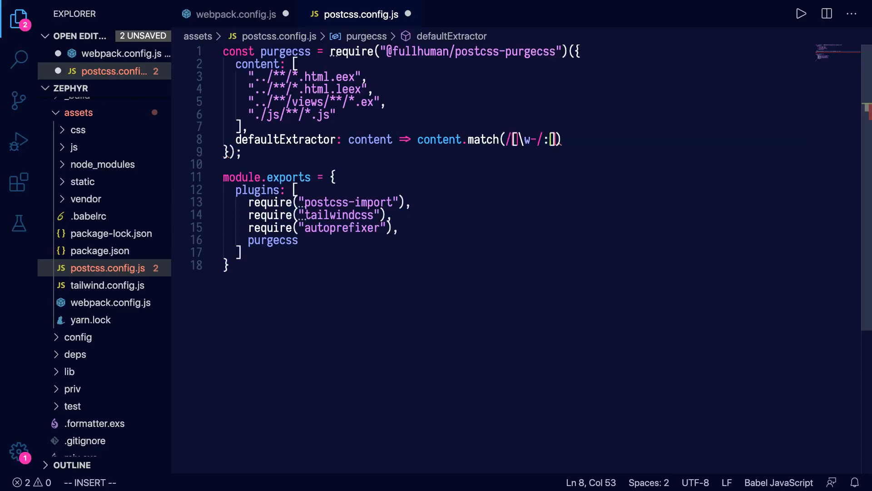
type("+(?")
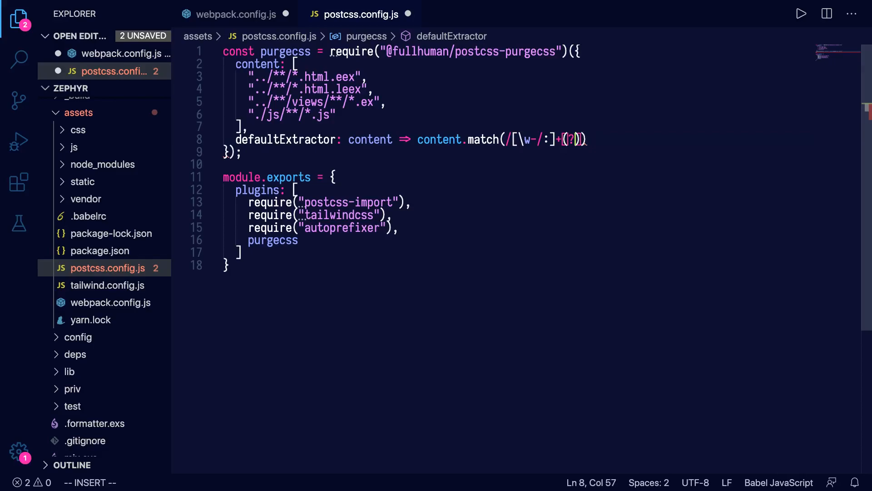
type("<")
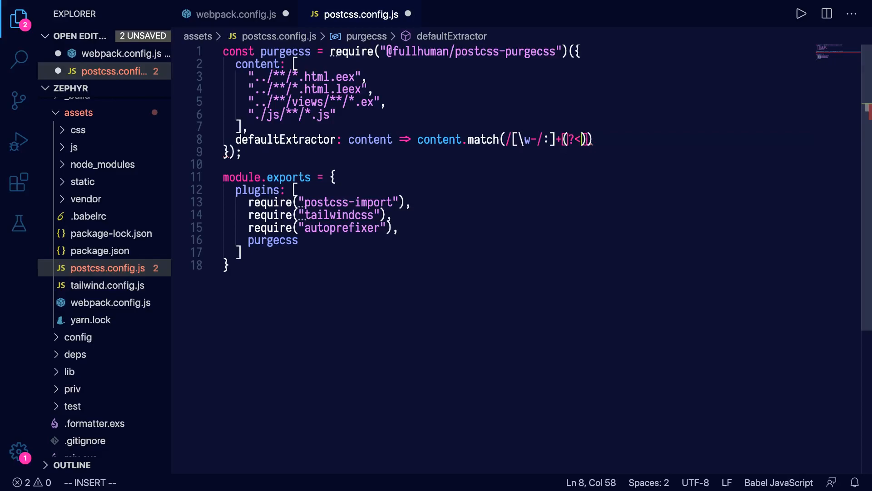
type("!:")
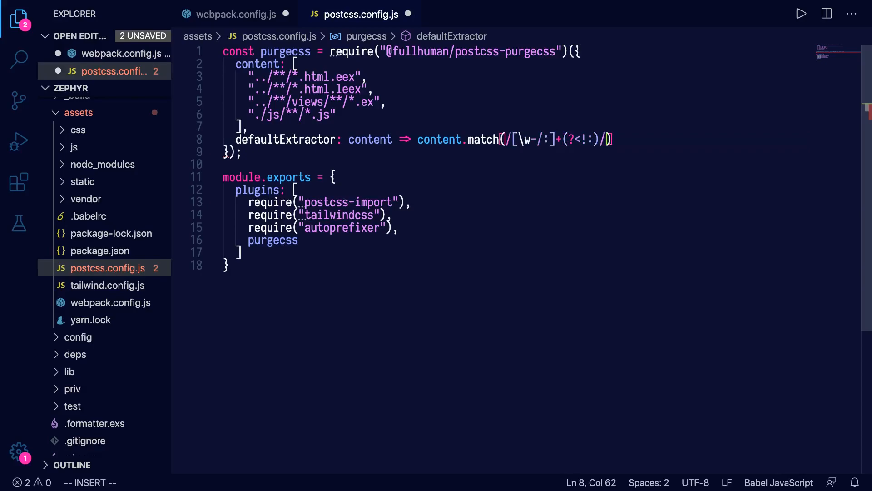
type("g")
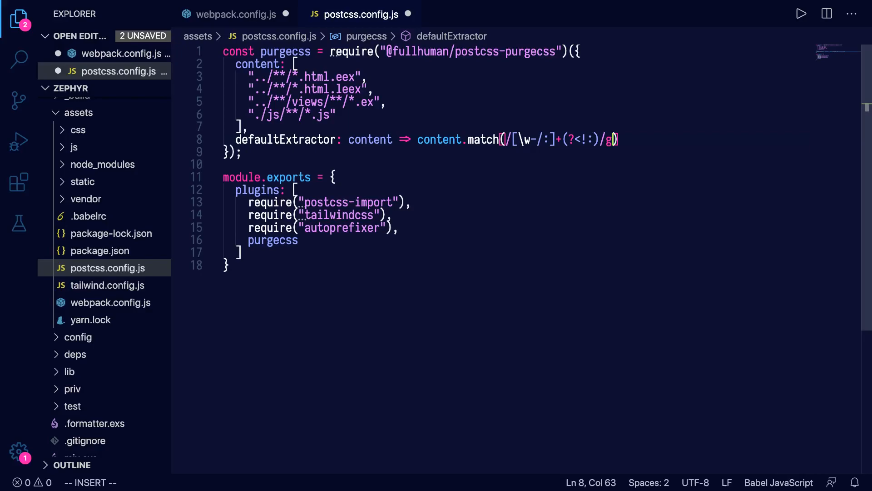
key("Right")
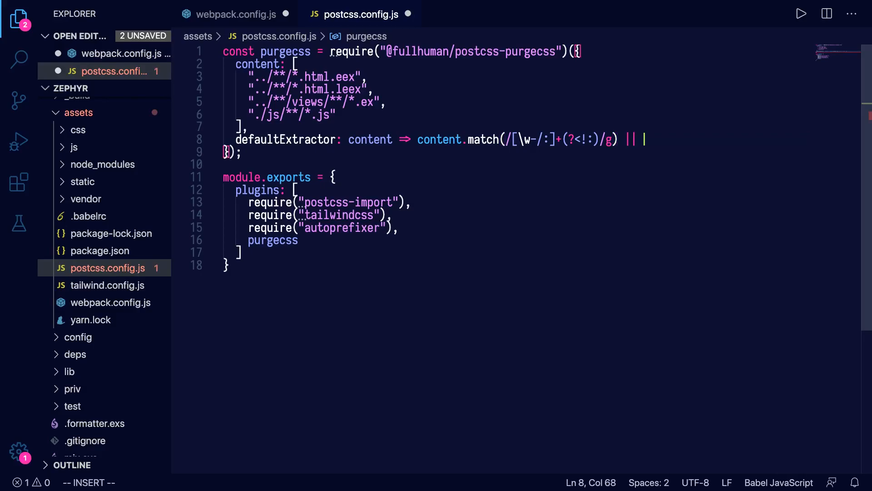
type("[]")
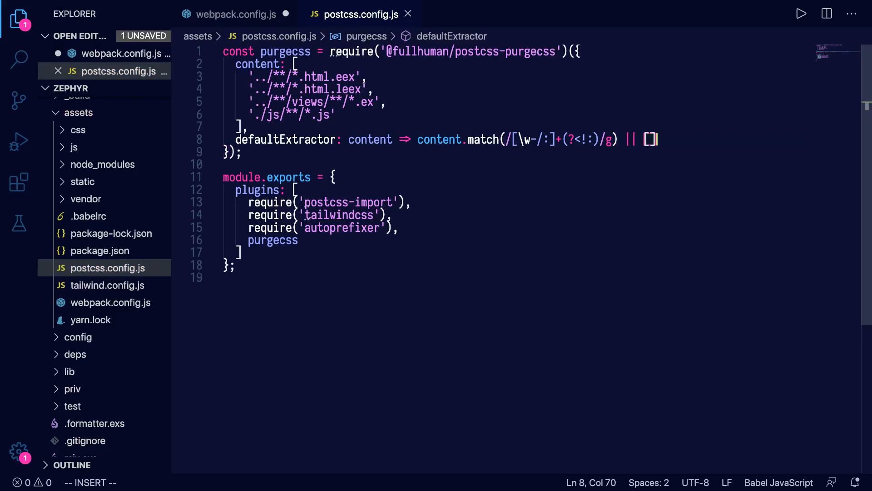
Step: Review the CSS rule in webpack.config.js, then open assets/css/app.css
left_click(235, 14)
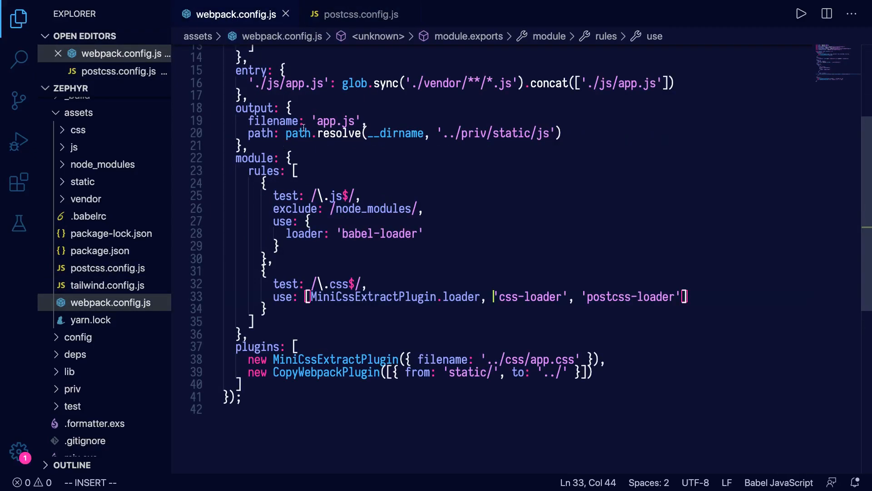
left_click(74, 130)
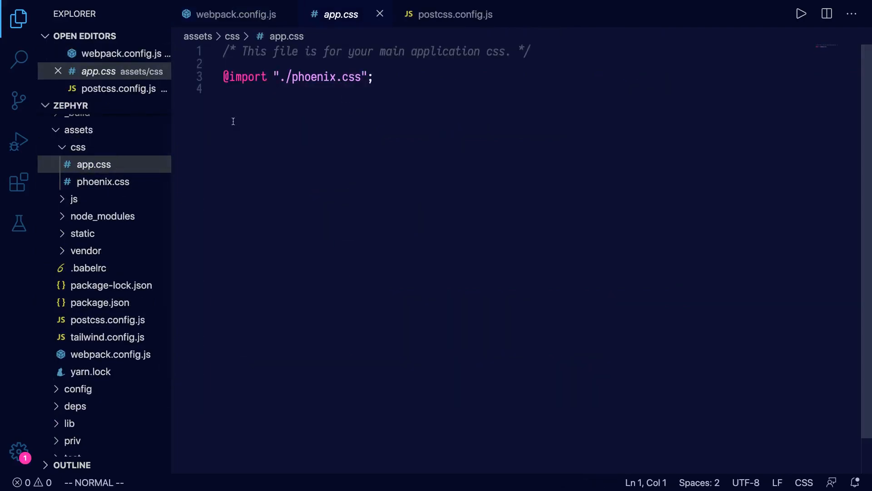
left_click(102, 182)
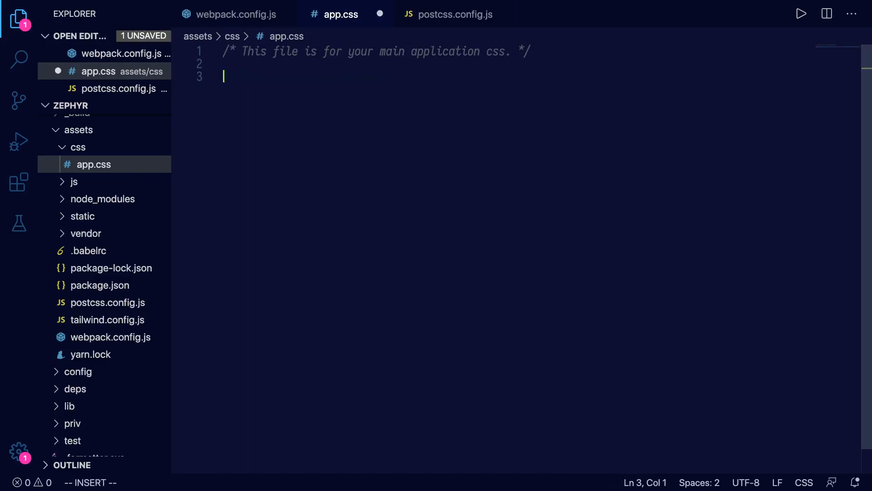
type("@tailwind")
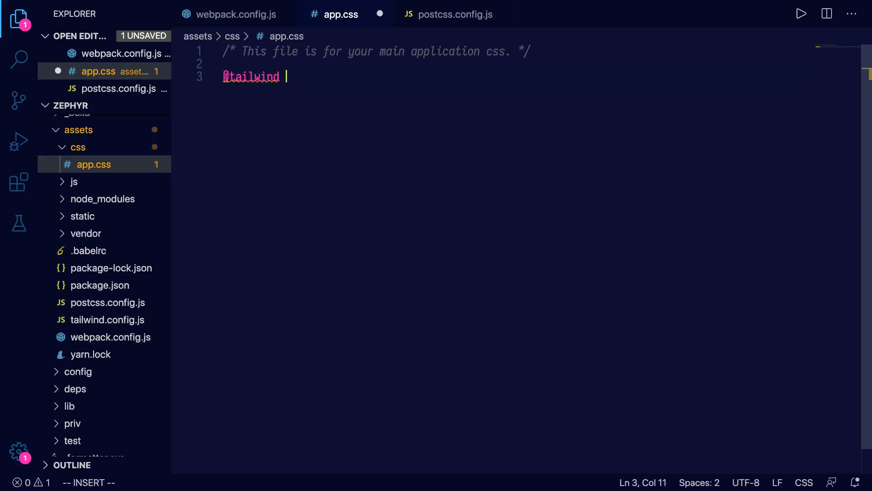
type("base;")
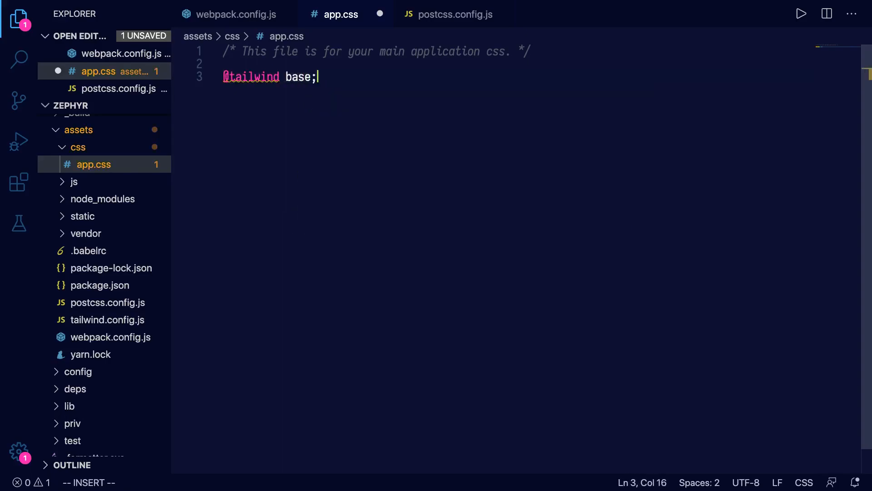
type("@tailwind")
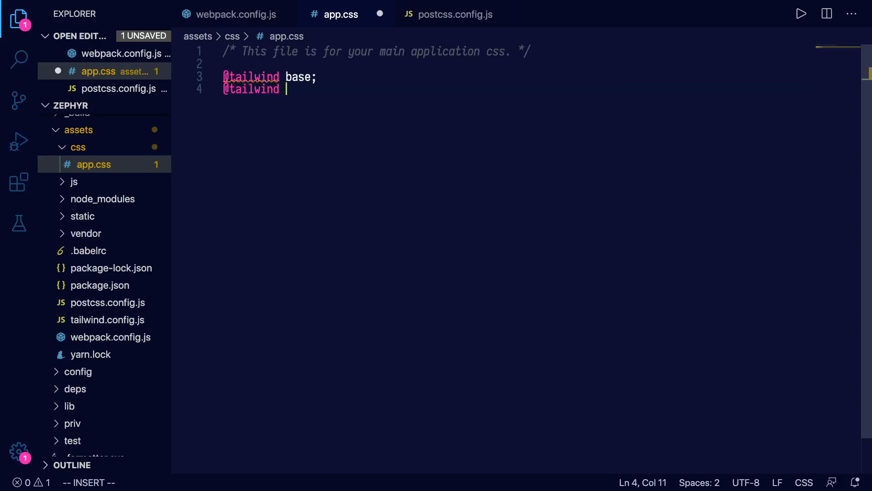
type("components;")
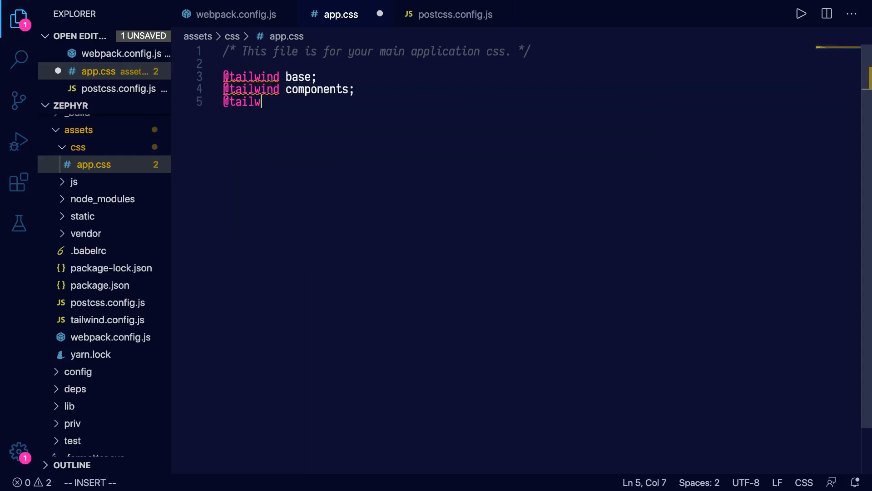
type("ind u")
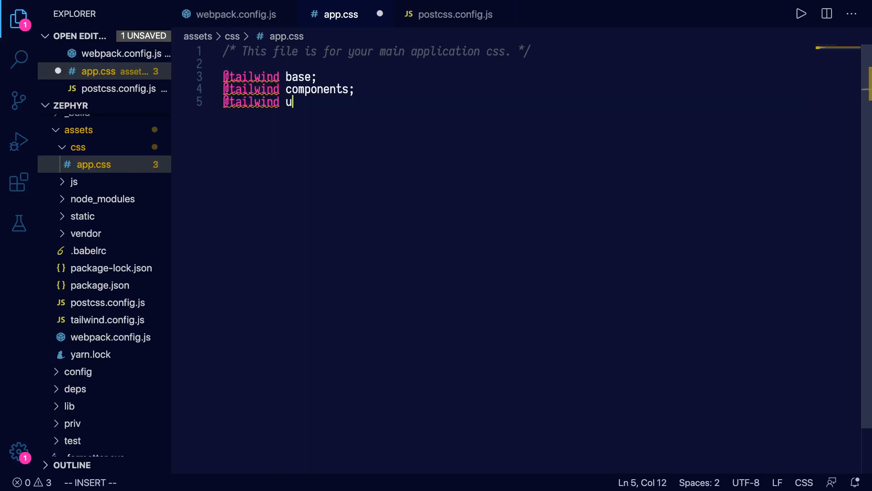
type("tilit")
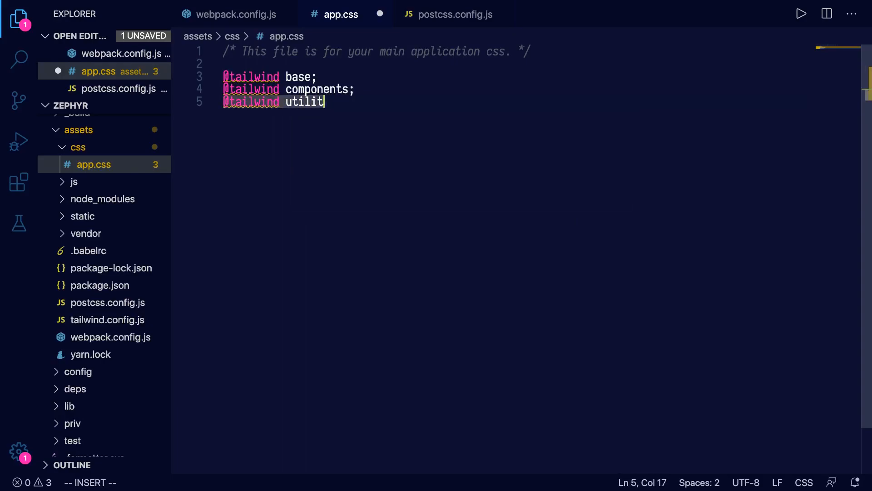
type("ies;")
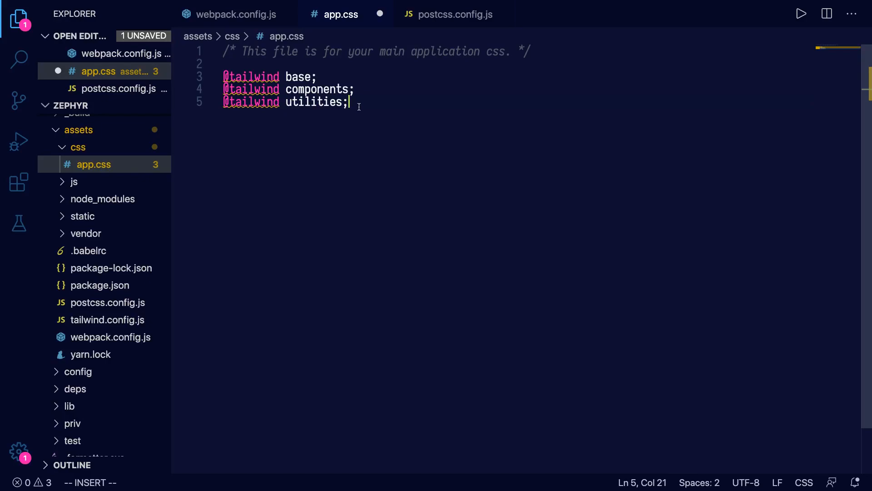
mouse_move(266, 60)
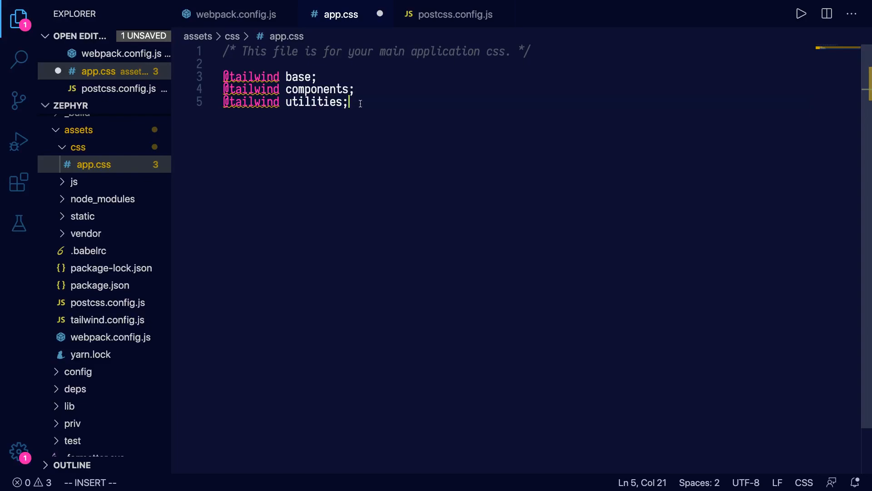
mouse_move(289, 65)
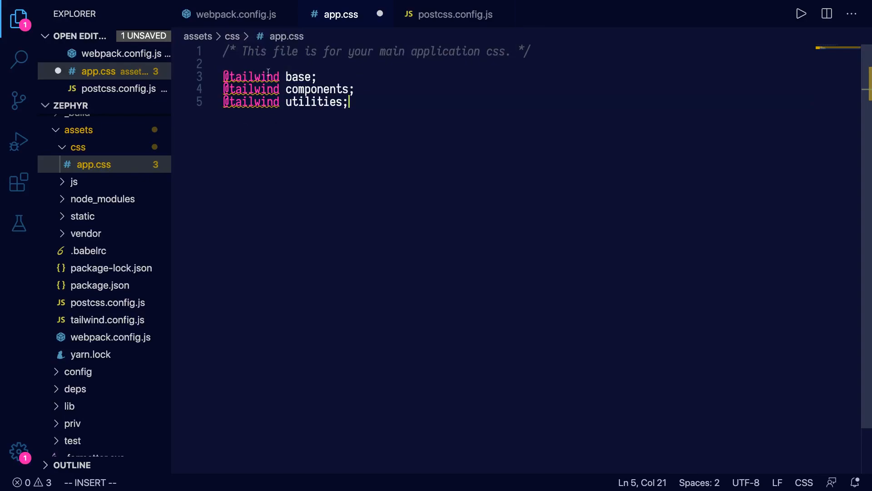
mouse_move(287, 216)
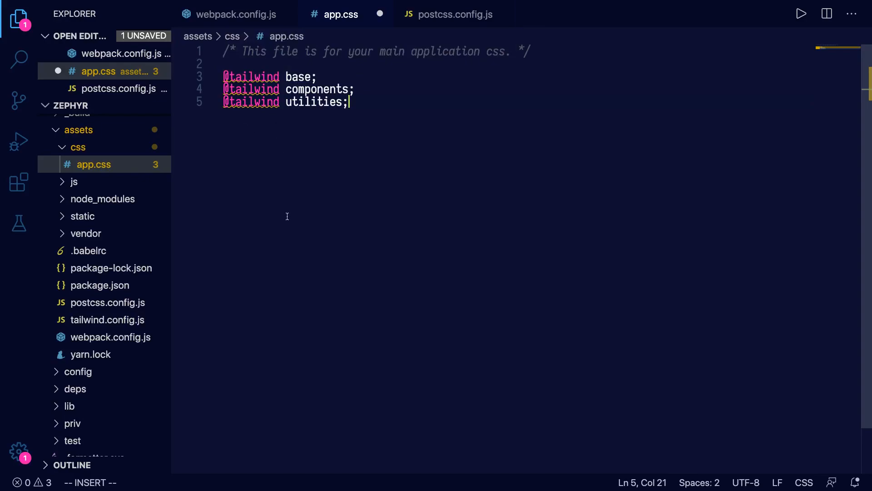
mouse_move(348, 262)
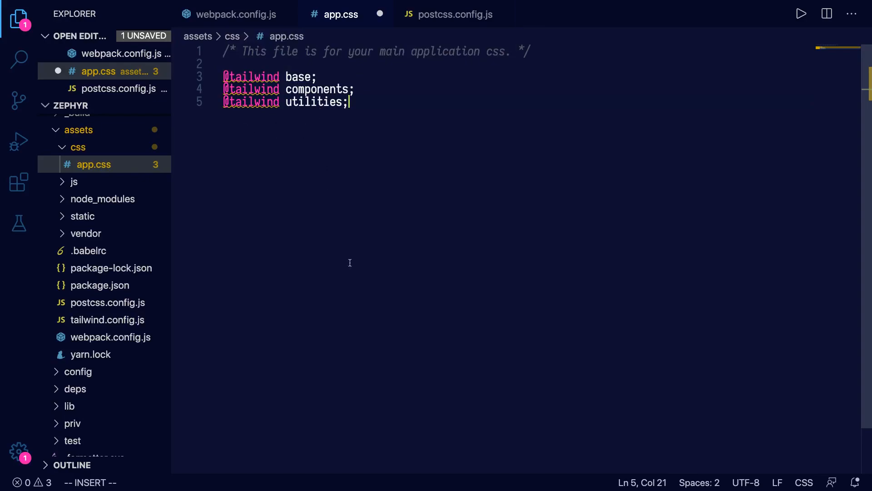
mouse_move(378, 161)
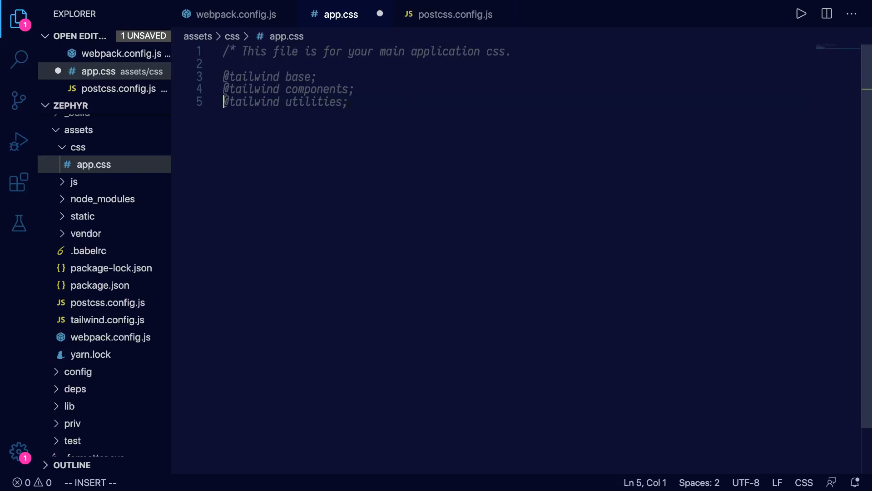
key("enter")
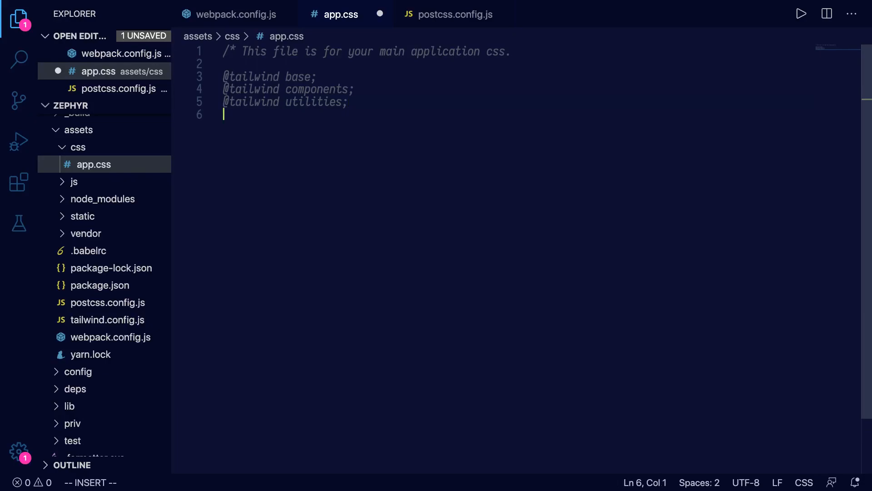
type("/")
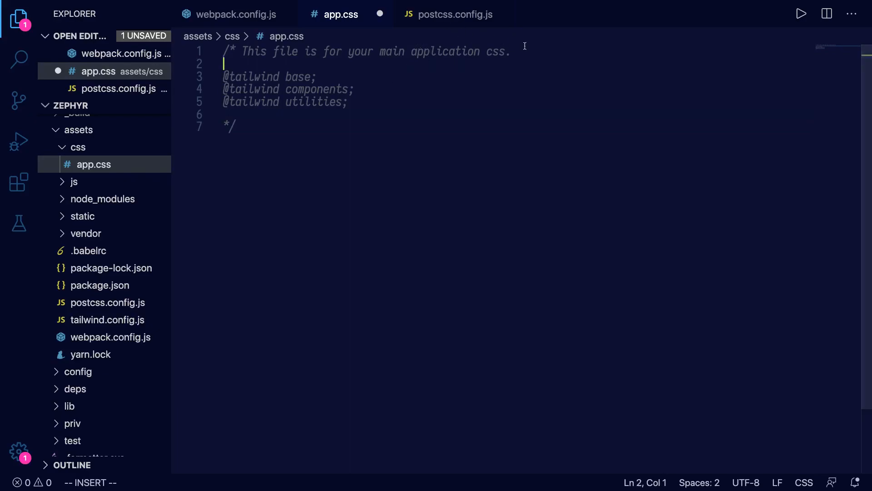
left_click_drag(271, 51, 511, 51)
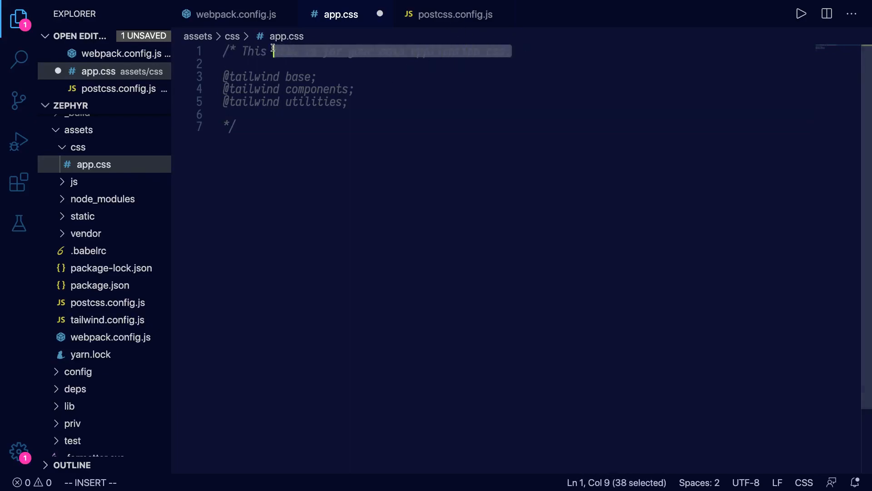
type("won't w")
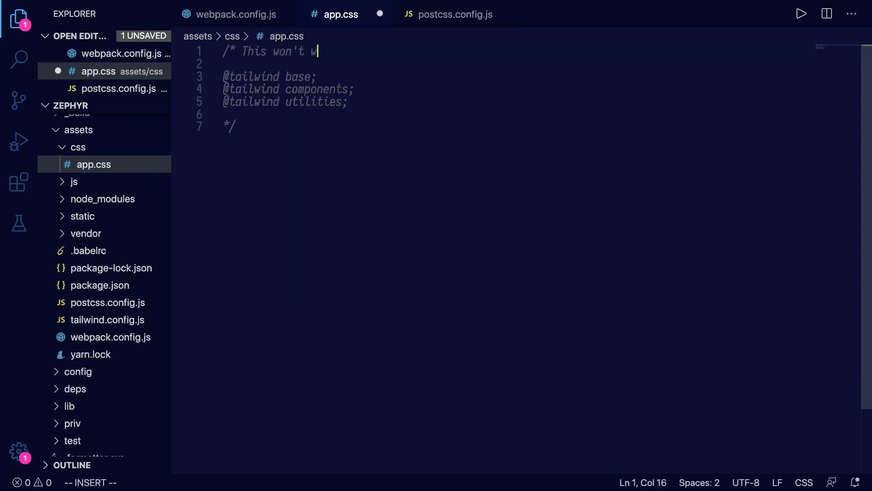
type("ork since we")
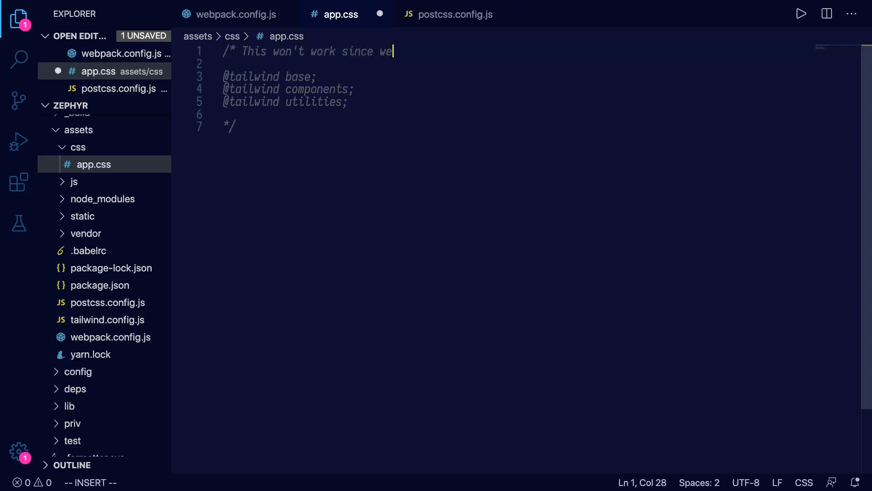
type("want postcss-i")
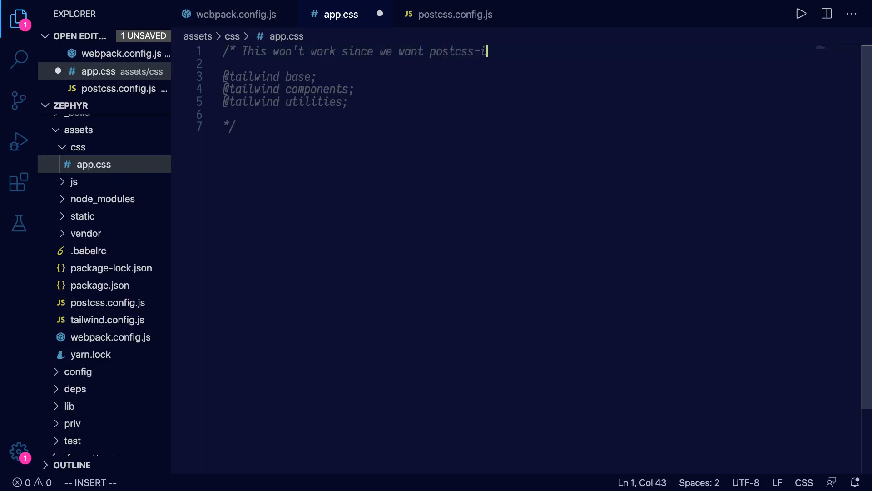
type("mport so we can use")
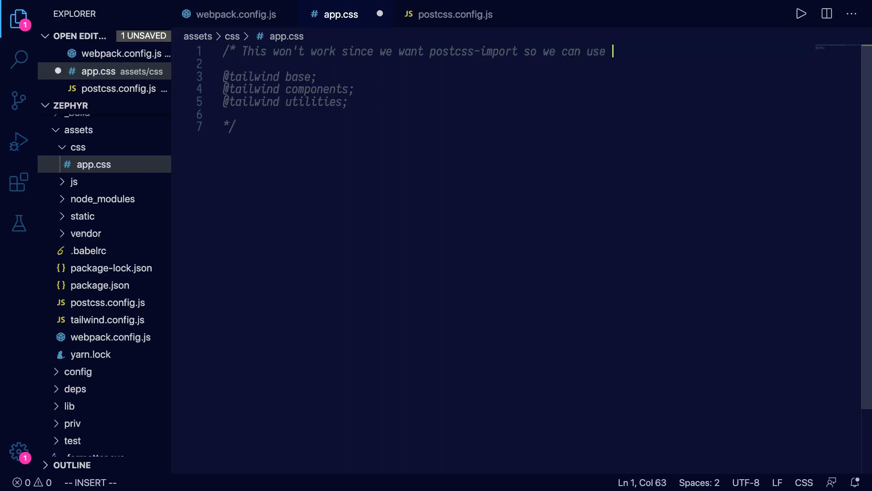
type("@apply inside included files")
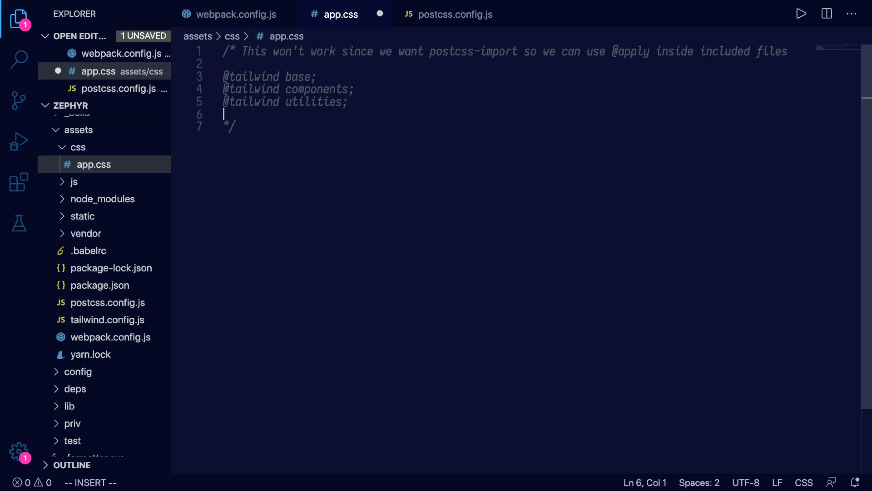
key("Enter")
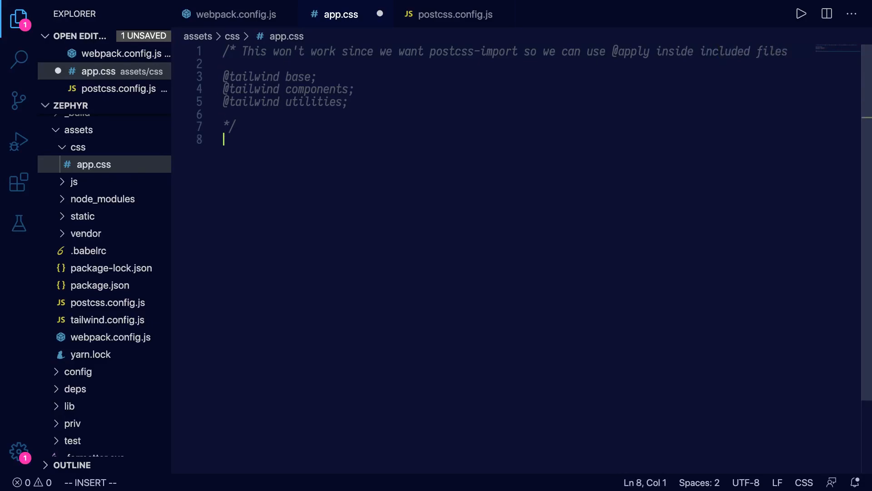
type("@")
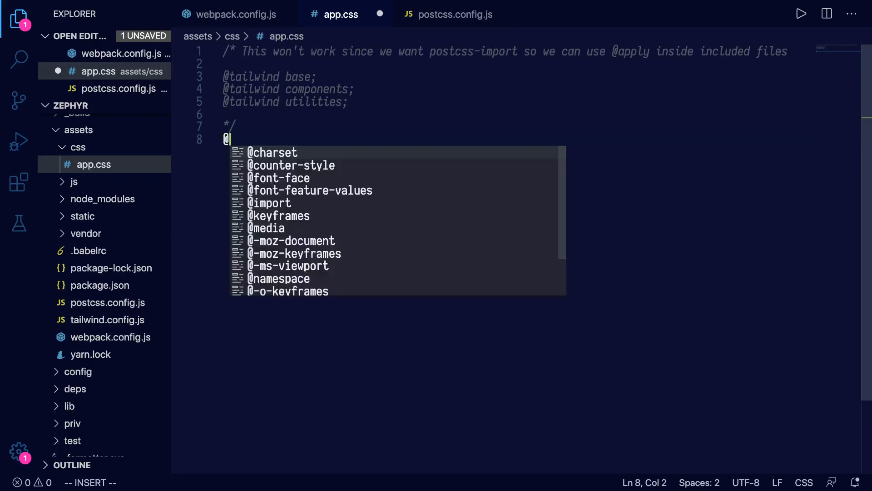
type("import \"tailwindcss")
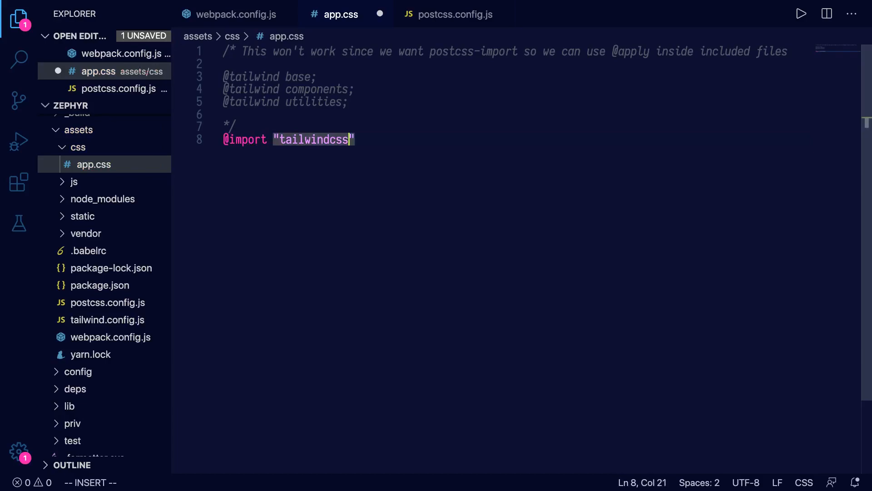
type("/")
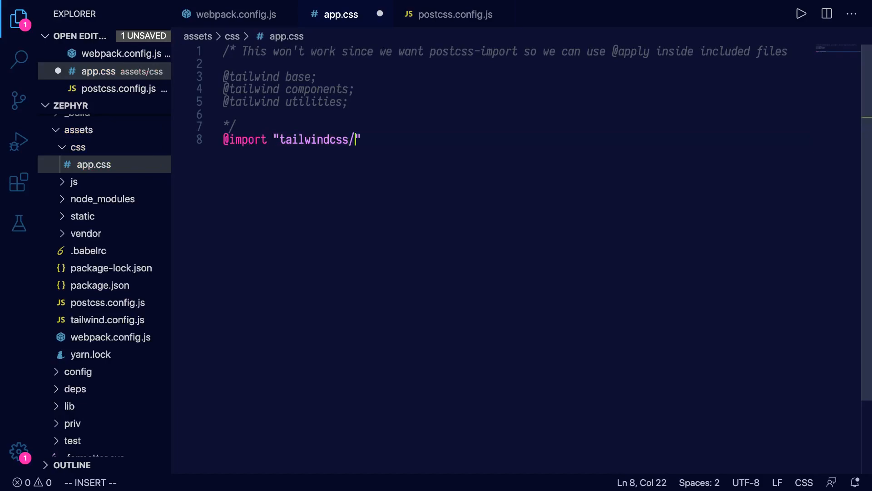
type("base\"")
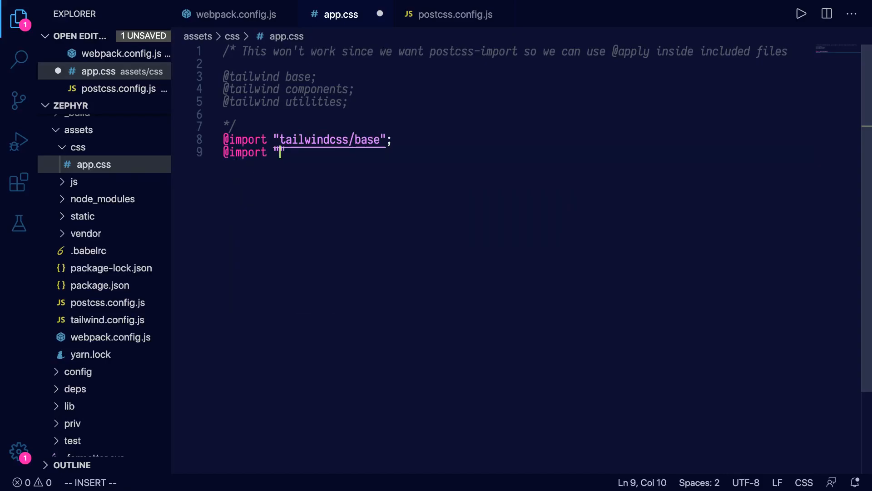
type("tailwind")
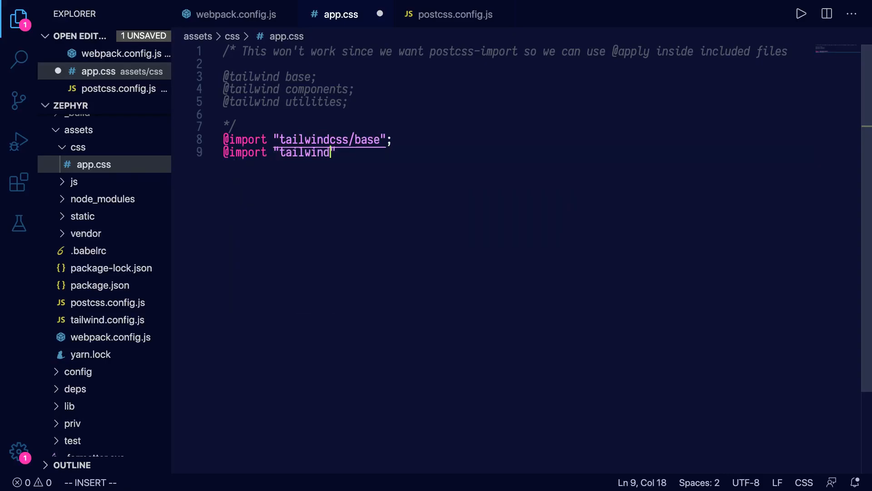
type("css/components")
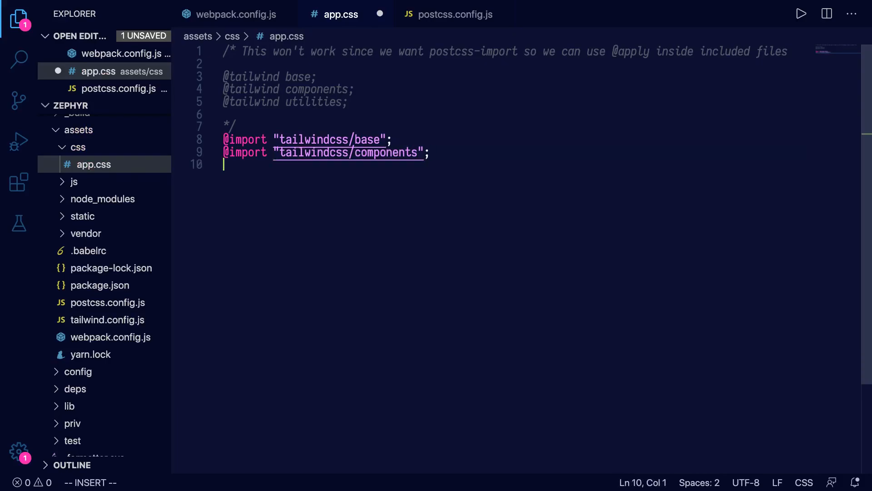
type("@import \"t")
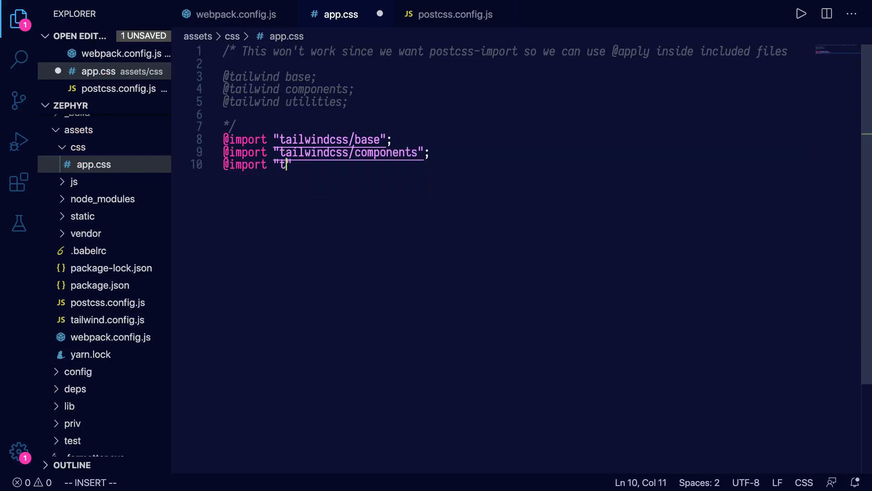
type("ailwind")
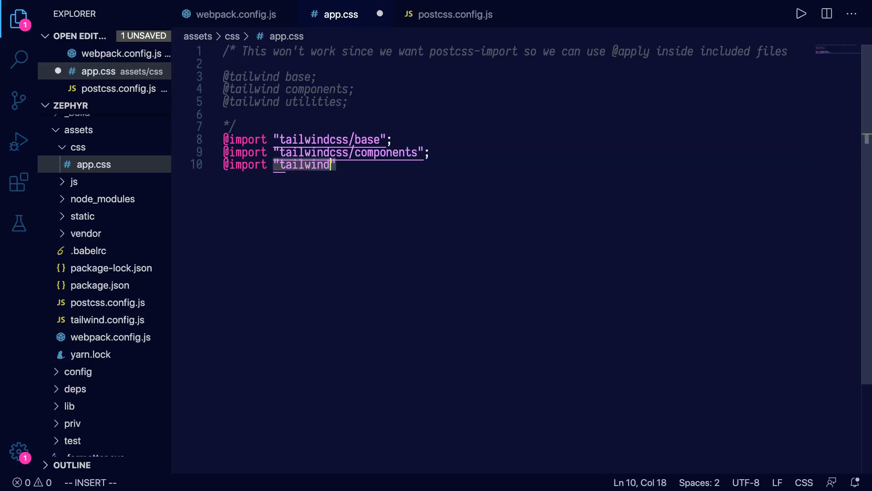
type("css/")
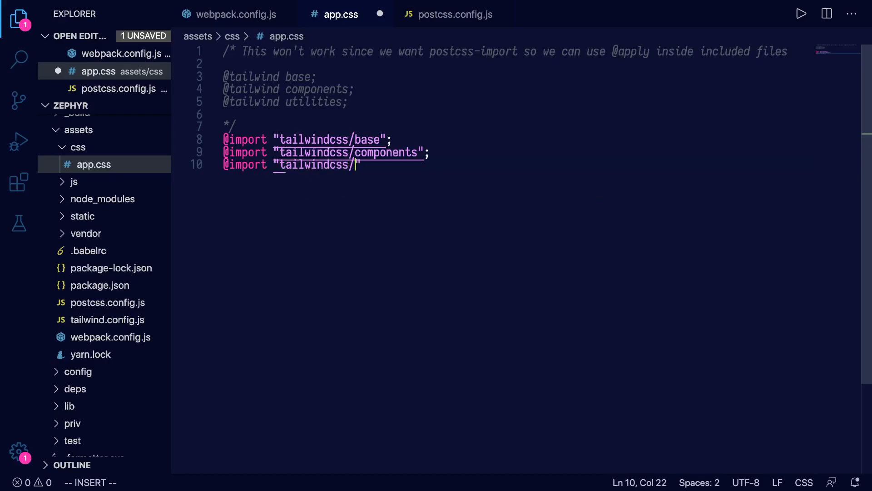
type("utilit")
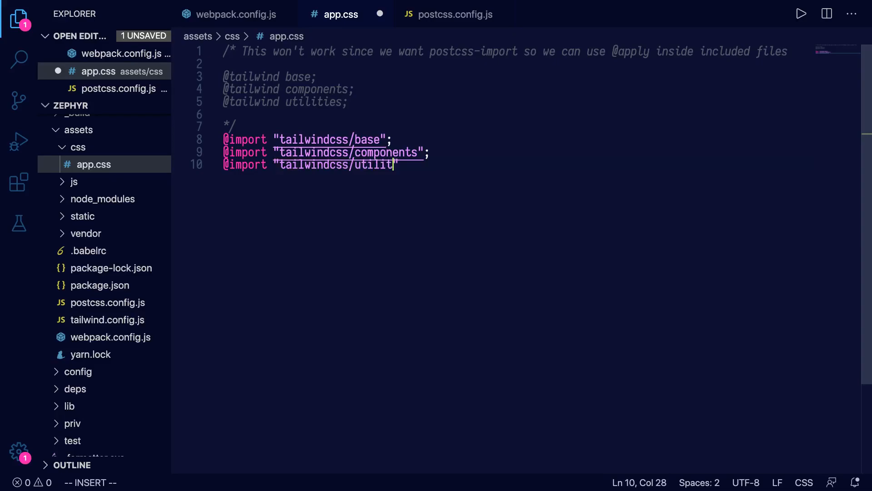
type("ies\";")
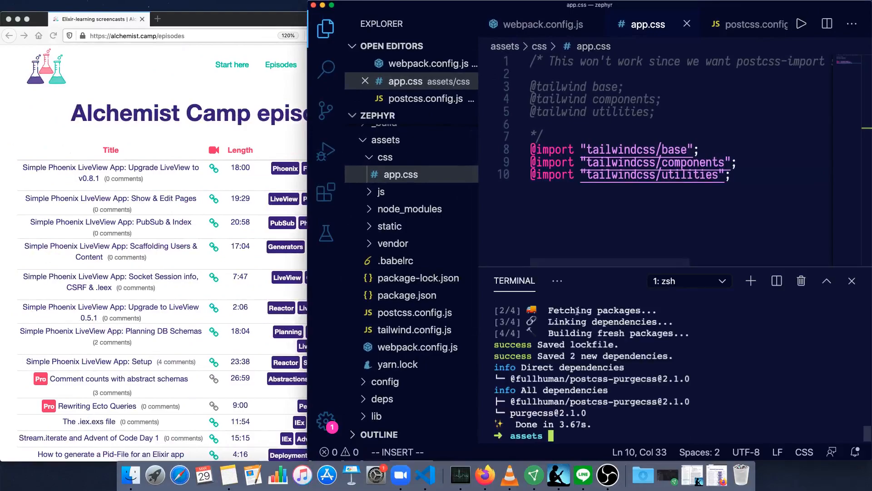
Step: Go up to the project root, run mix ecto.setup, then start iex -S mix phx.server
type("cd ..")
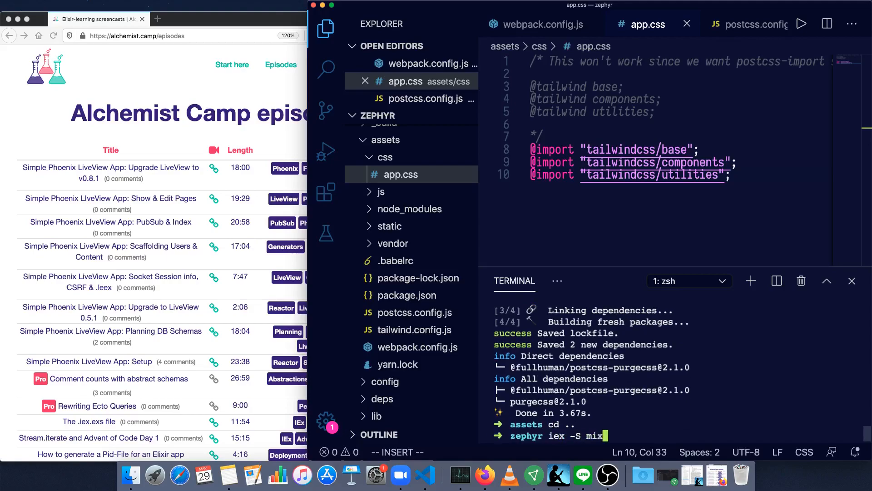
type("phx.ser")
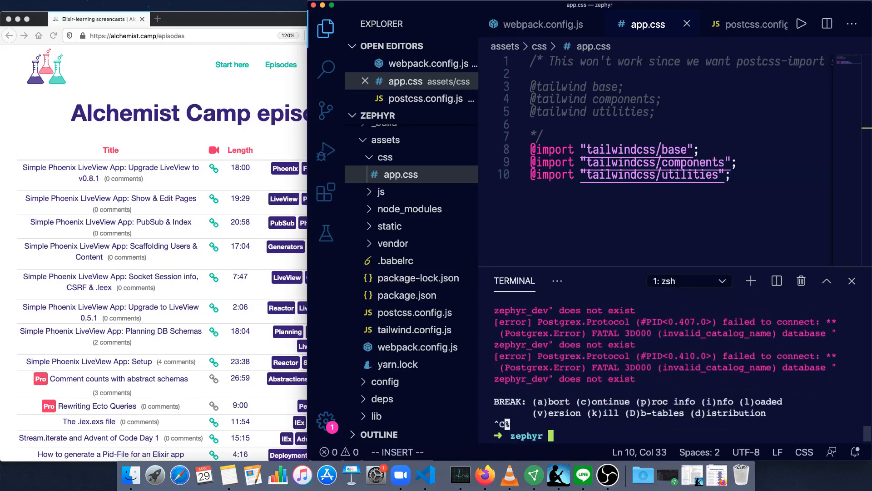
type("mix ecto")
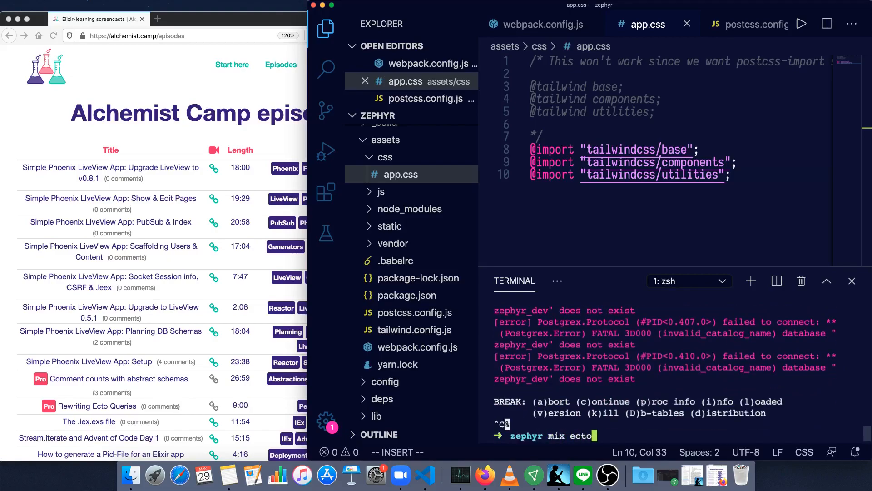
key("enter")
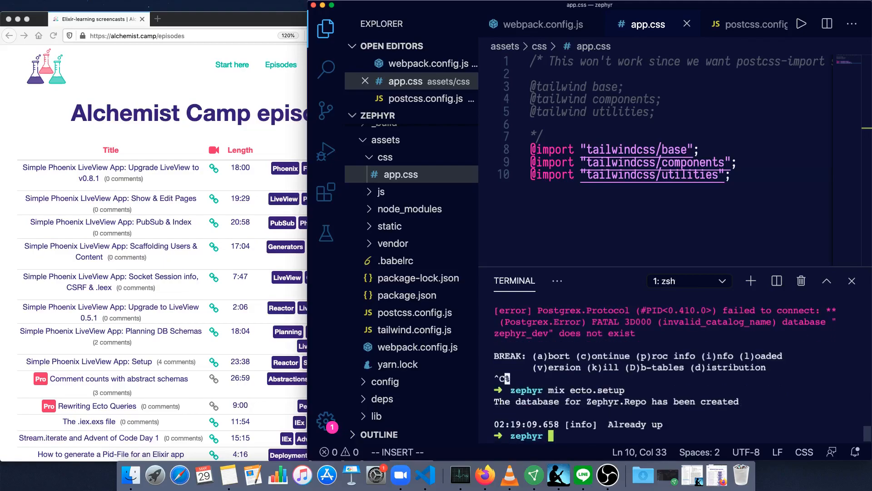
type("iex -S mix phx.server")
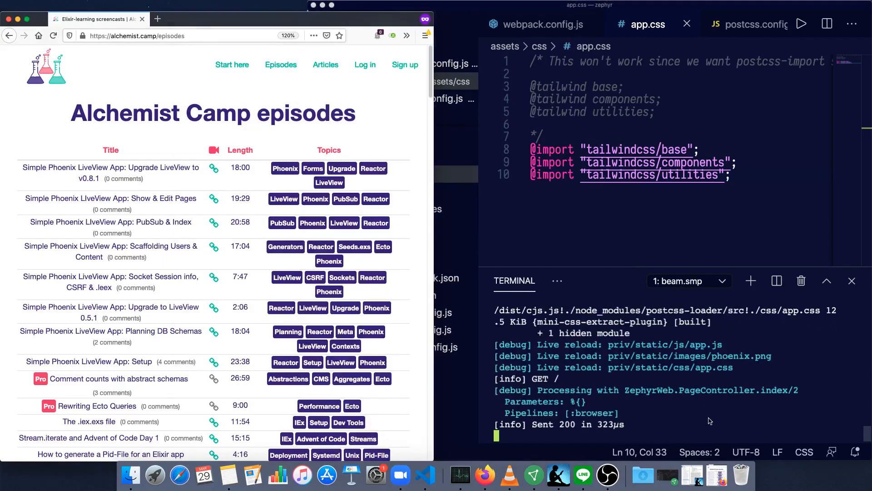
Step: Navigate Firefox to localhost:4000 to load the Phoenix welcome page
left_click(183, 36)
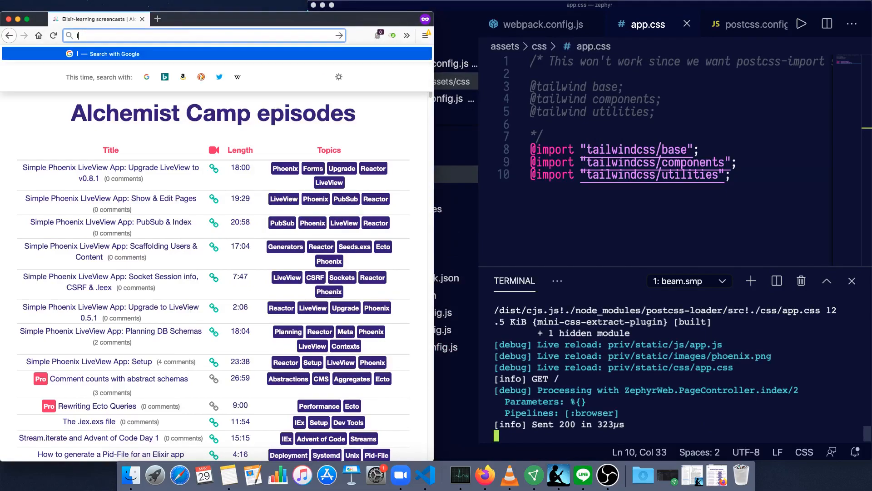
type("localhost:4000")
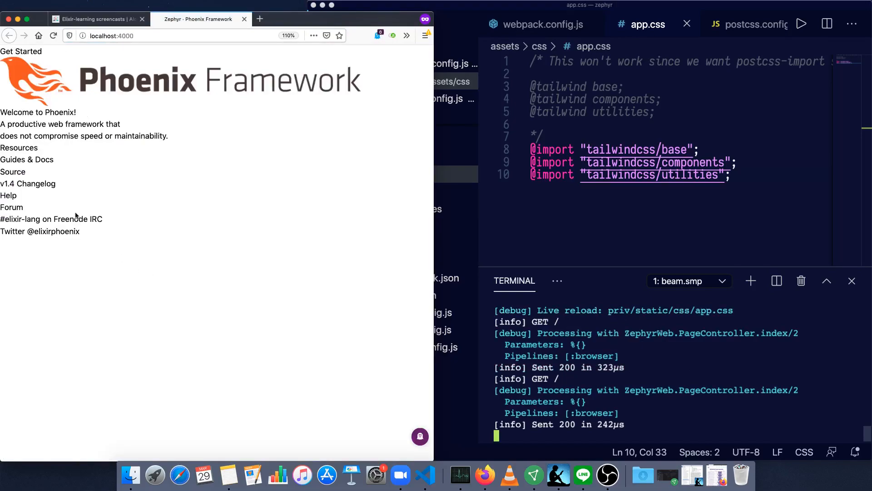
mouse_move(321, 200)
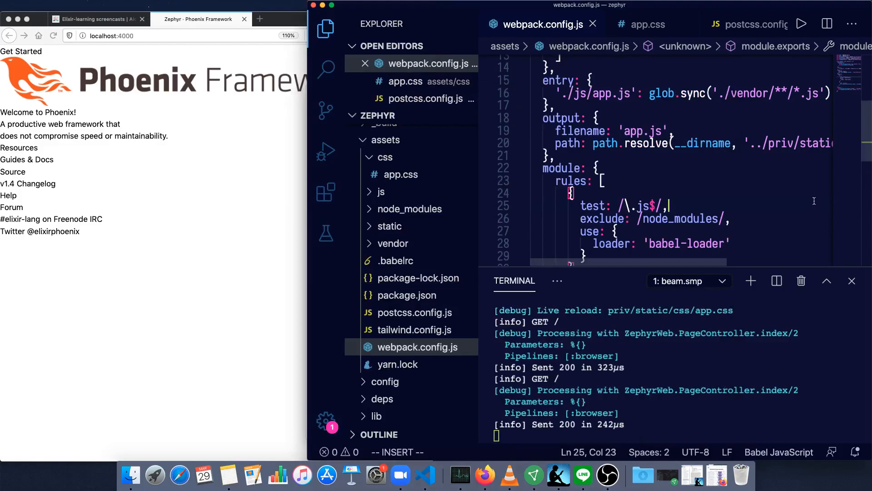
Step: Quick-open index.html.eex and replace the hero with an h1 'Got Tailwind?' using text-5xl font-bold text-center
type("ie")
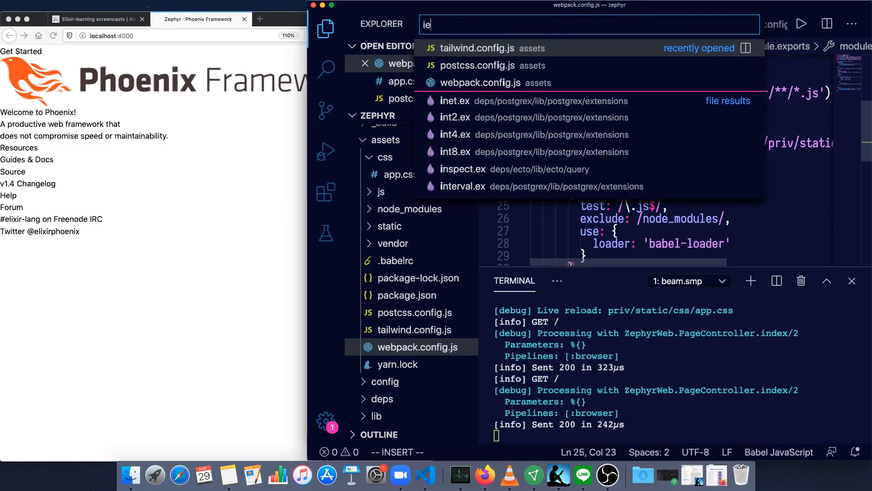
type("ndo")
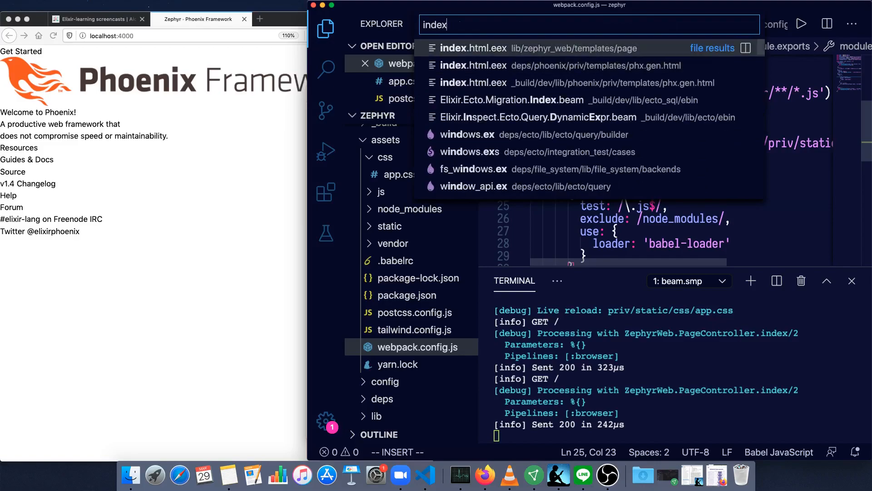
left_click(473, 49)
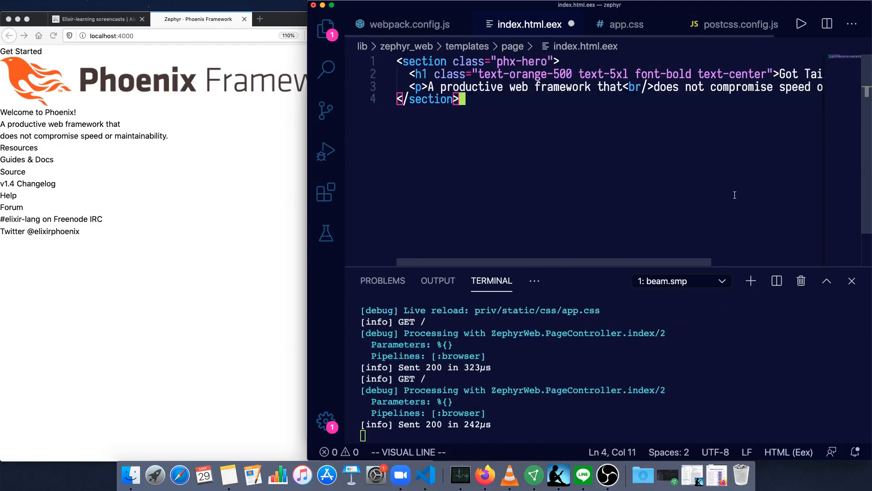
mouse_move(555, 167)
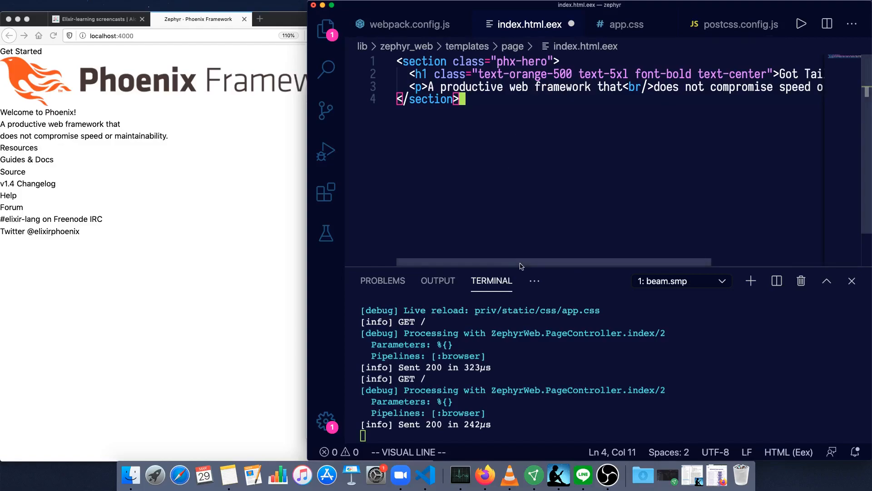
scroll("right", 3)
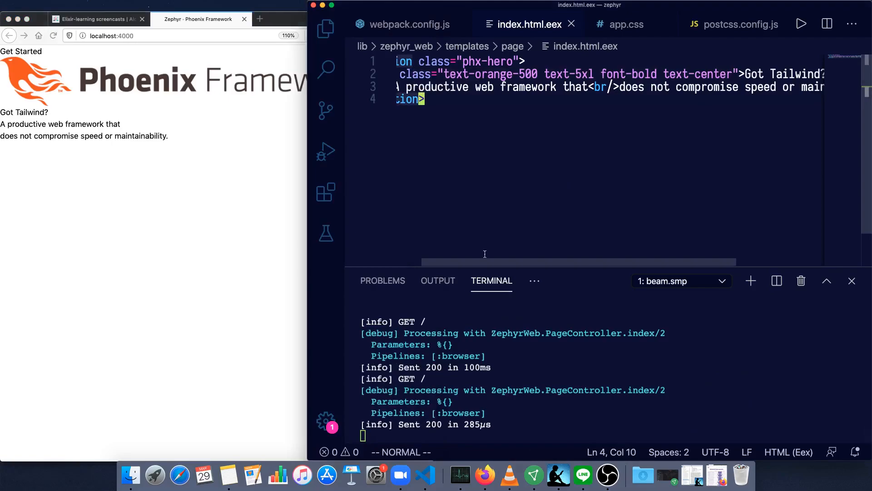
left_click(325, 29)
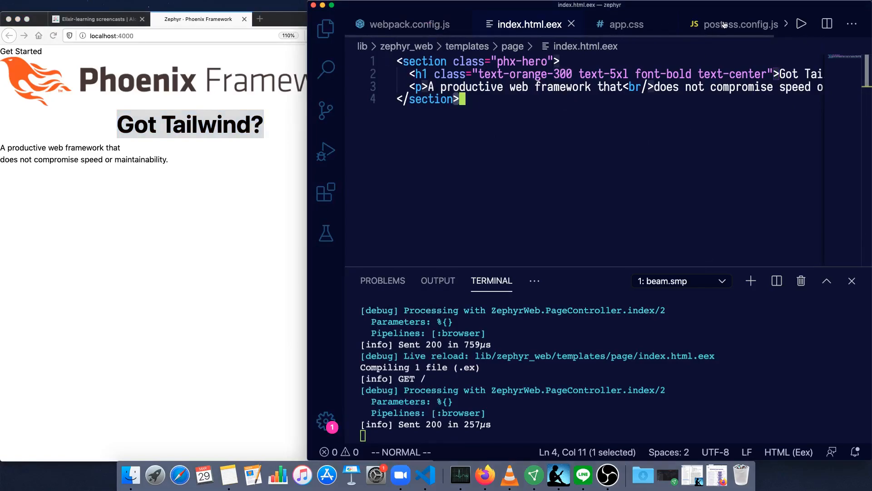
Step: In postcss.config.js replace the purgecss plugins entry with a spread of a process.env.NODE_ENV ternary
left_click(740, 24)
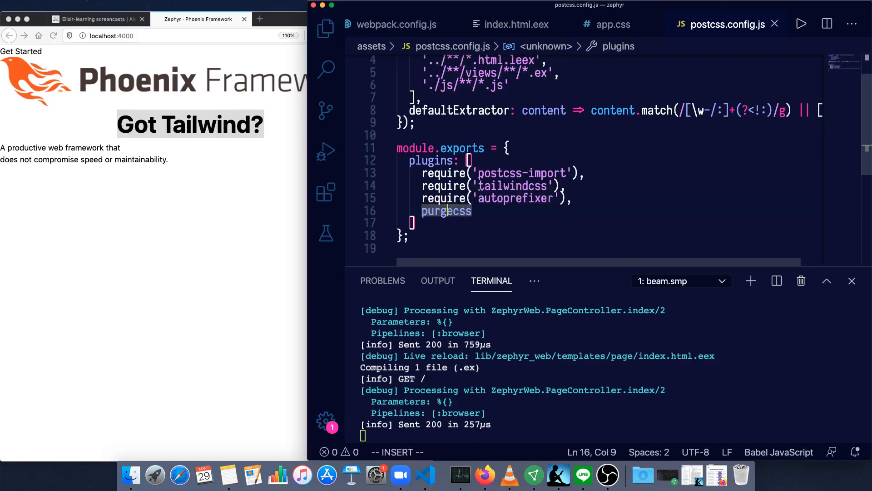
double_click(445, 211)
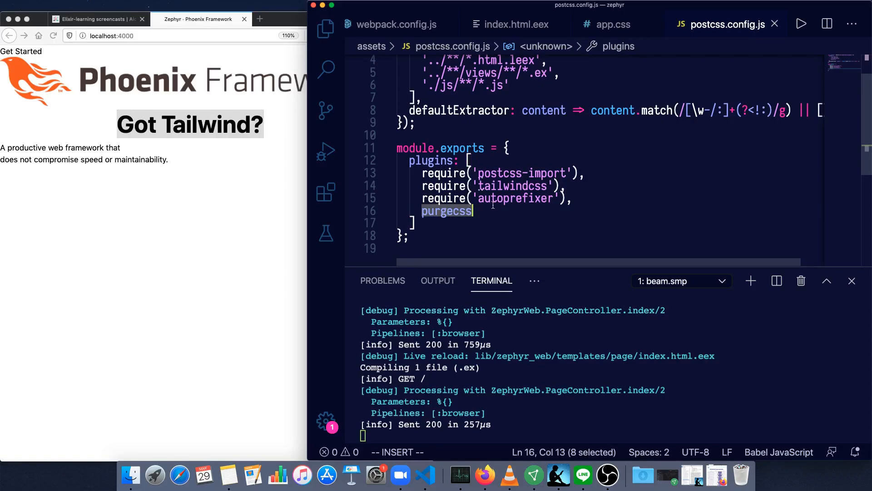
type("...()")
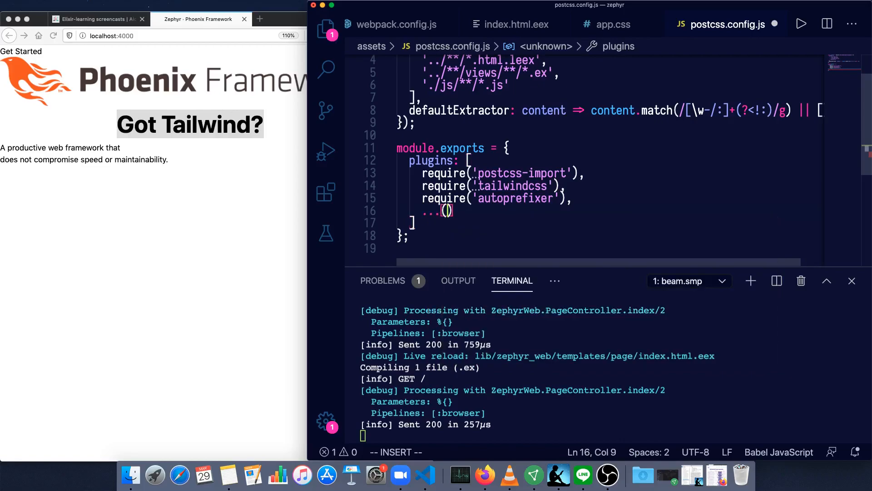
type("[")
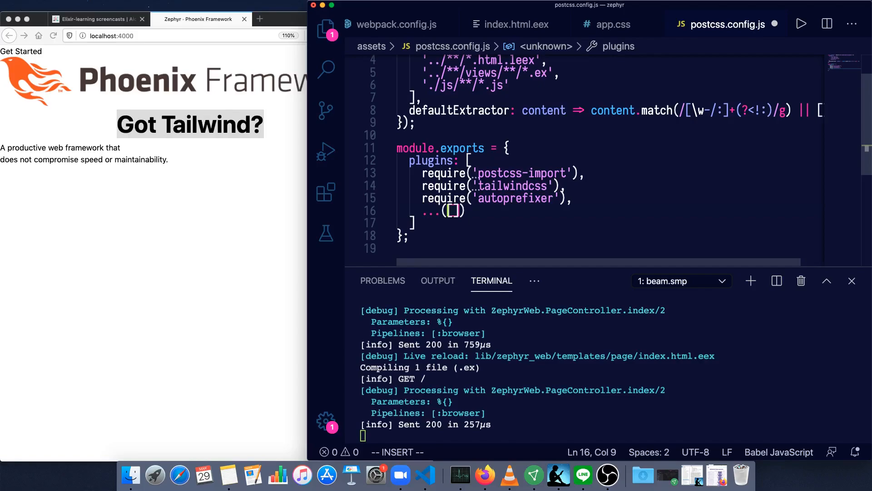
type("process.")
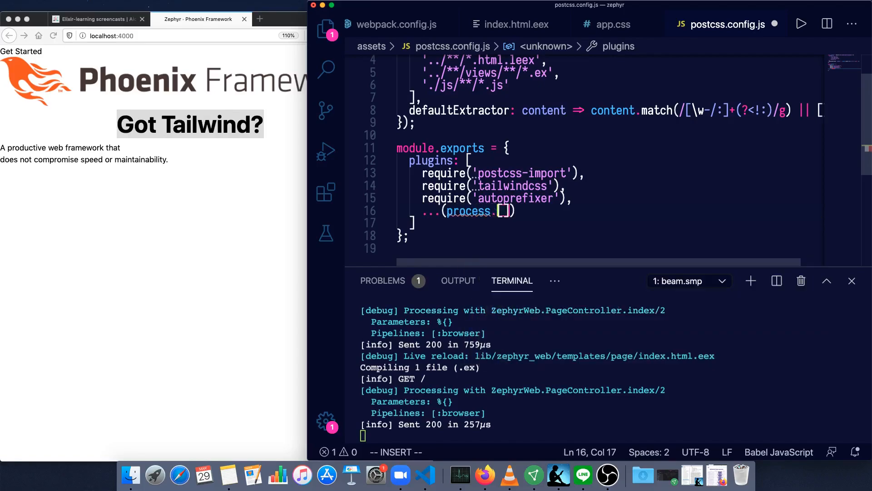
type("env.NODE_ENV ===")
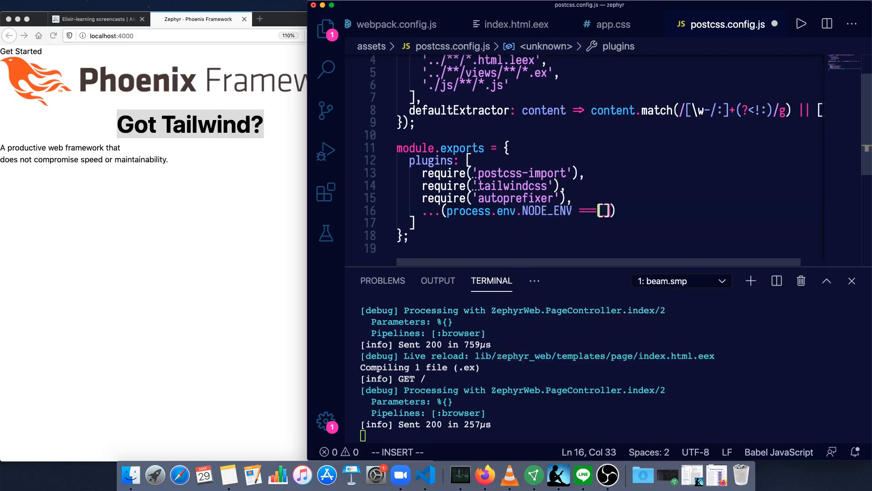
Step: Finish the ternary as === 'production' ? [purgecss] : [] with single-quoted 'production'
type("\"production\" ?")
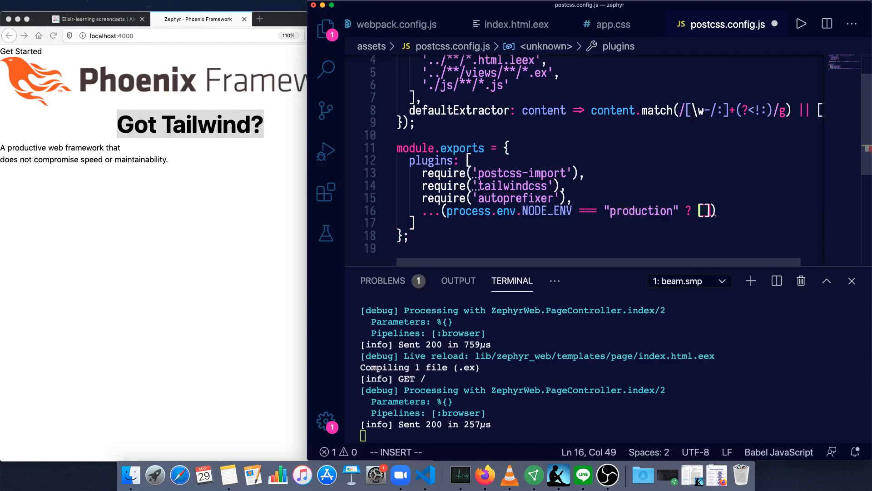
type("purgecss][")
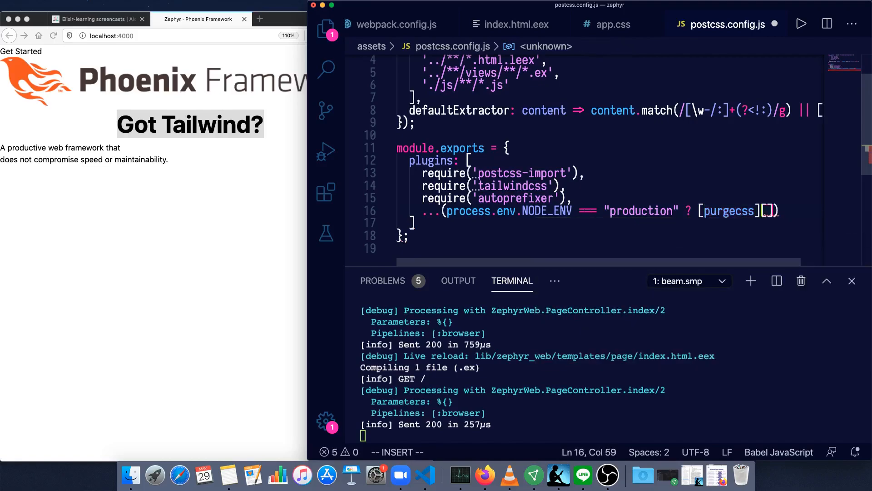
type(":")
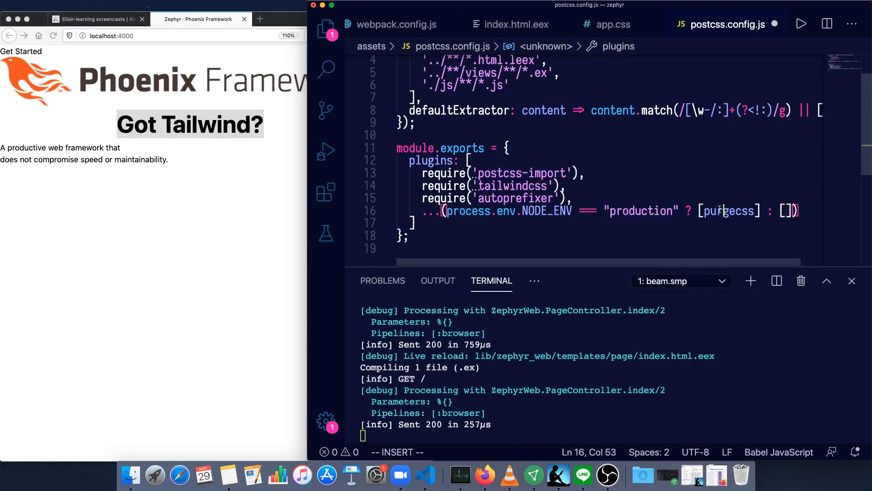
double_click(728, 210)
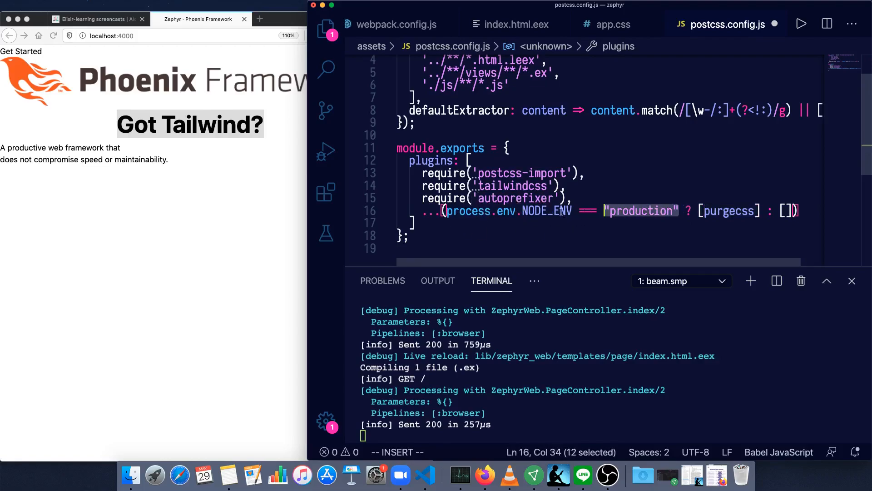
left_click(573, 199)
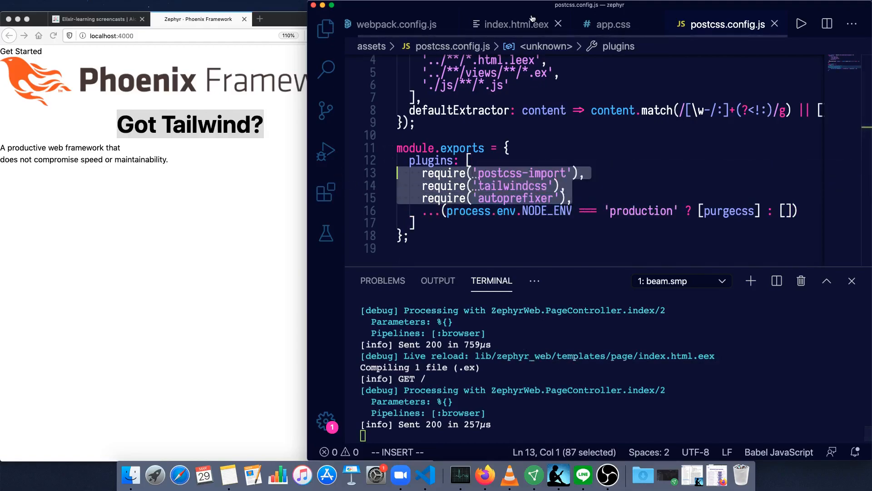
Step: In index.html.eex move text-center onto the section and set the heading colour class to text-magenta-300
left_click(508, 24)
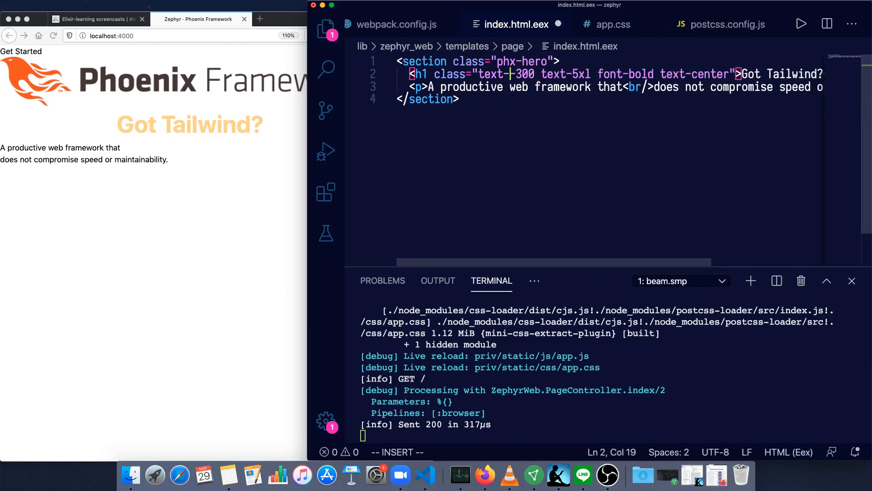
type("teal")
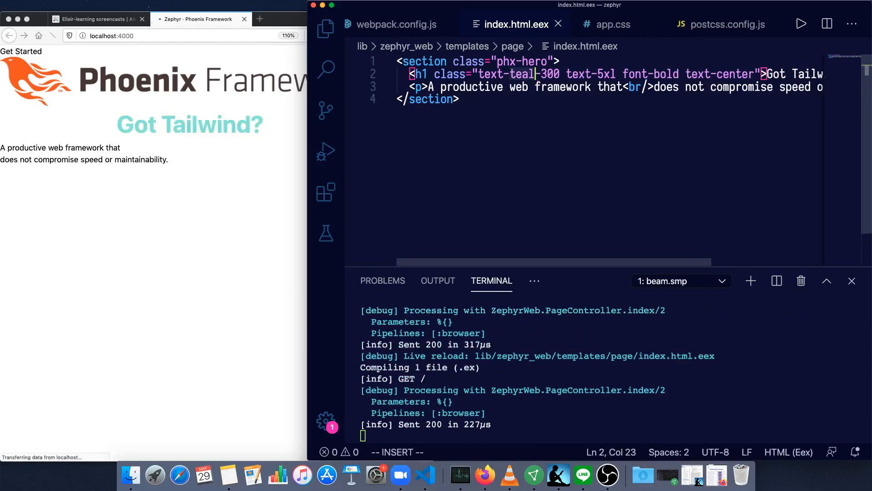
double_click(520, 74)
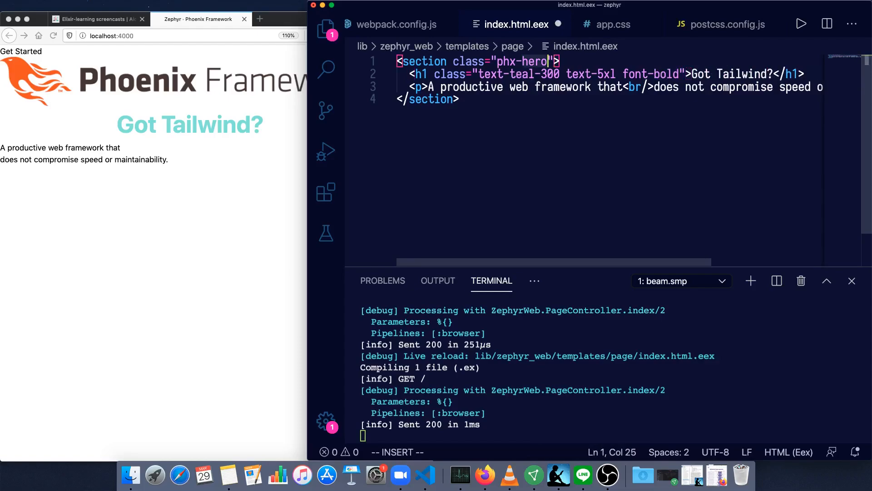
type("text-center")
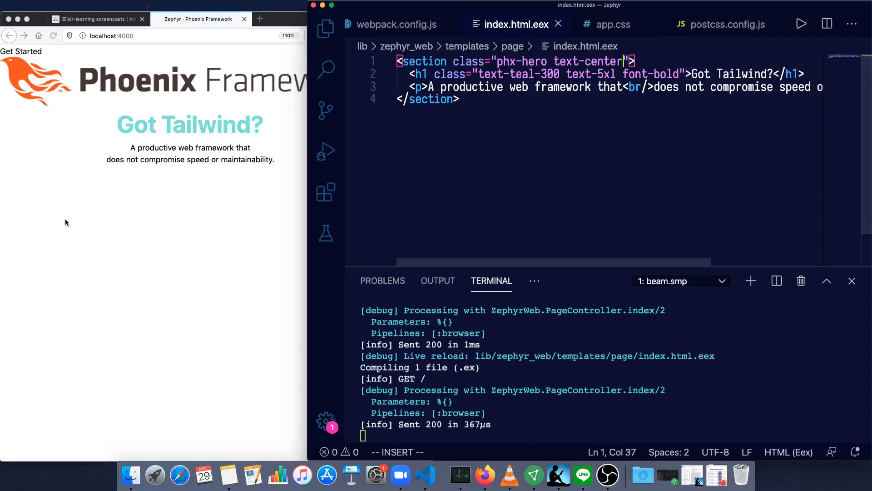
left_click(462, 99)
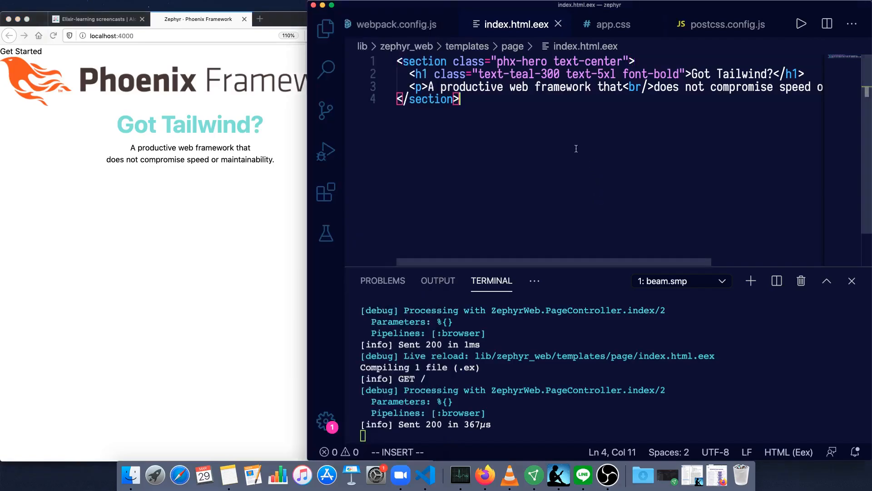
type("m")
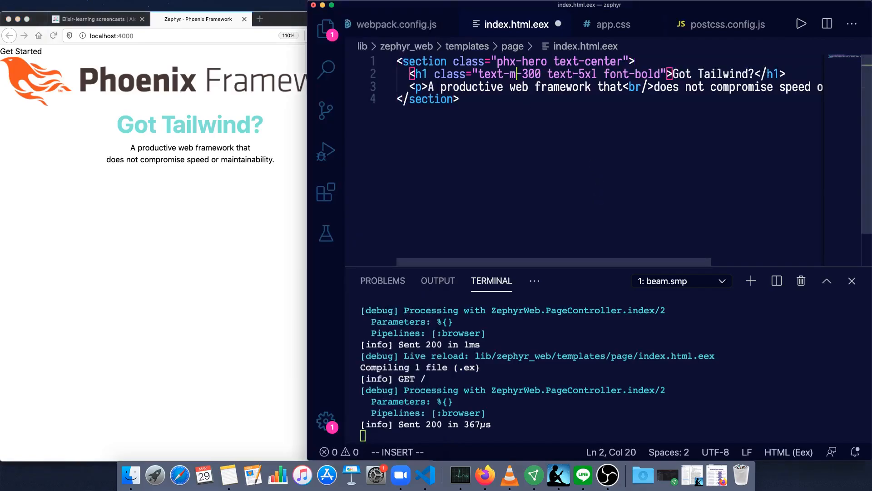
type("agenta")
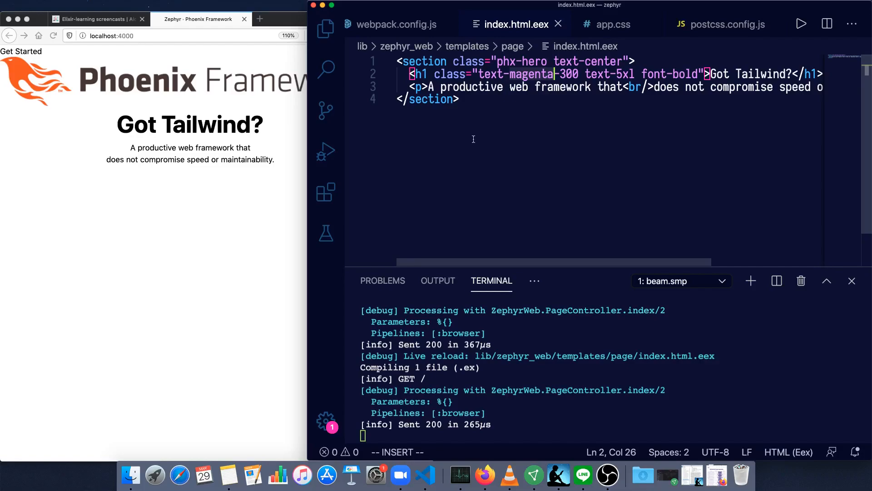
key("cmd+p")
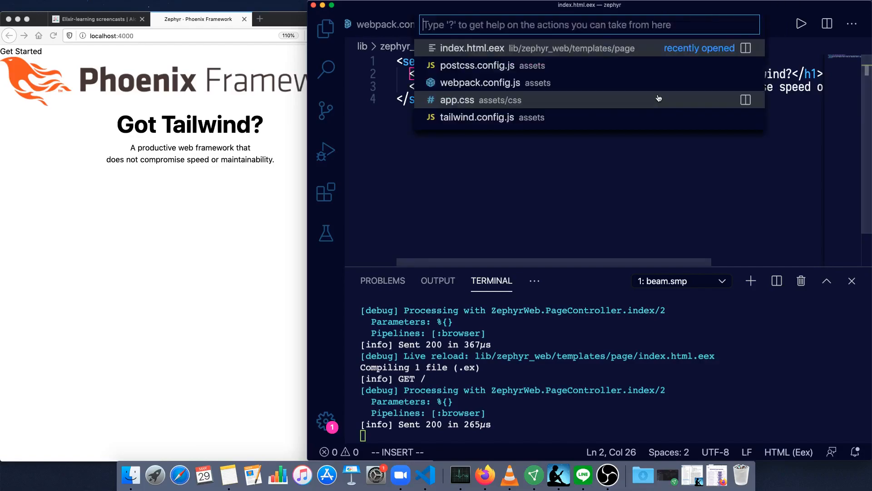
Step: Quick-open tailwind.config.js and start a colors: {} object inside theme.extend
left_click(477, 118)
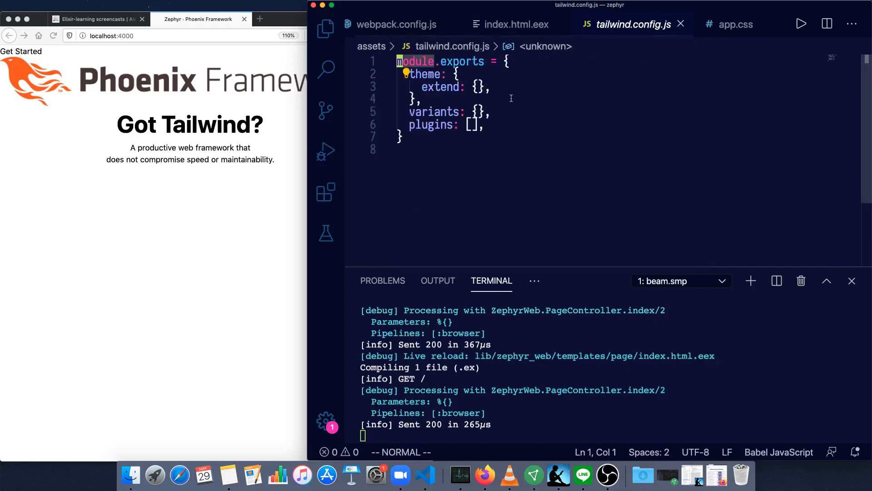
mouse_move(495, 99)
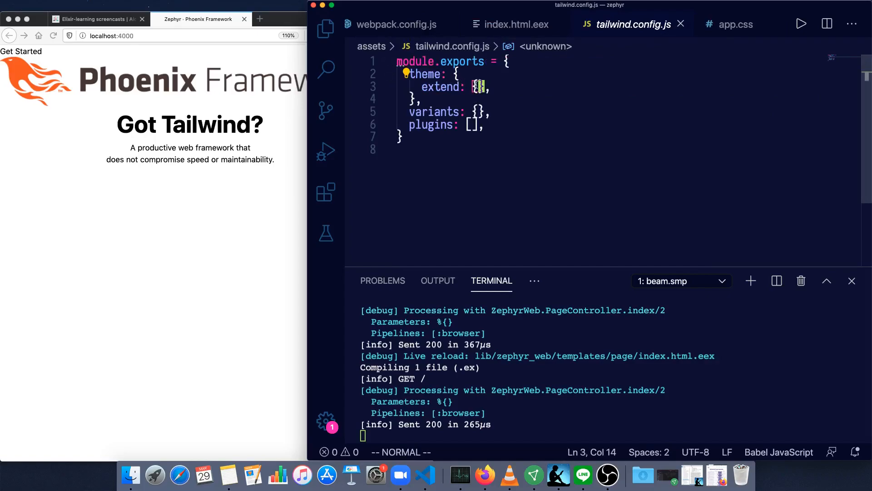
type("colors: {")
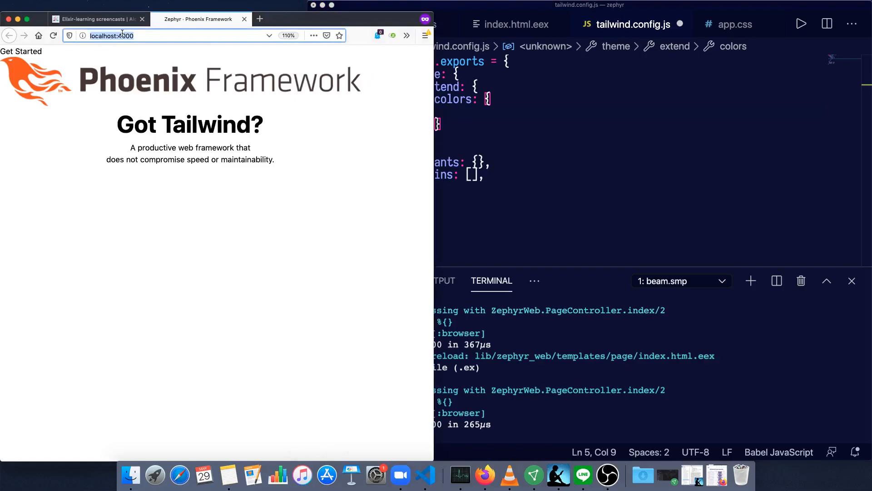
Step: Search tailwindcolorshades, open the javisperez GitHub repo and follow its Color Shades Generator link
type("tailwindcolorshades")
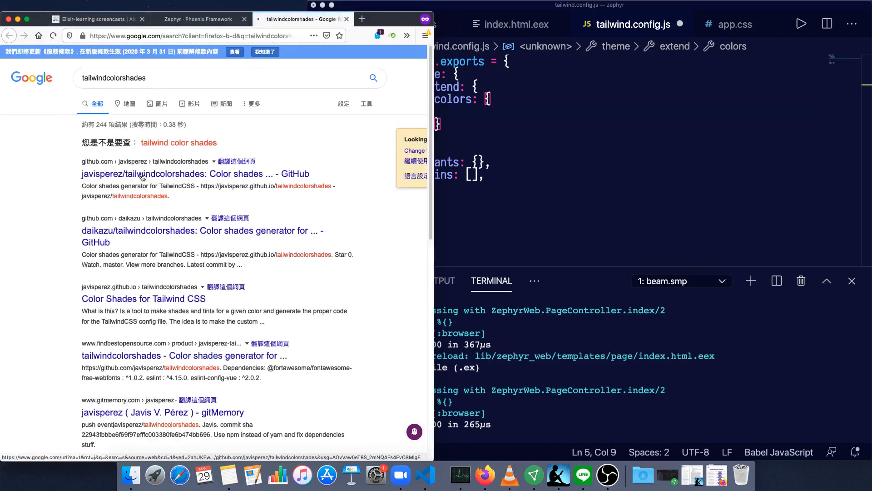
left_click(195, 173)
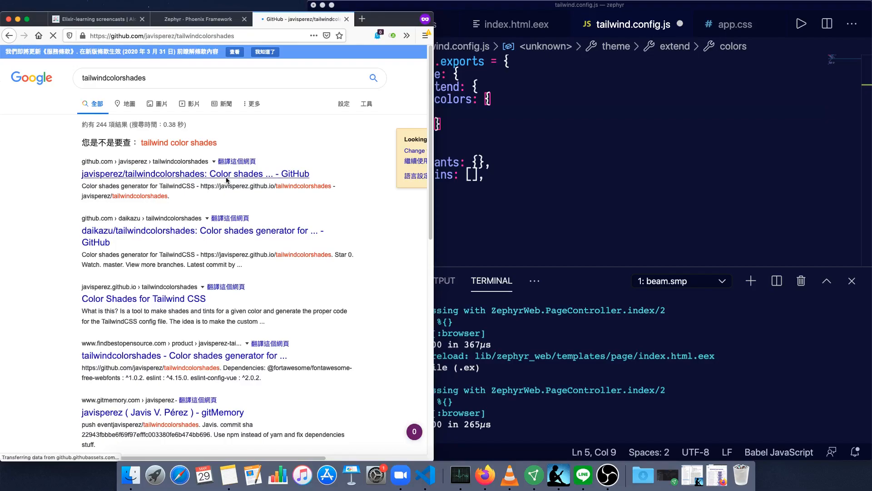
left_click(194, 173)
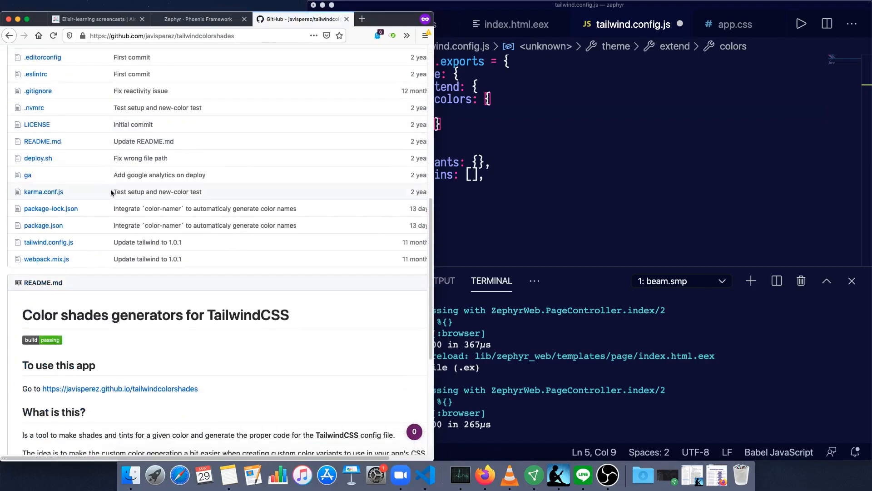
left_click(120, 388)
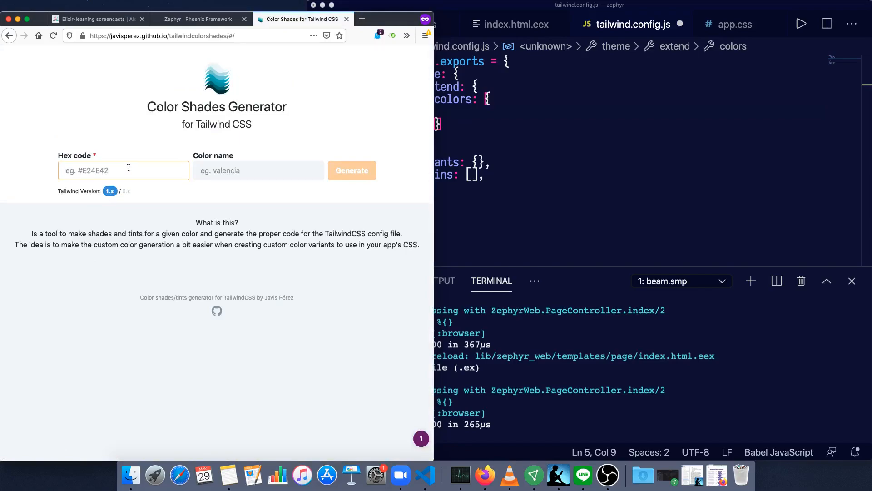
Step: Generate a Tailwind shade palette for hex FF00FF named magenta
type("FF00FF")
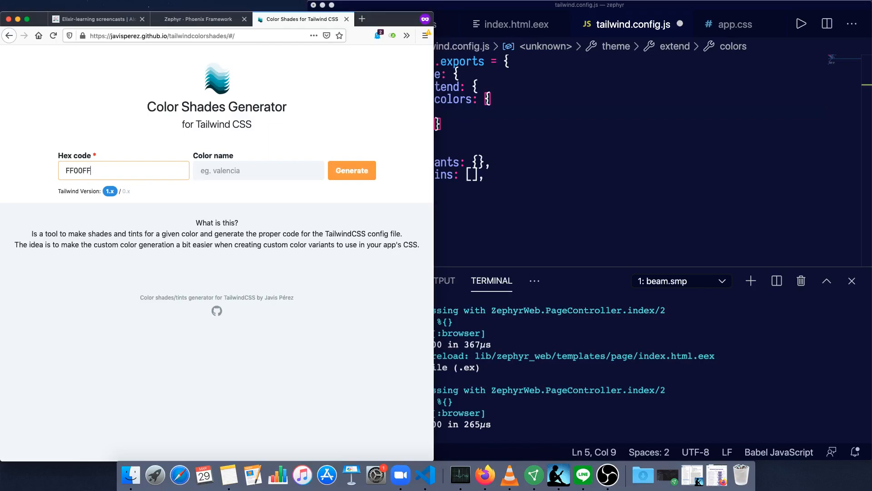
type("maget")
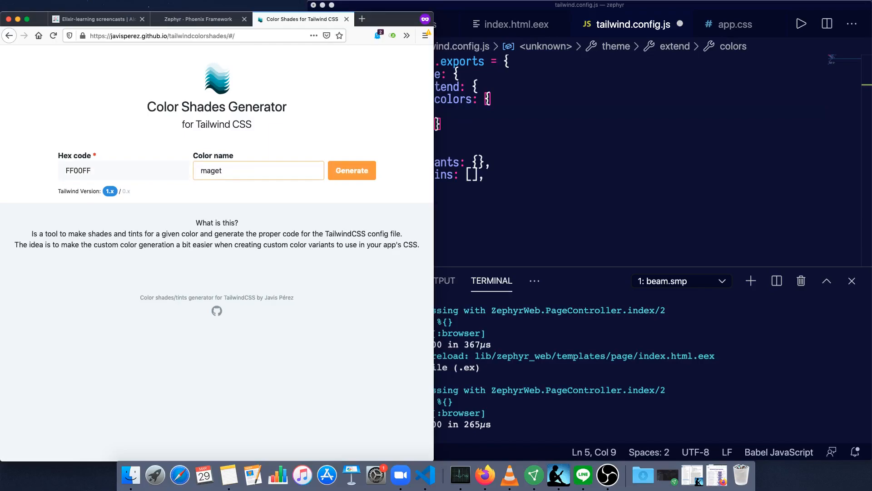
left_click(352, 170)
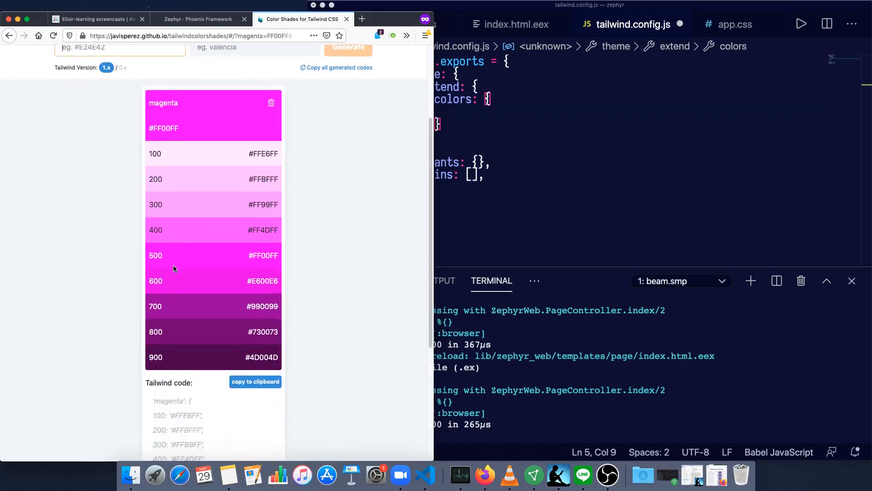
left_click(254, 381)
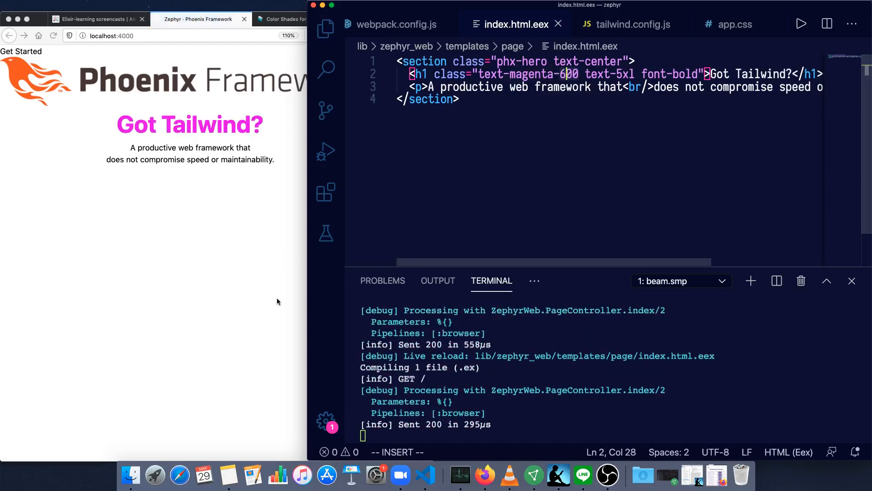
mouse_move(230, 336)
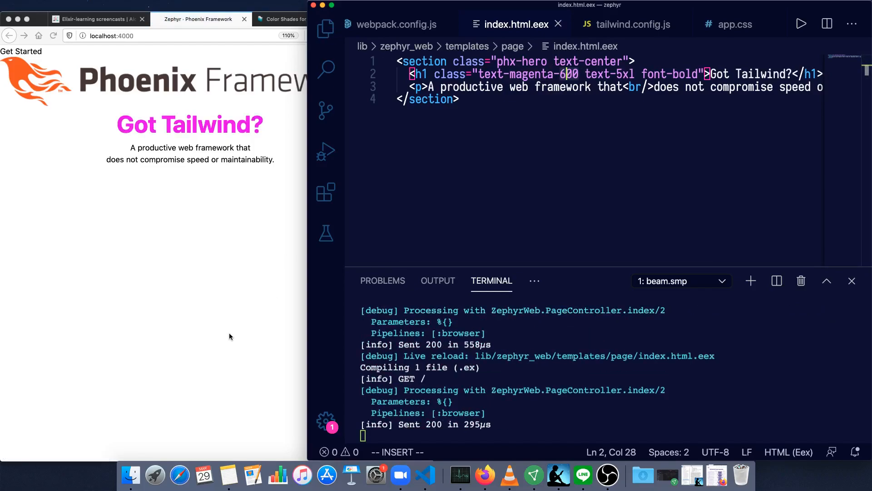